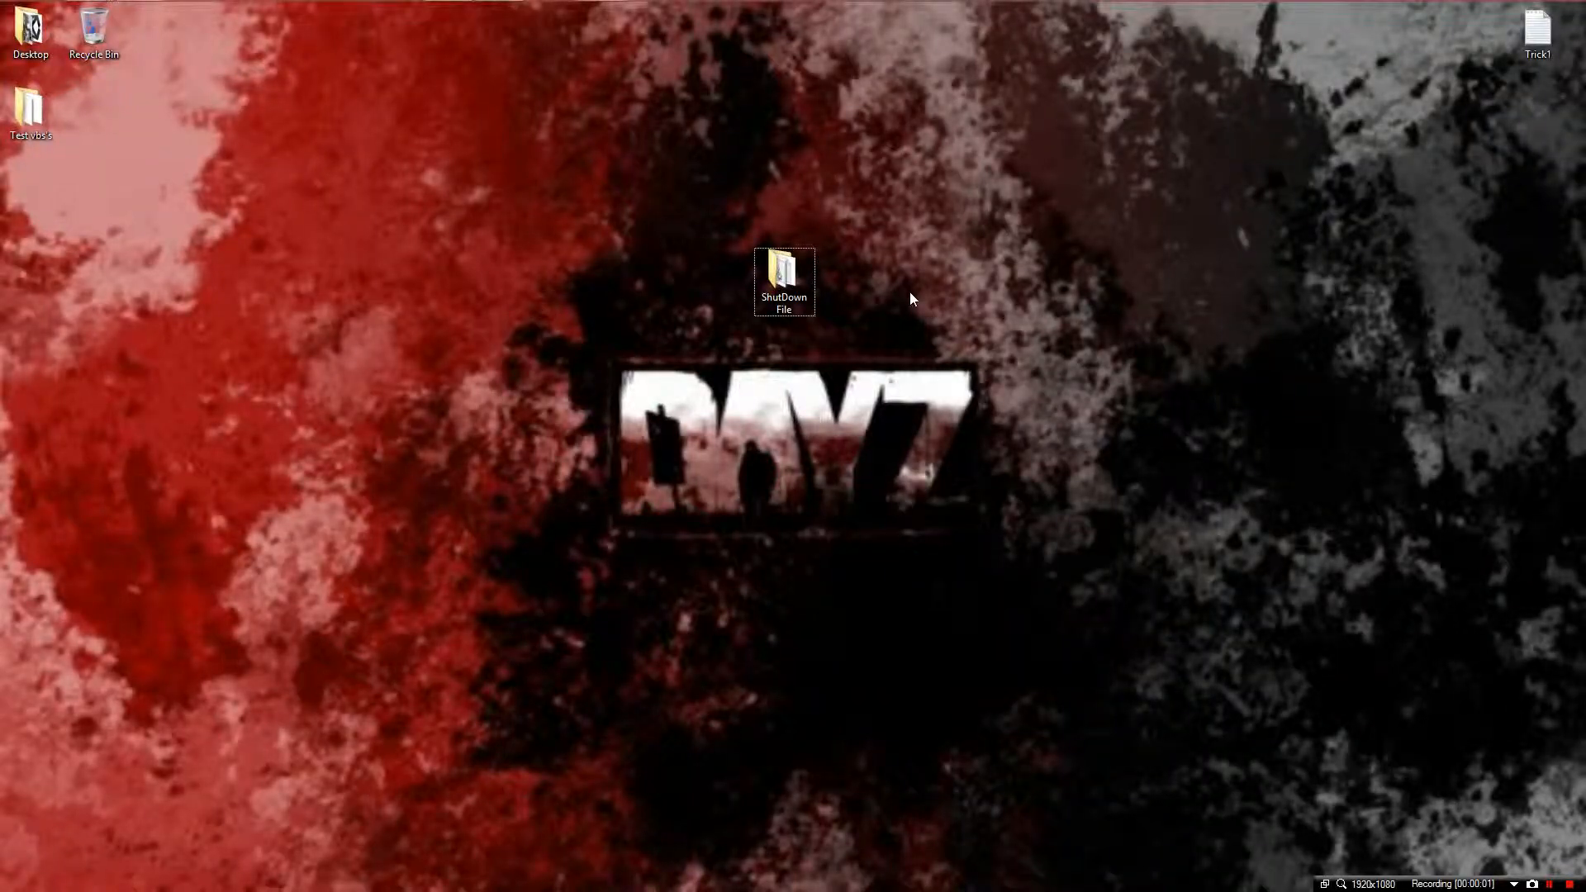
mouse_move(1145, 370)
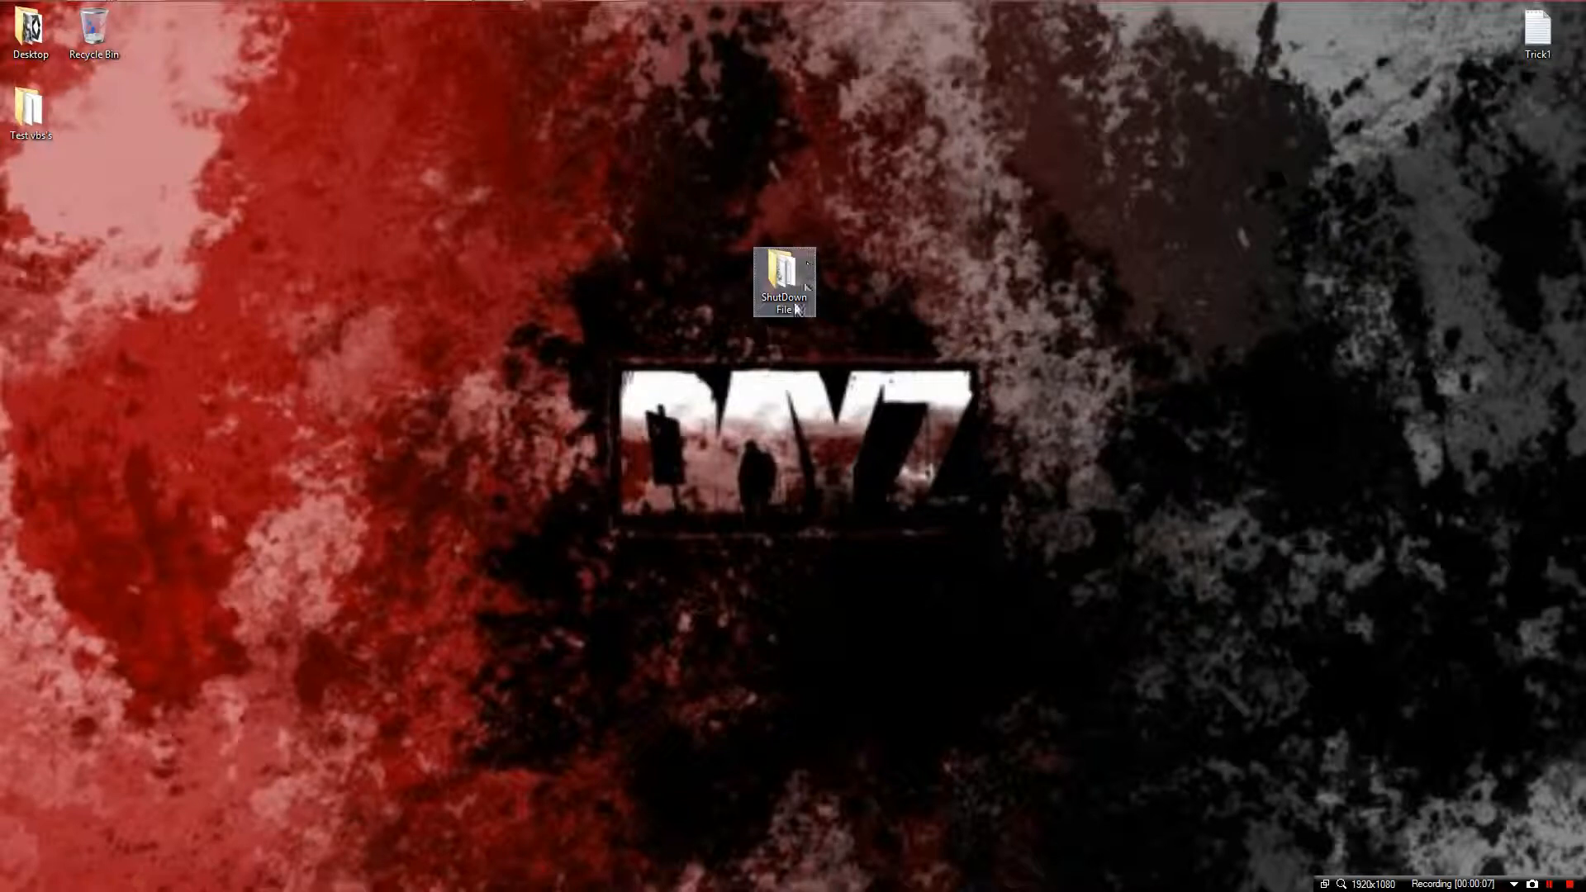
- Open the ShutDown File folder from the desktop and select the ShutDownInfo text document
double_click(783, 278)
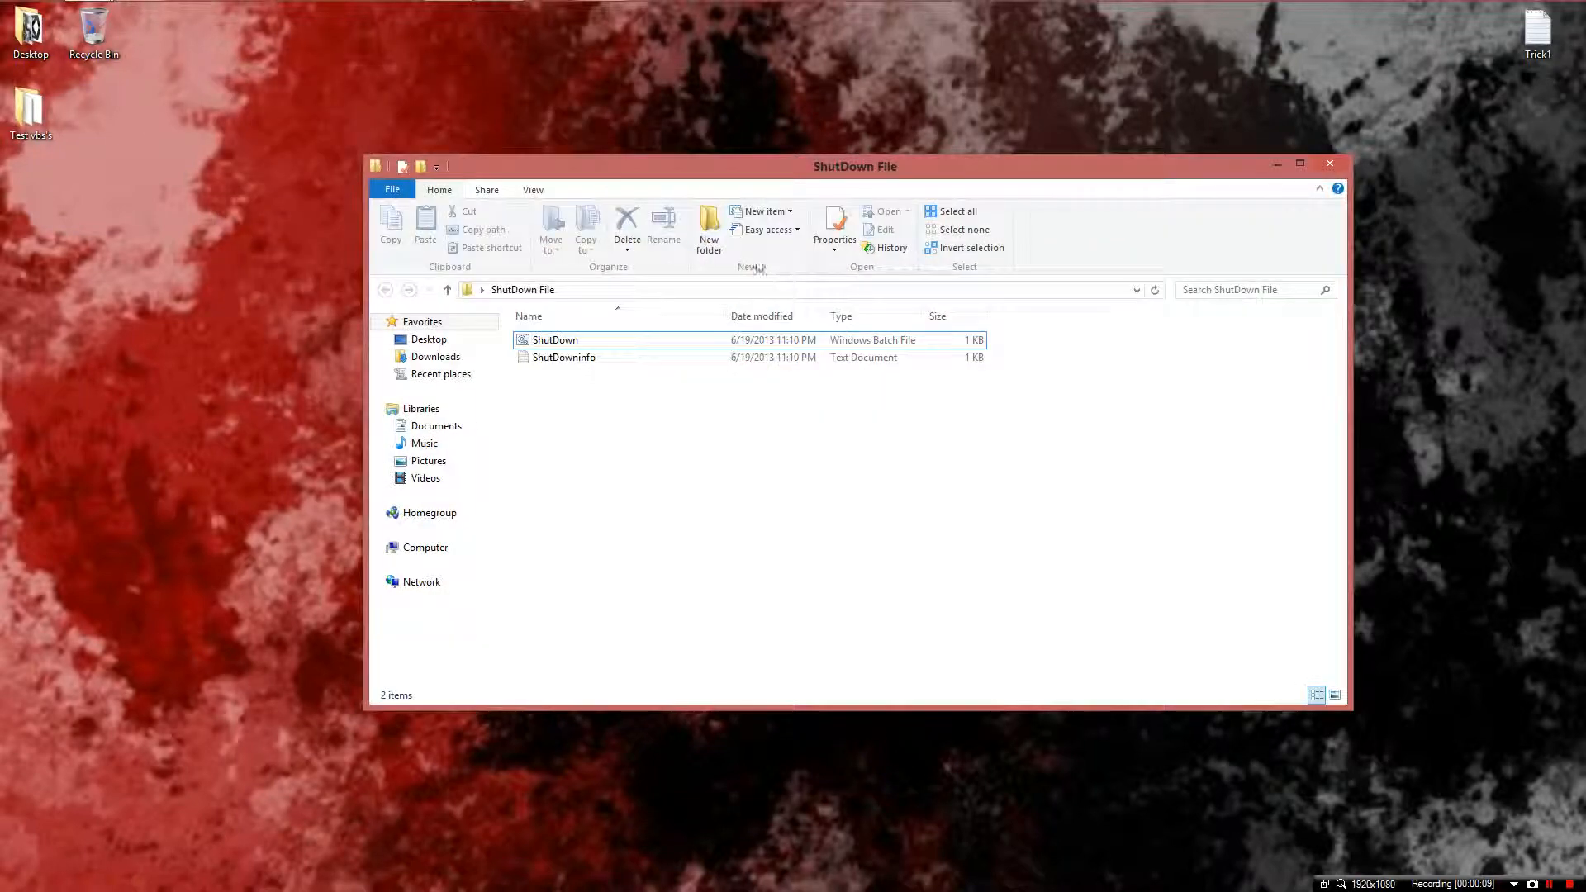
mouse_move(563, 357)
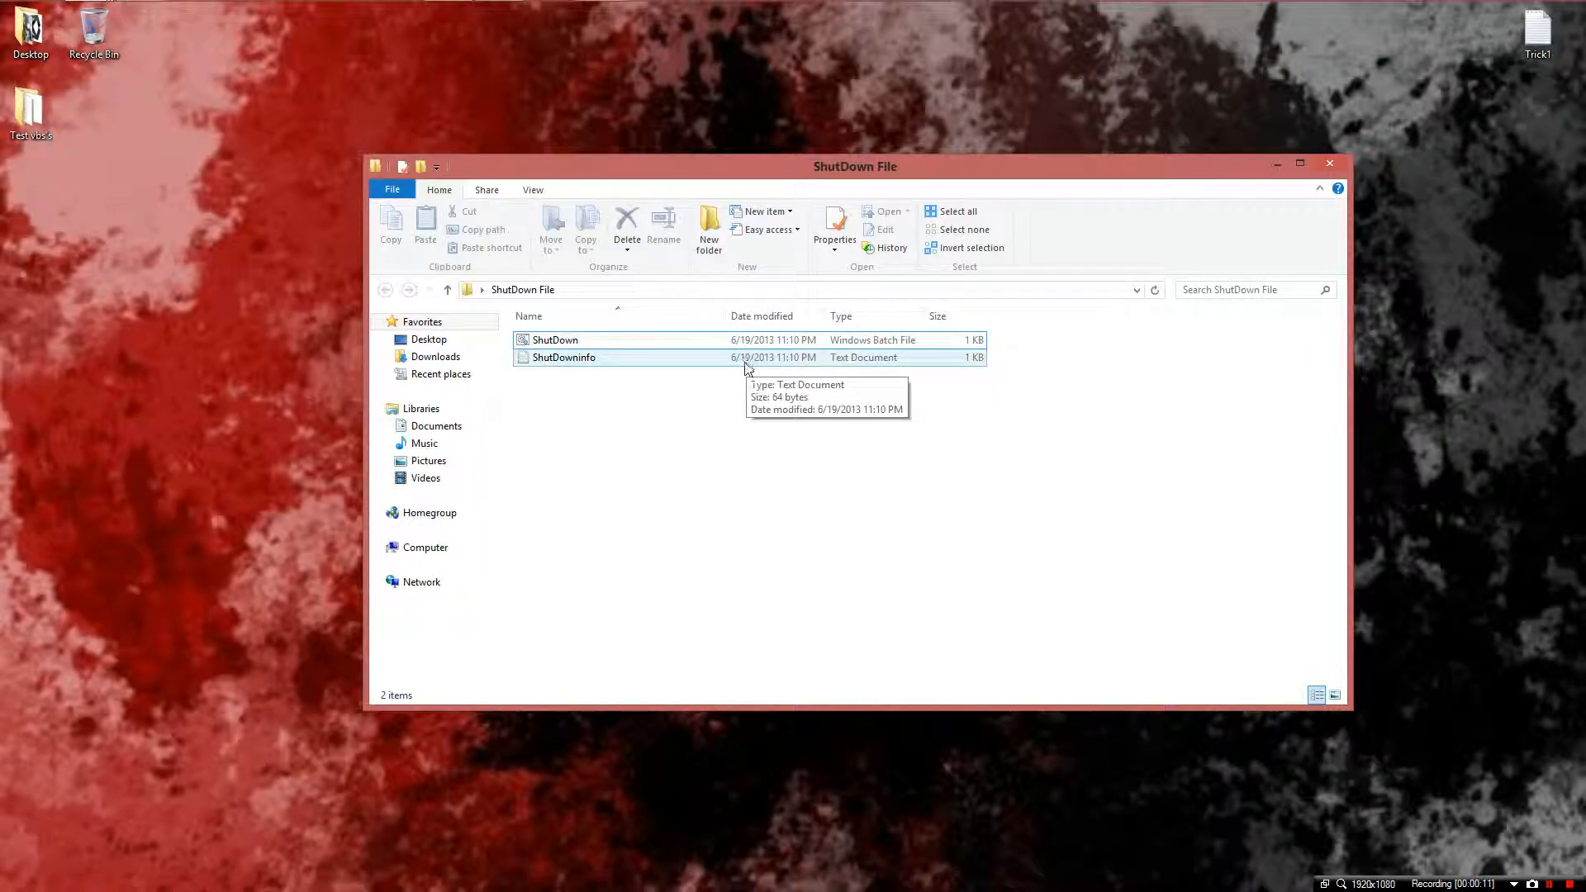
left_click(555, 340)
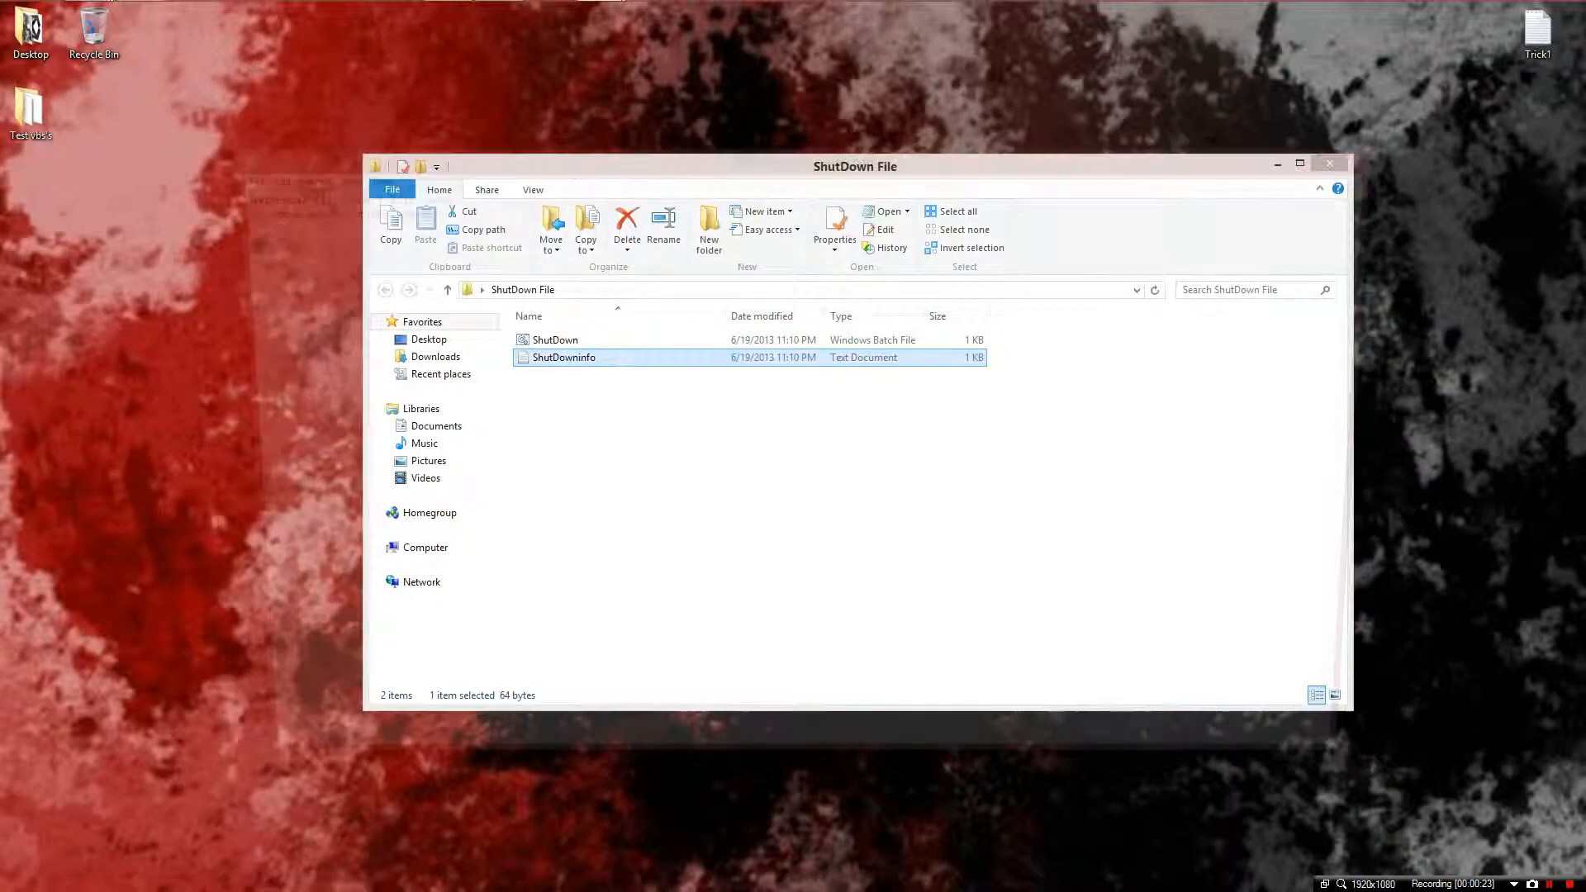
- Open ShutDownInfo in Notepad for reference and start a blank Notepad document beside it
double_click(564, 357)
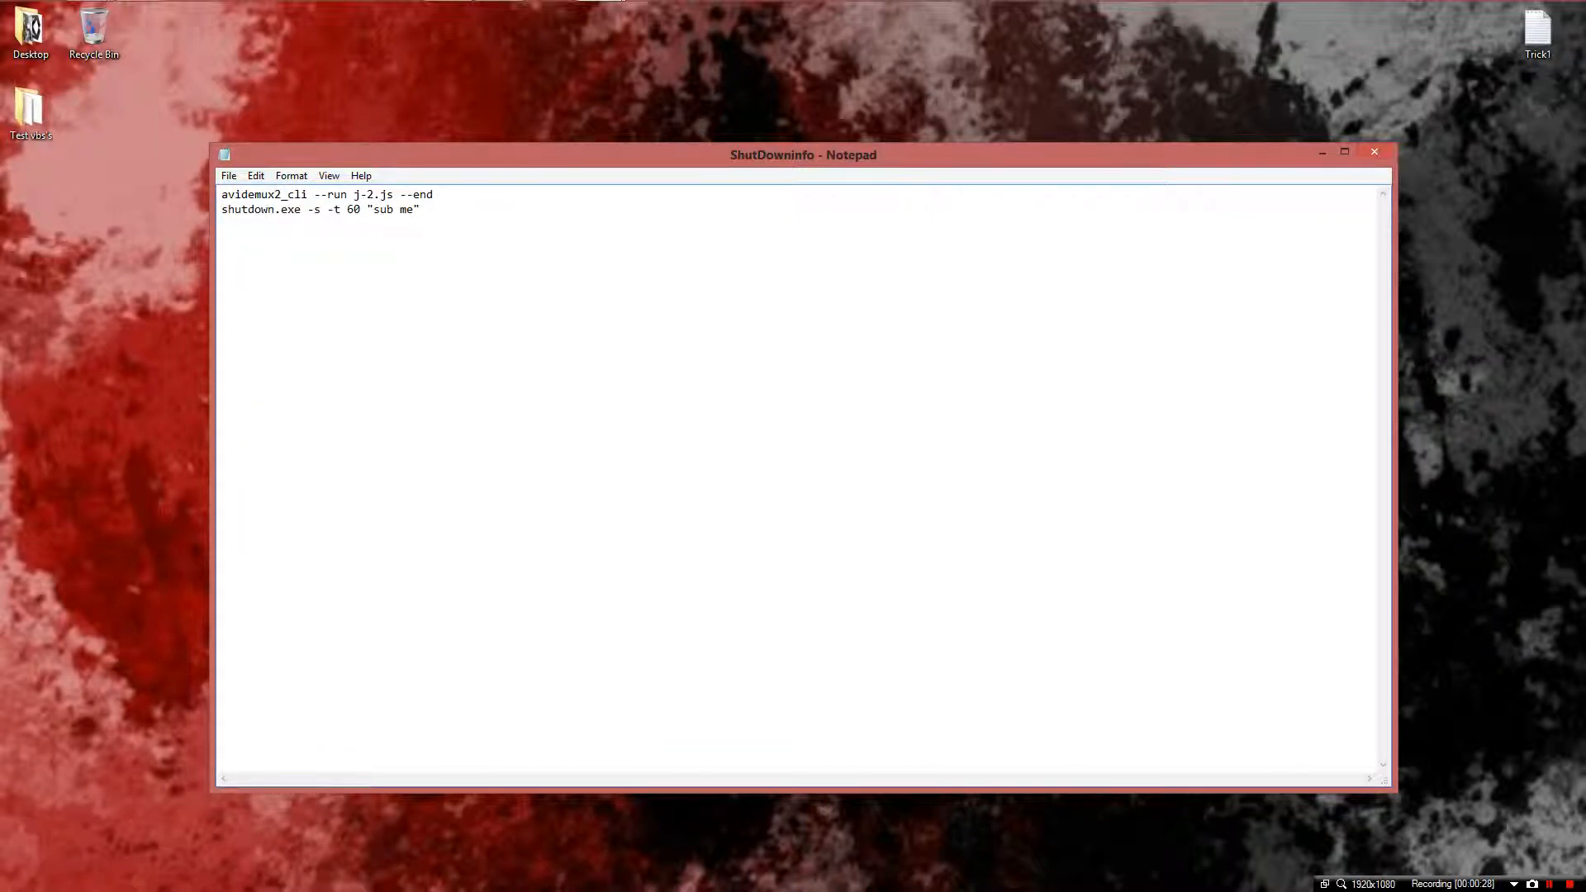
mouse_move(1507, 241)
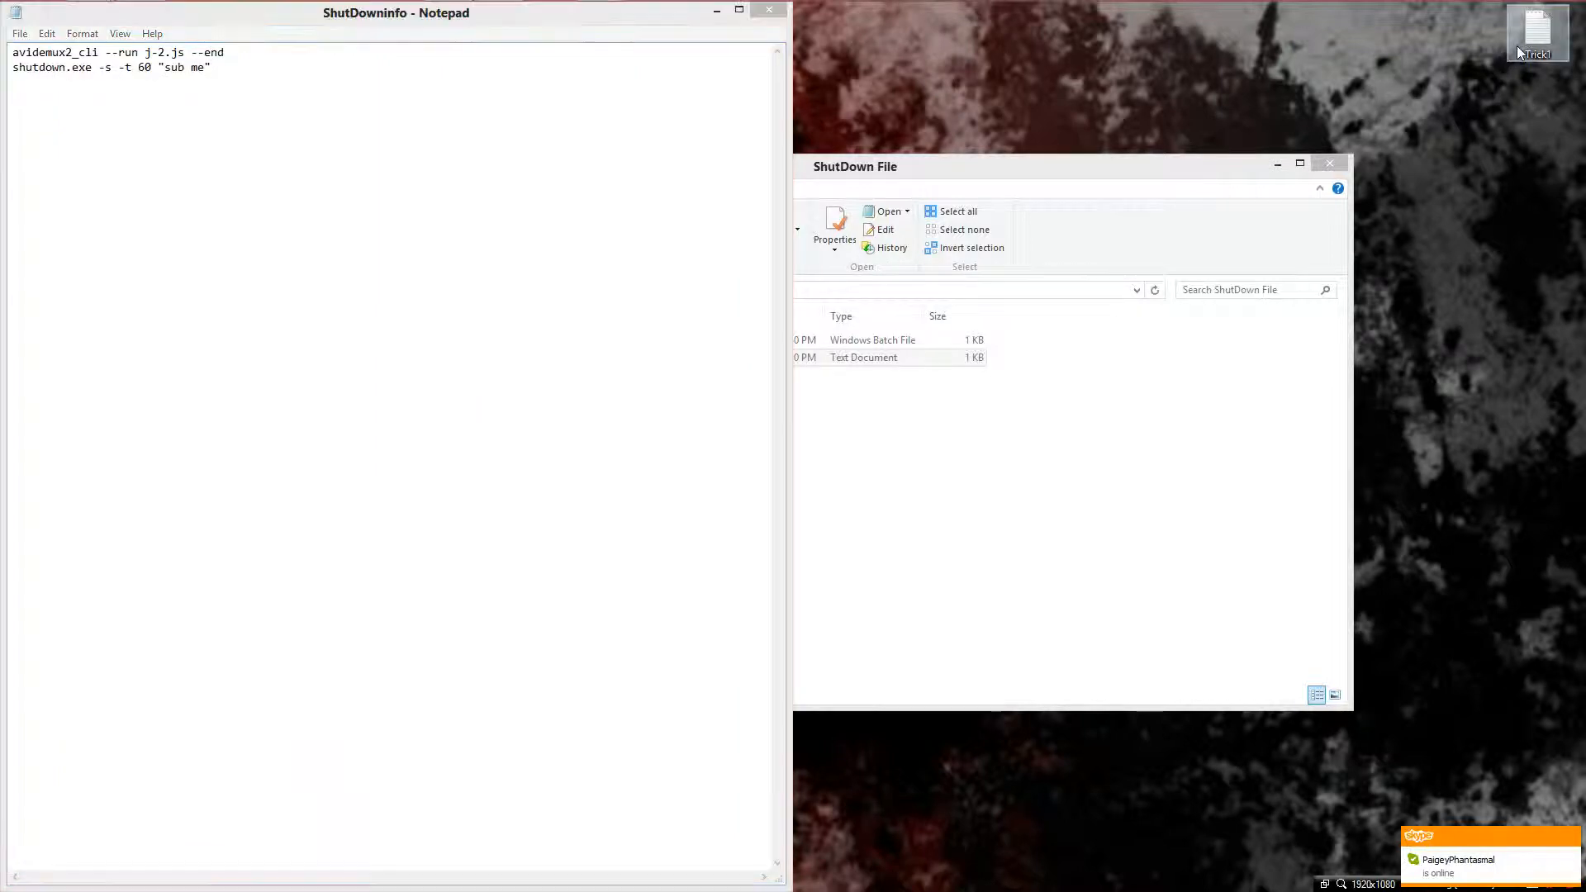
double_click(862, 356)
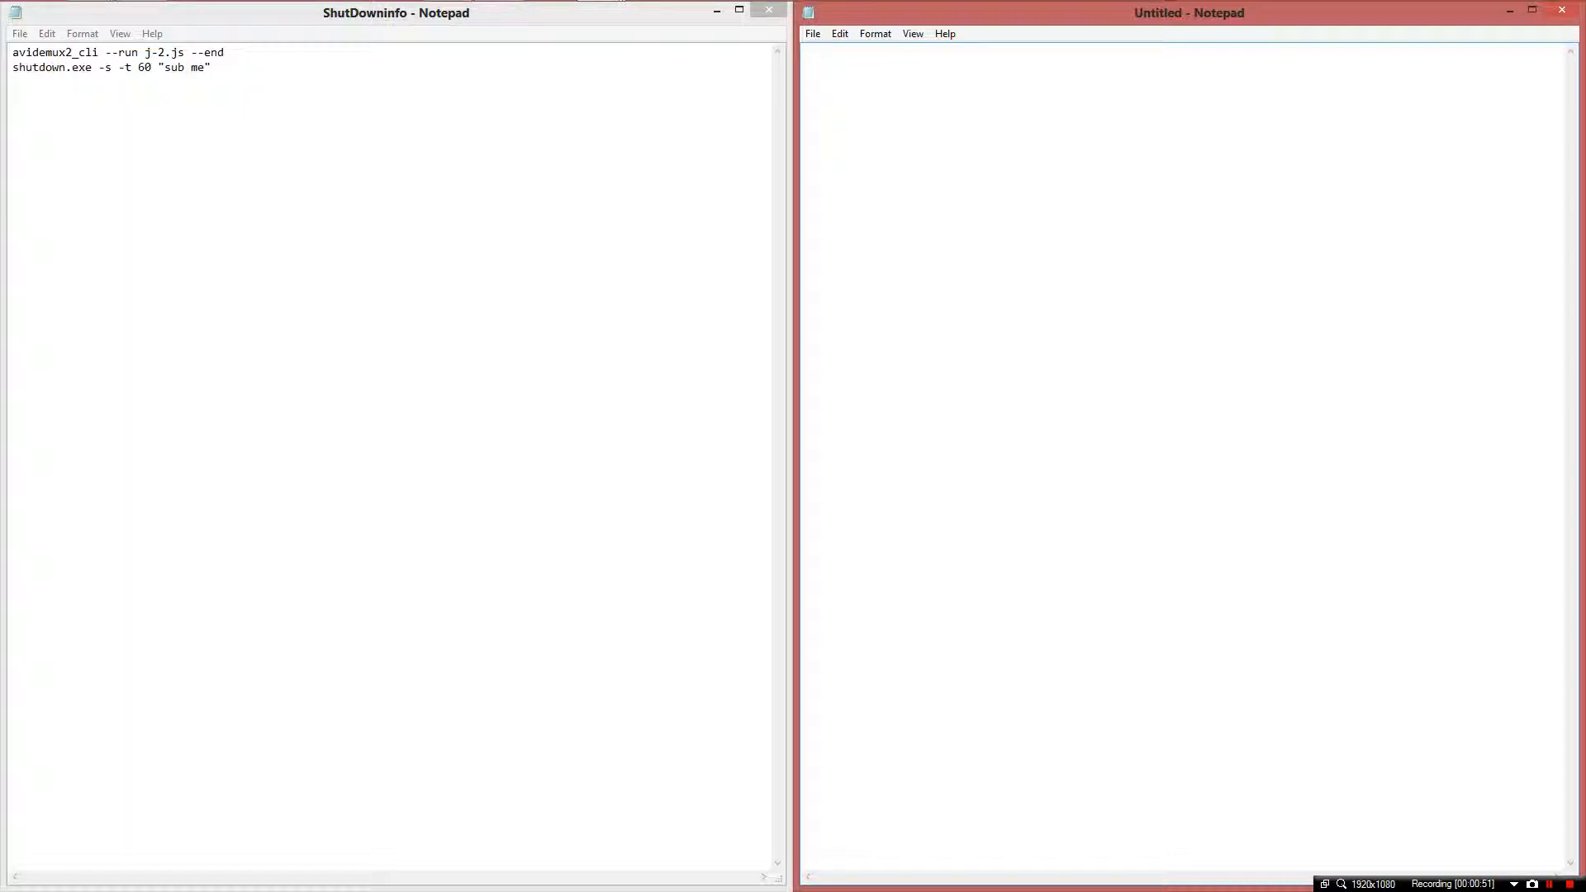
- Write the first script line: avidemux2_cli --run j-2.js --end
type("a")
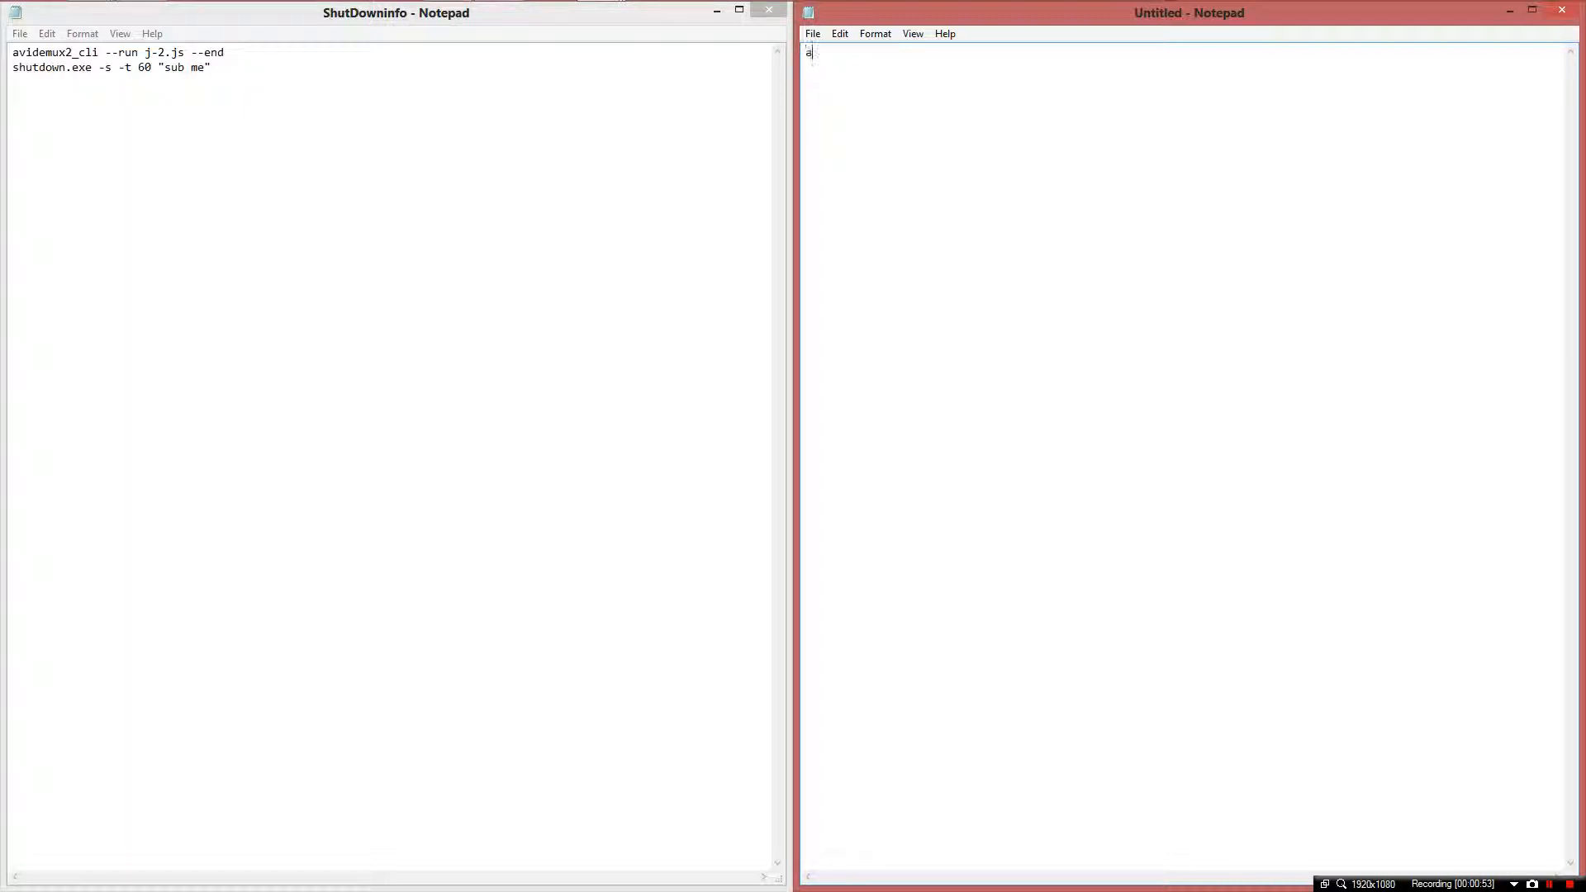
type("vid")
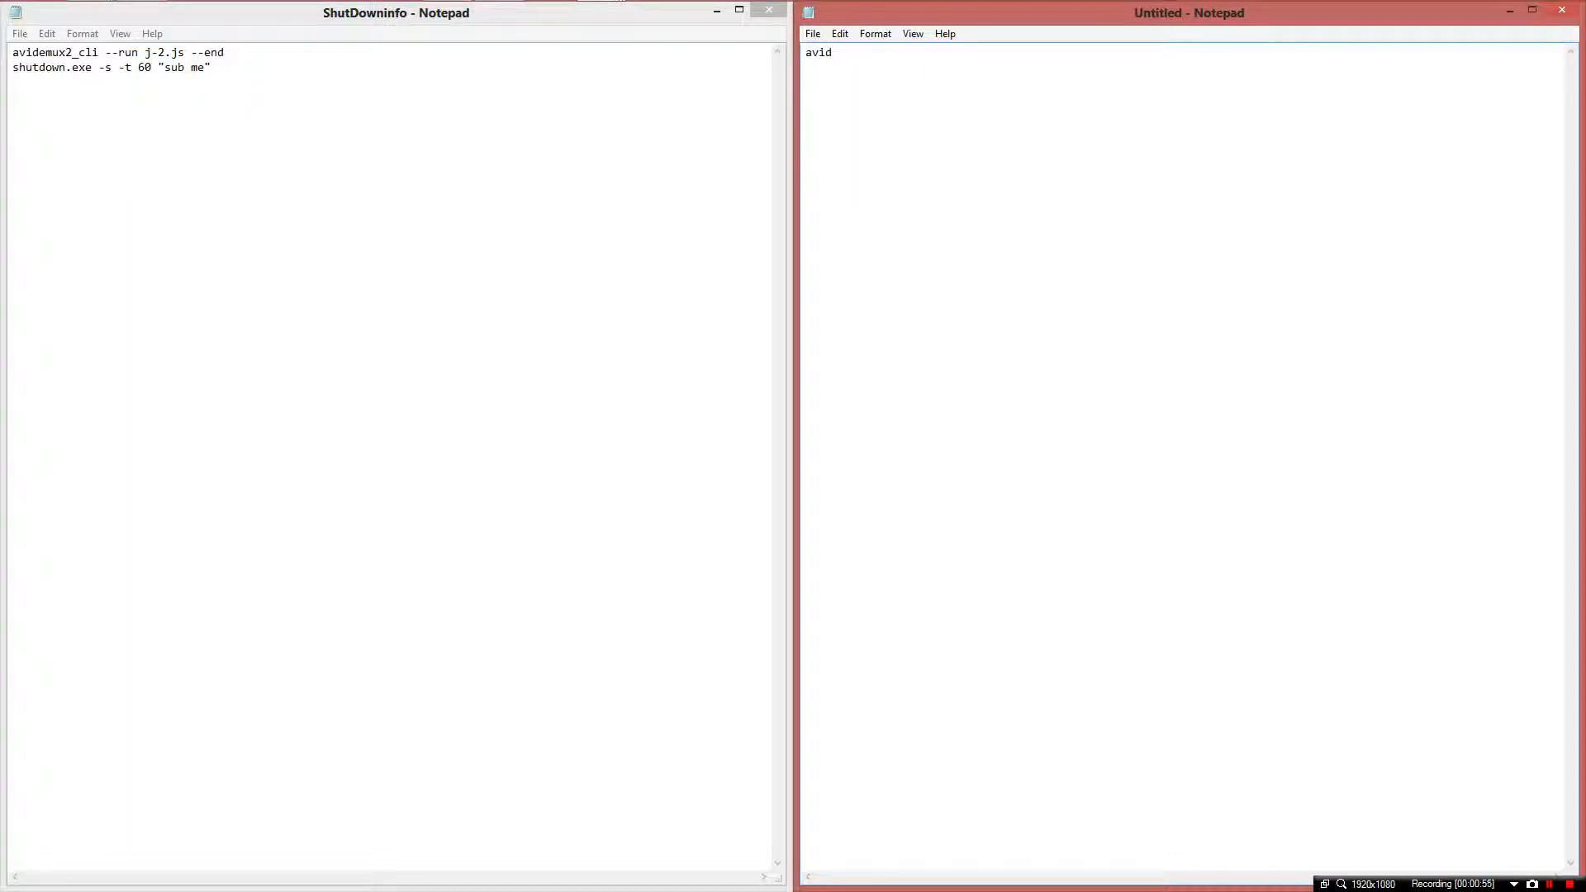
type("e")
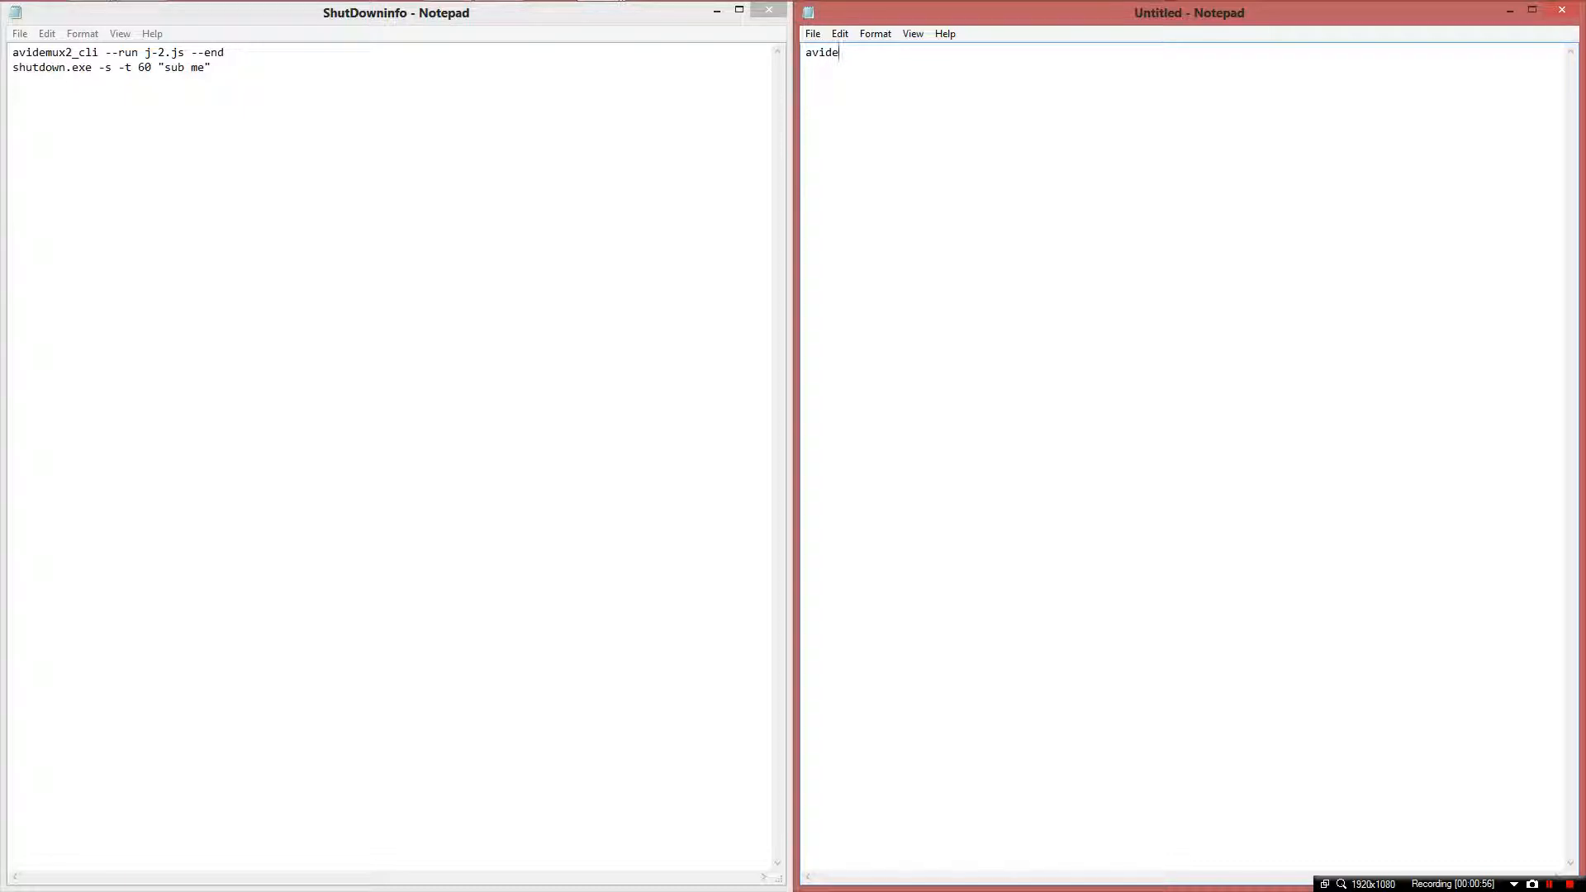
type("nux")
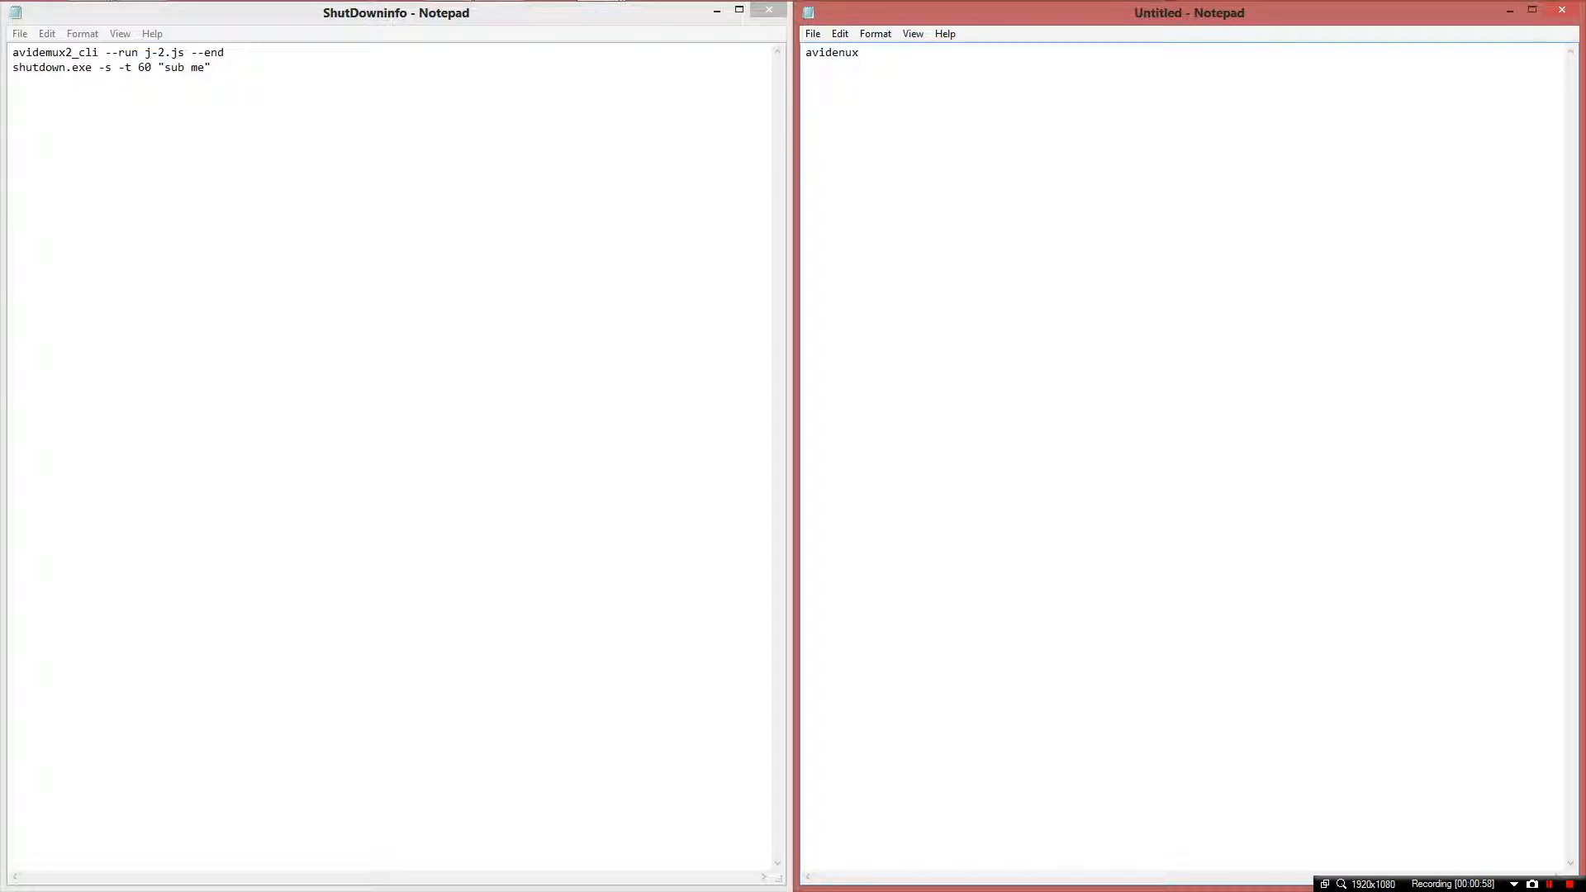
type("2_cl")
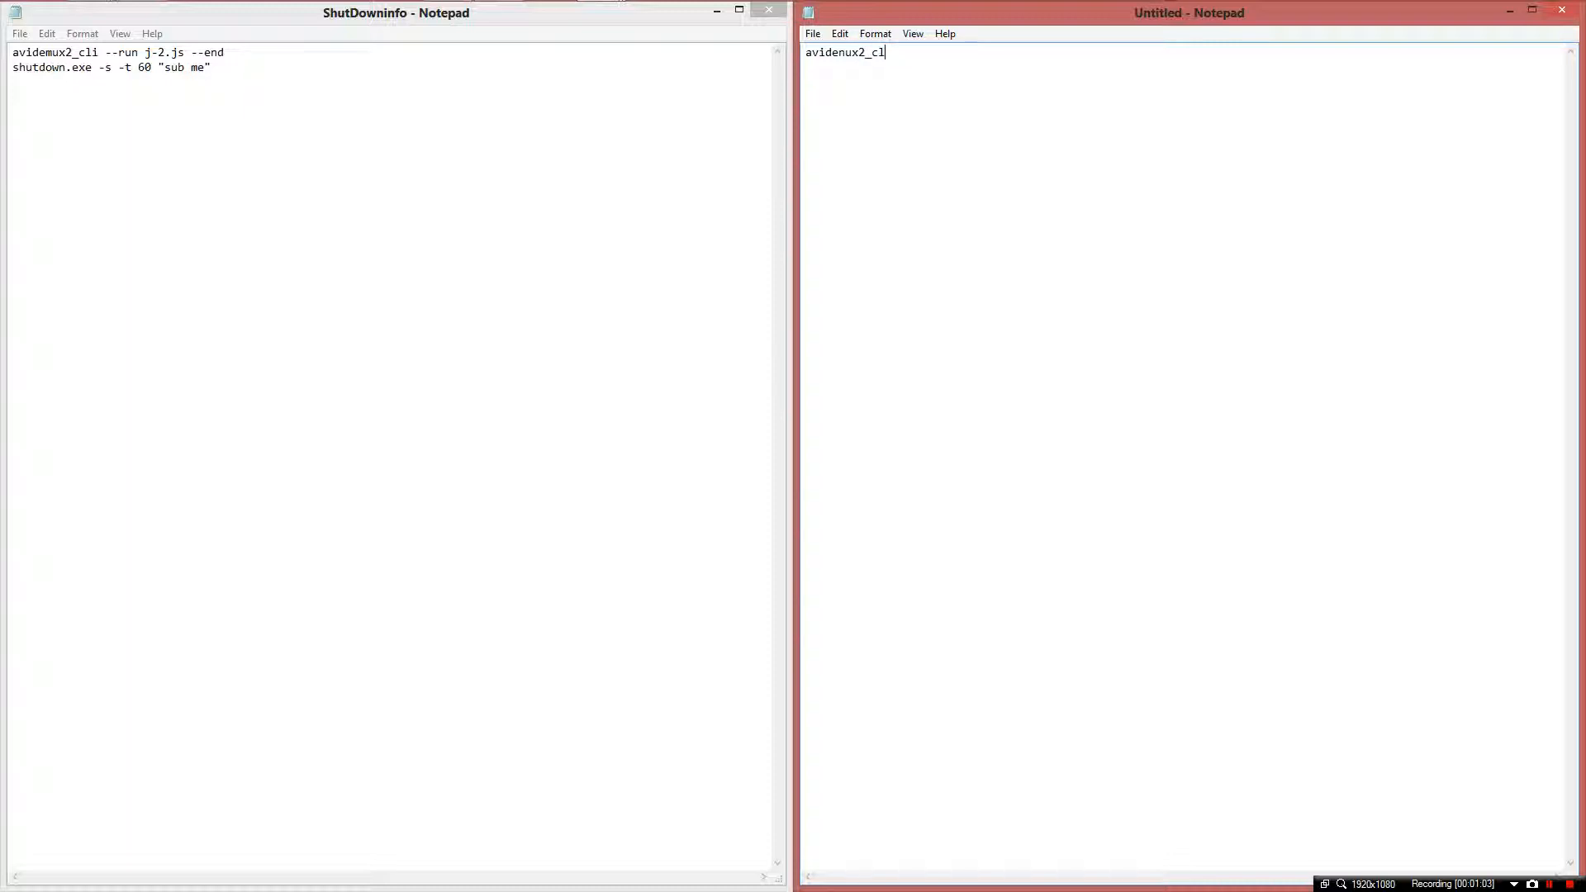
type("i")
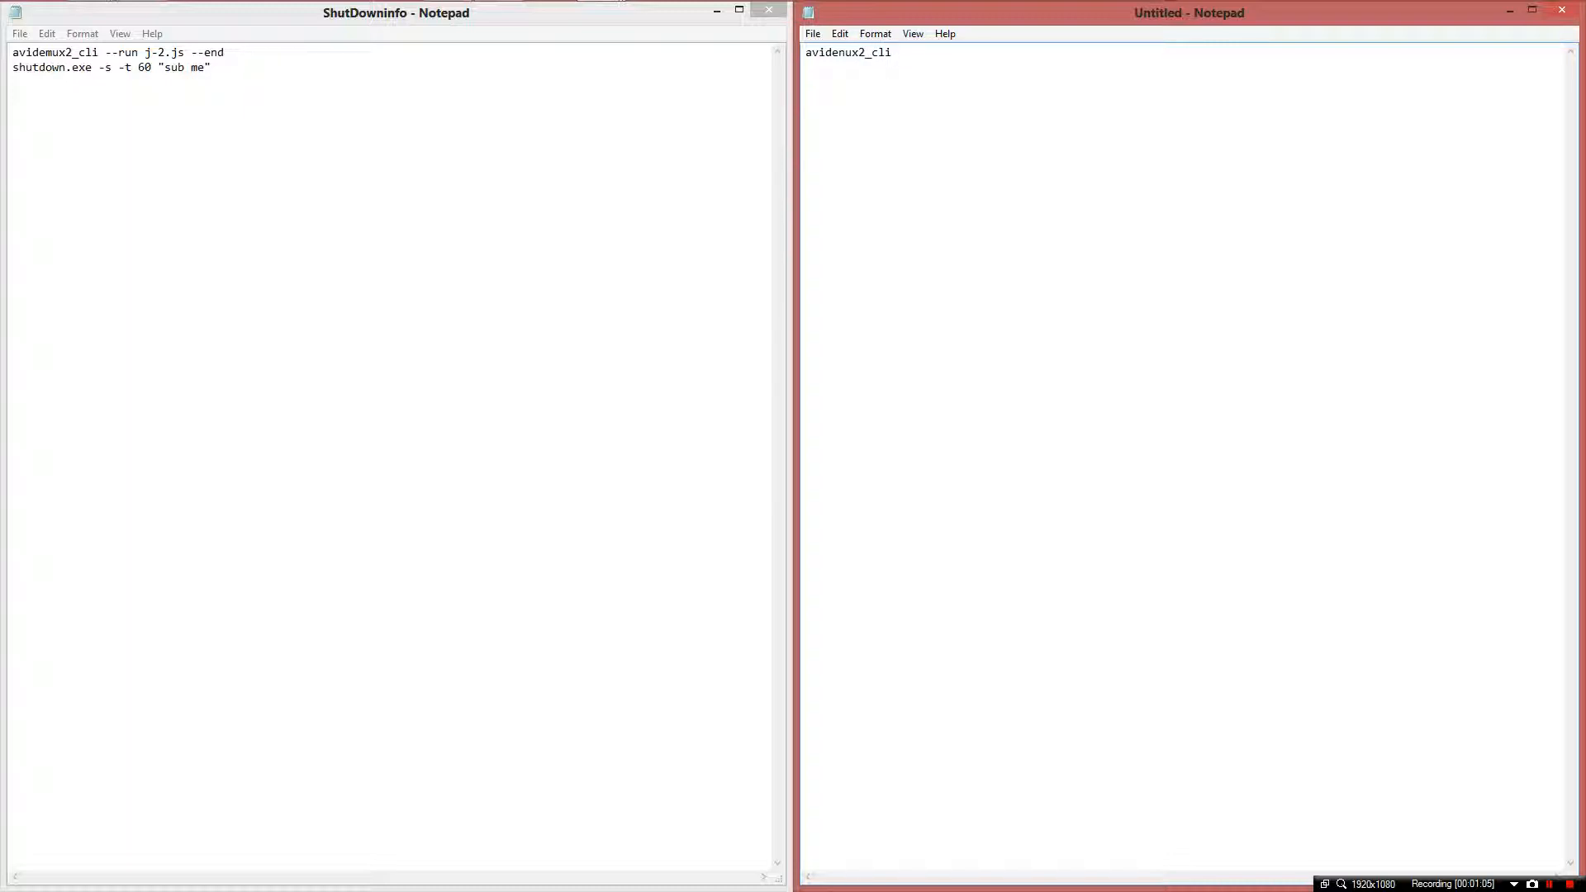
type("--run j-2")
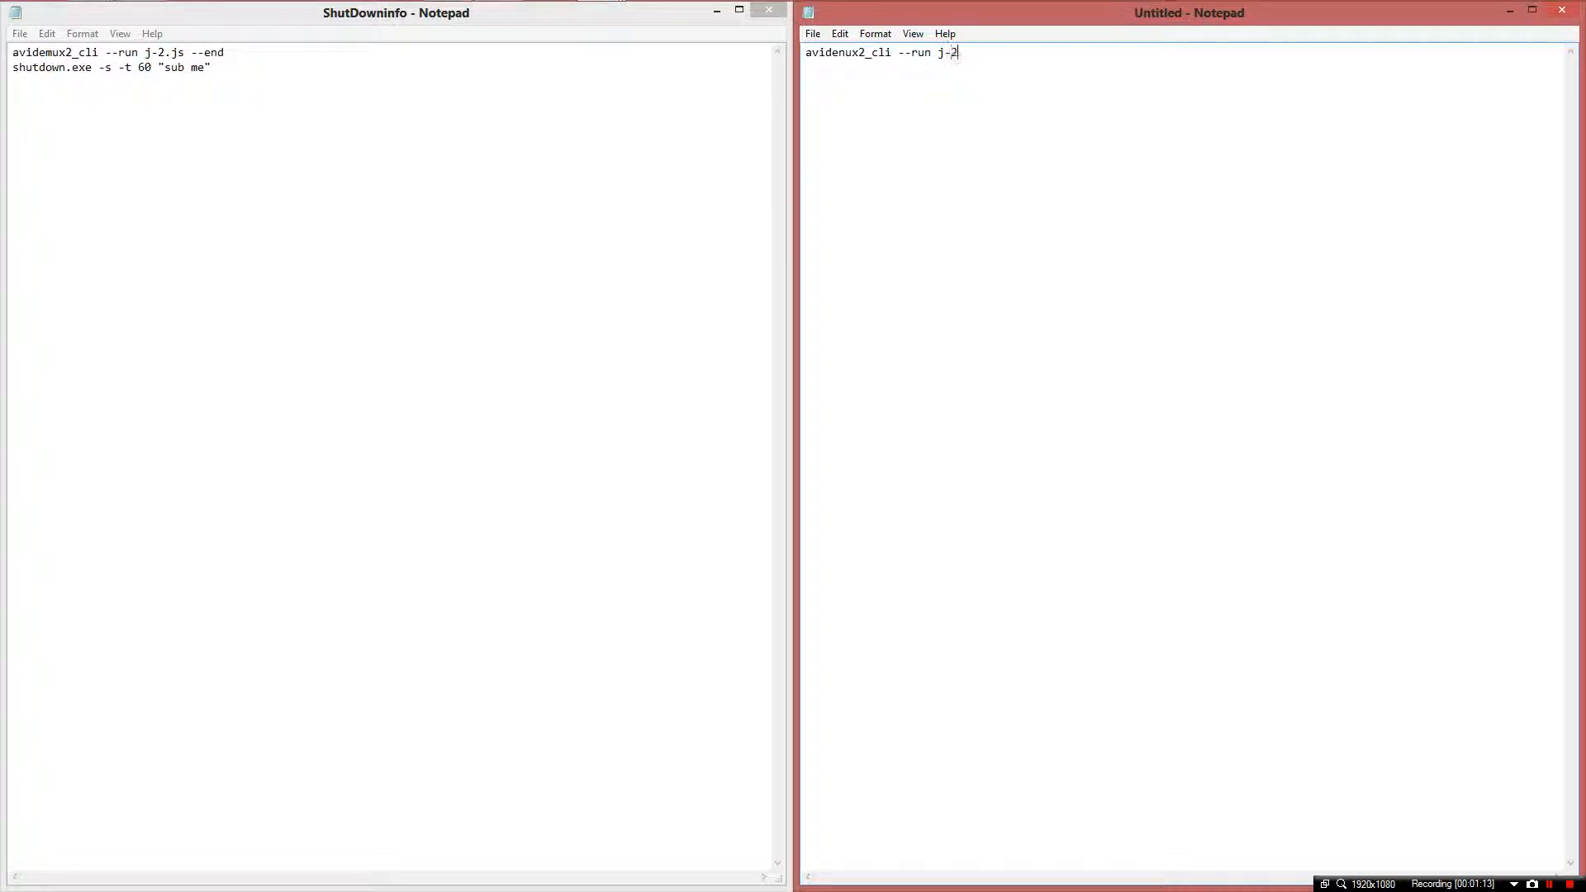
type(".")
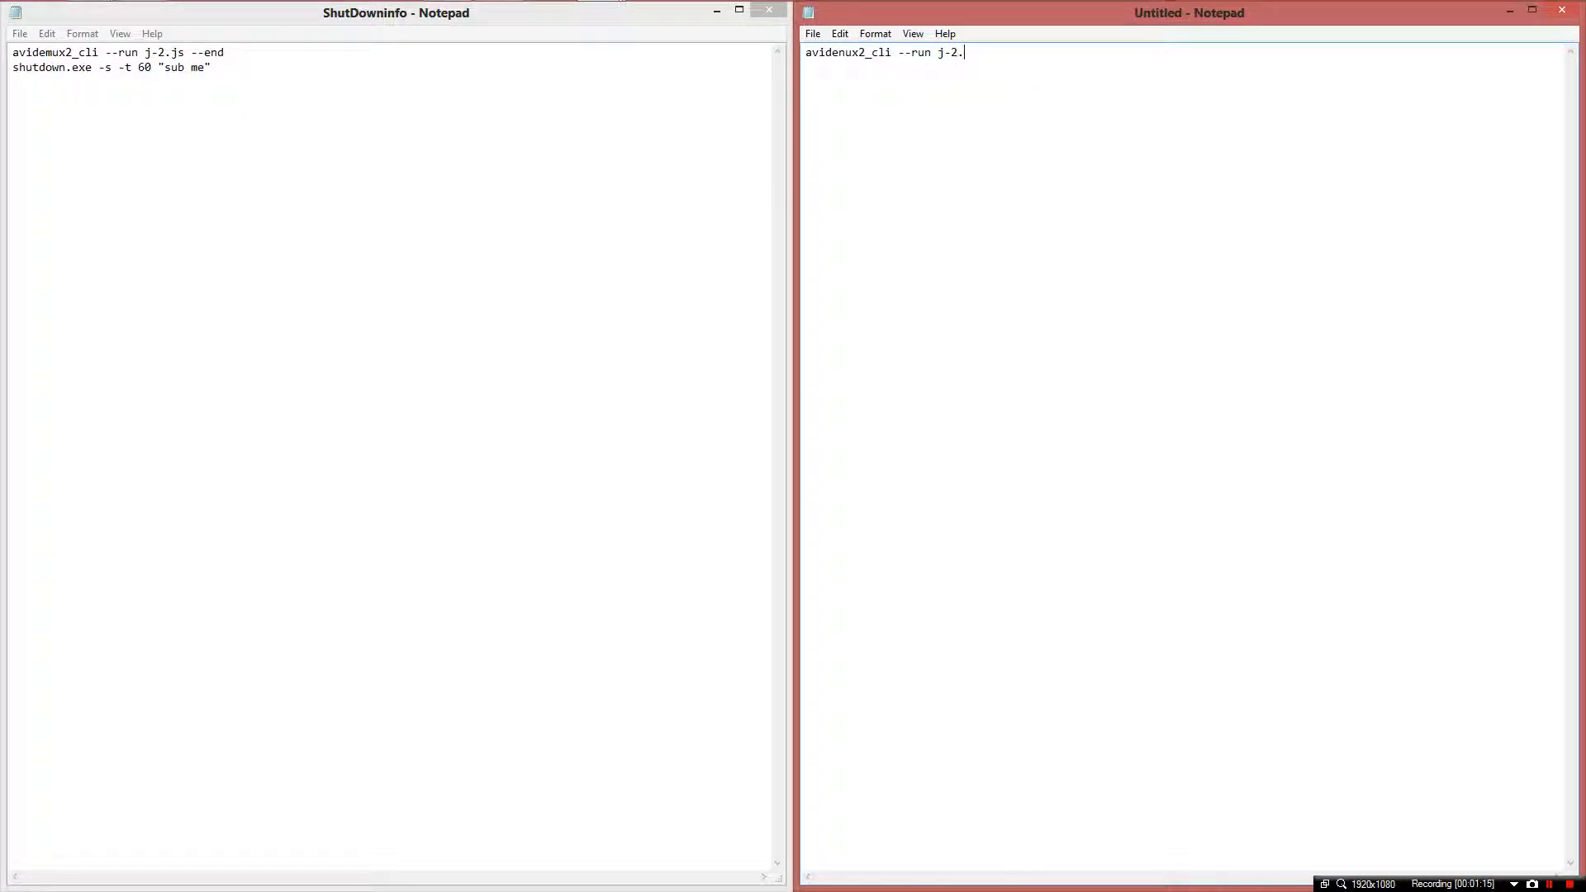
type("js --e")
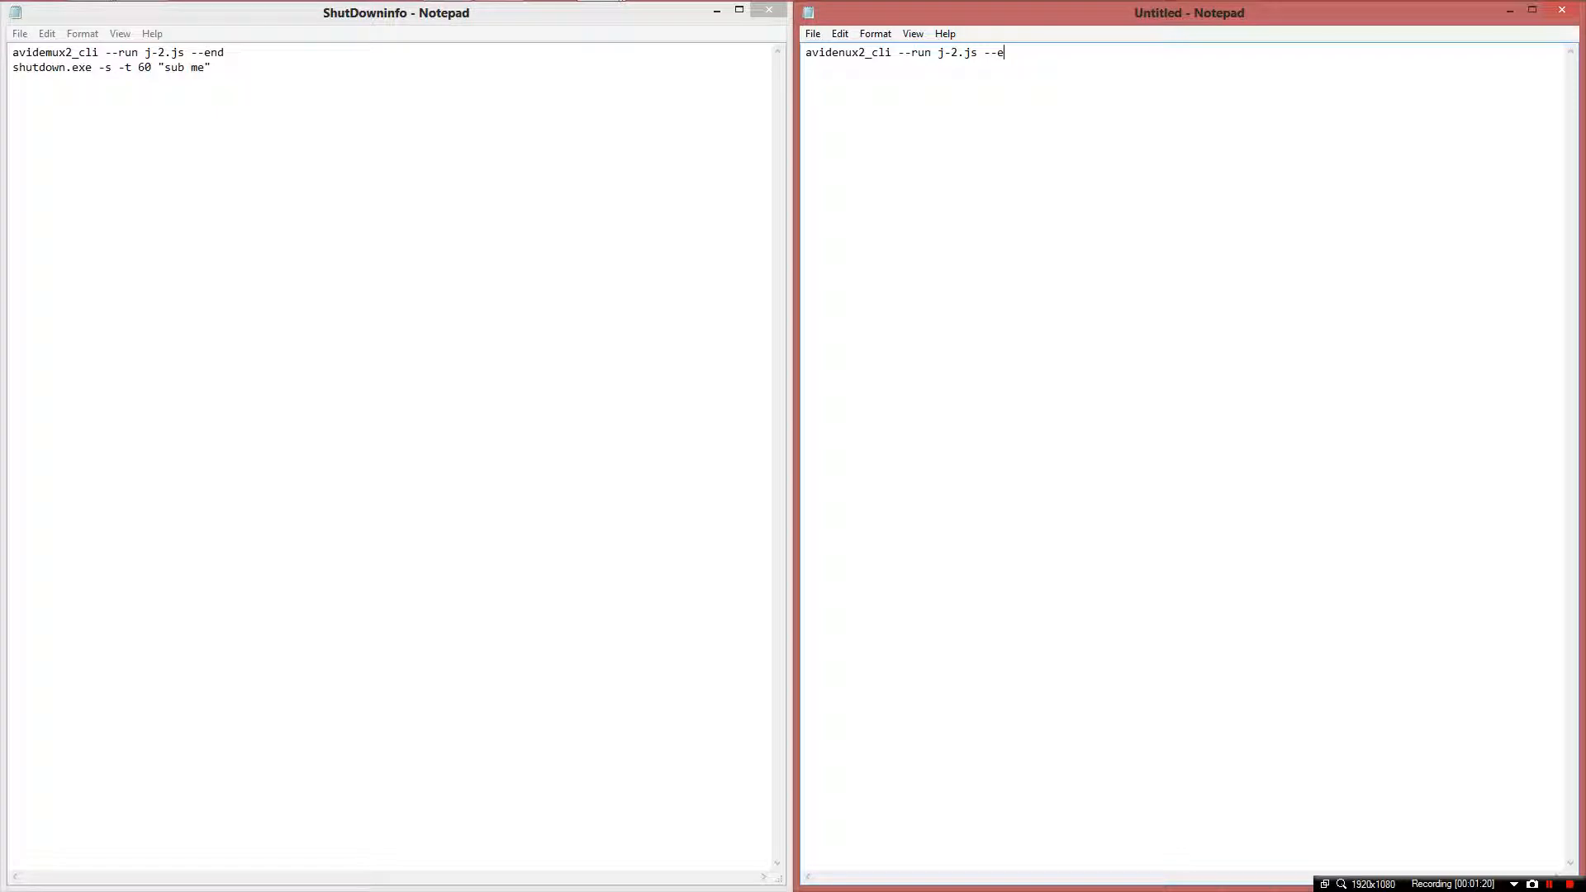
type("nd")
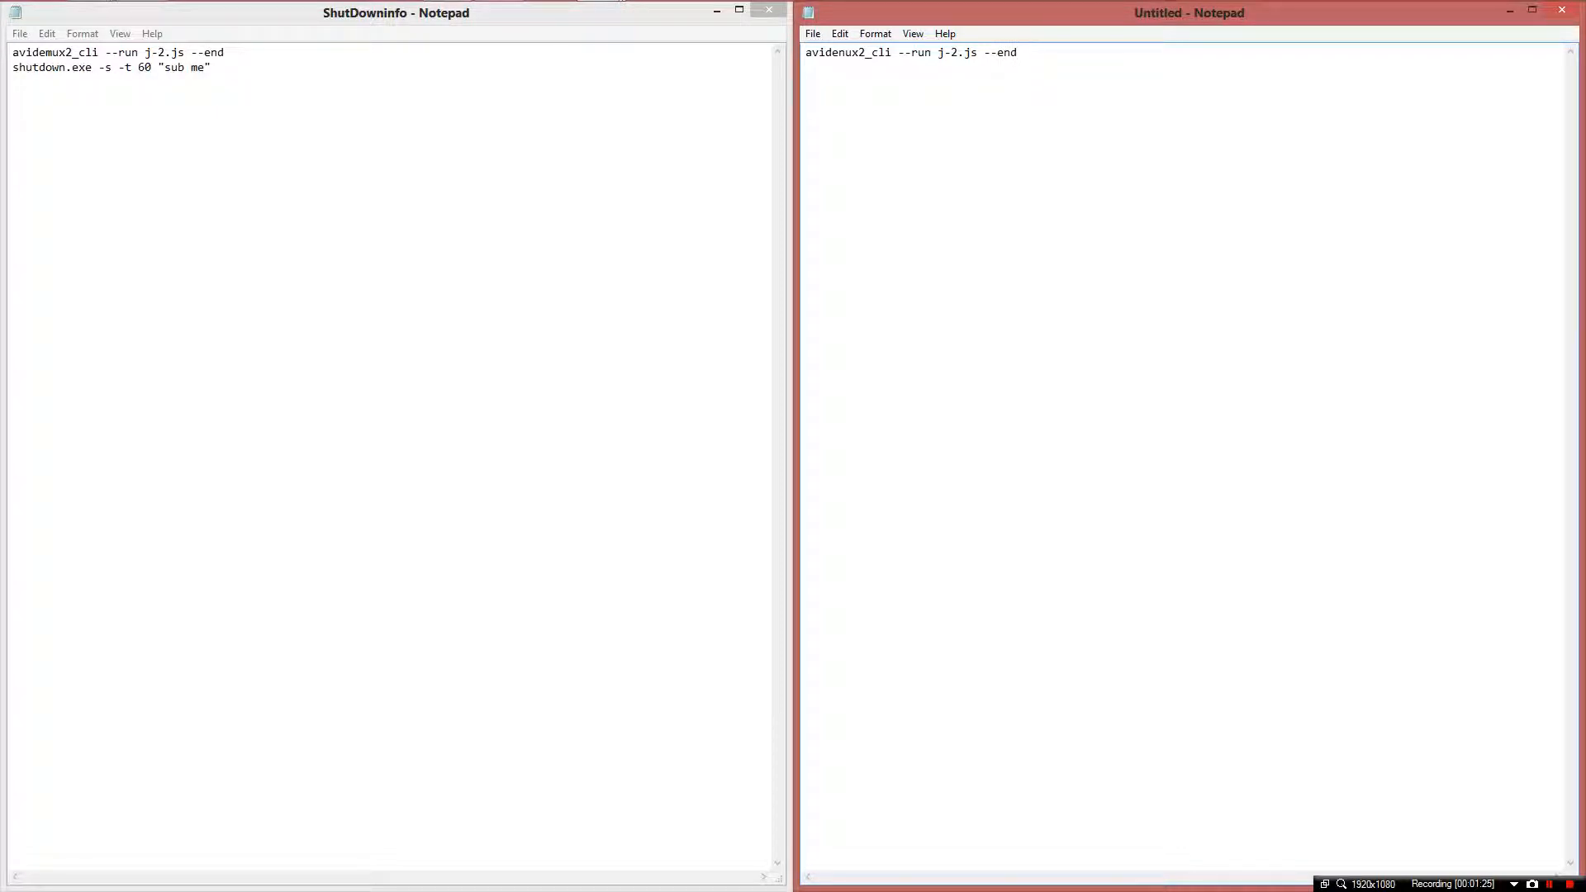
- Write the second script line: shutdown.exe -s -t 60 "sub me", removing the stray colon
type("shut")
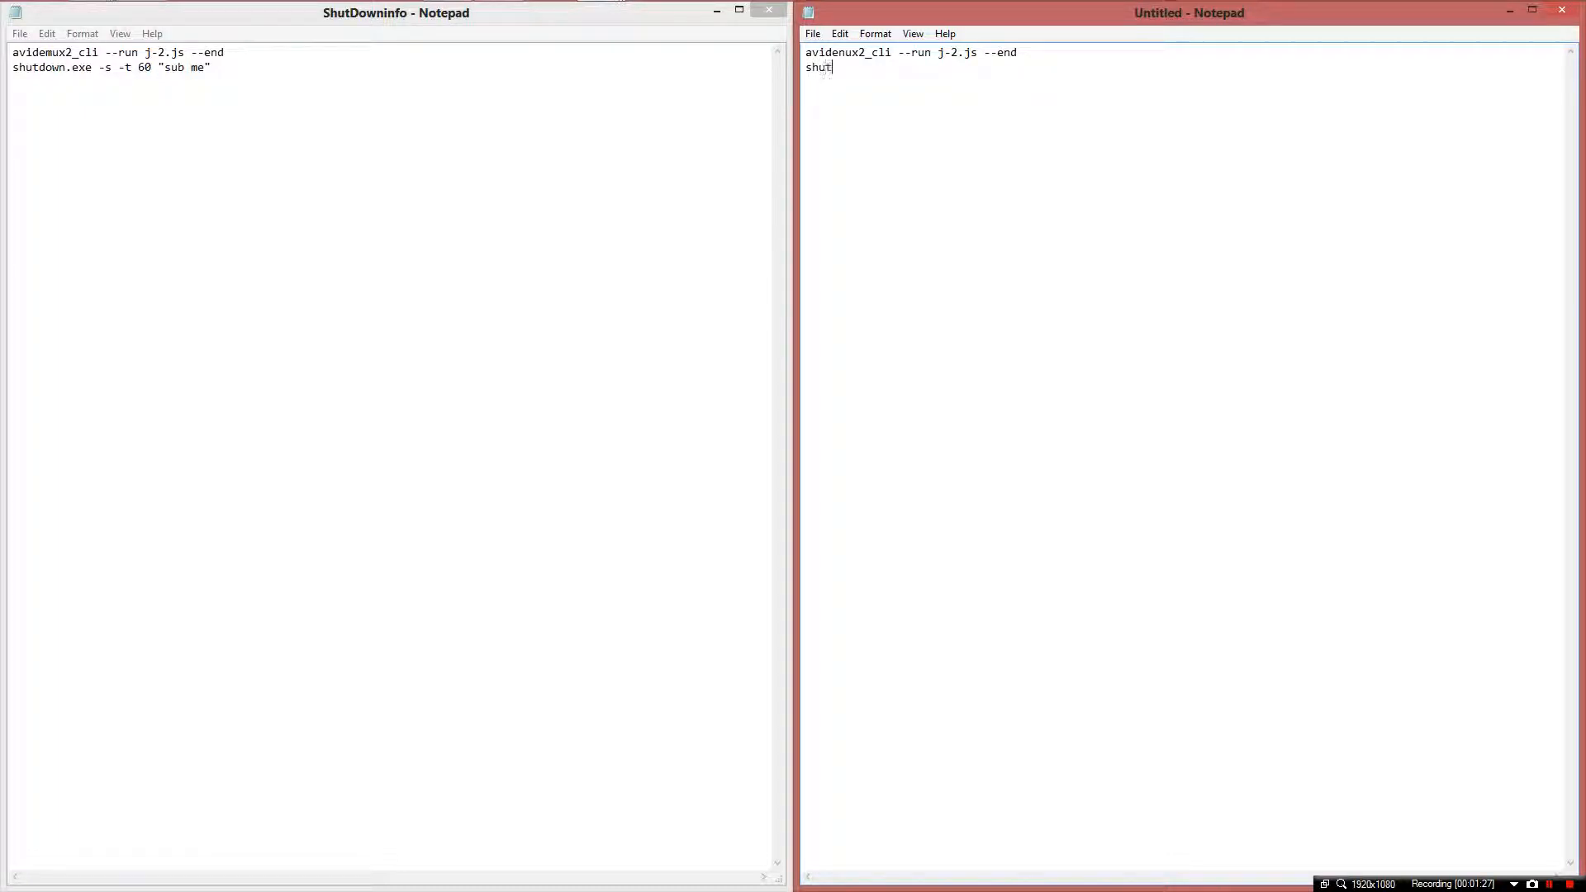
type("dow")
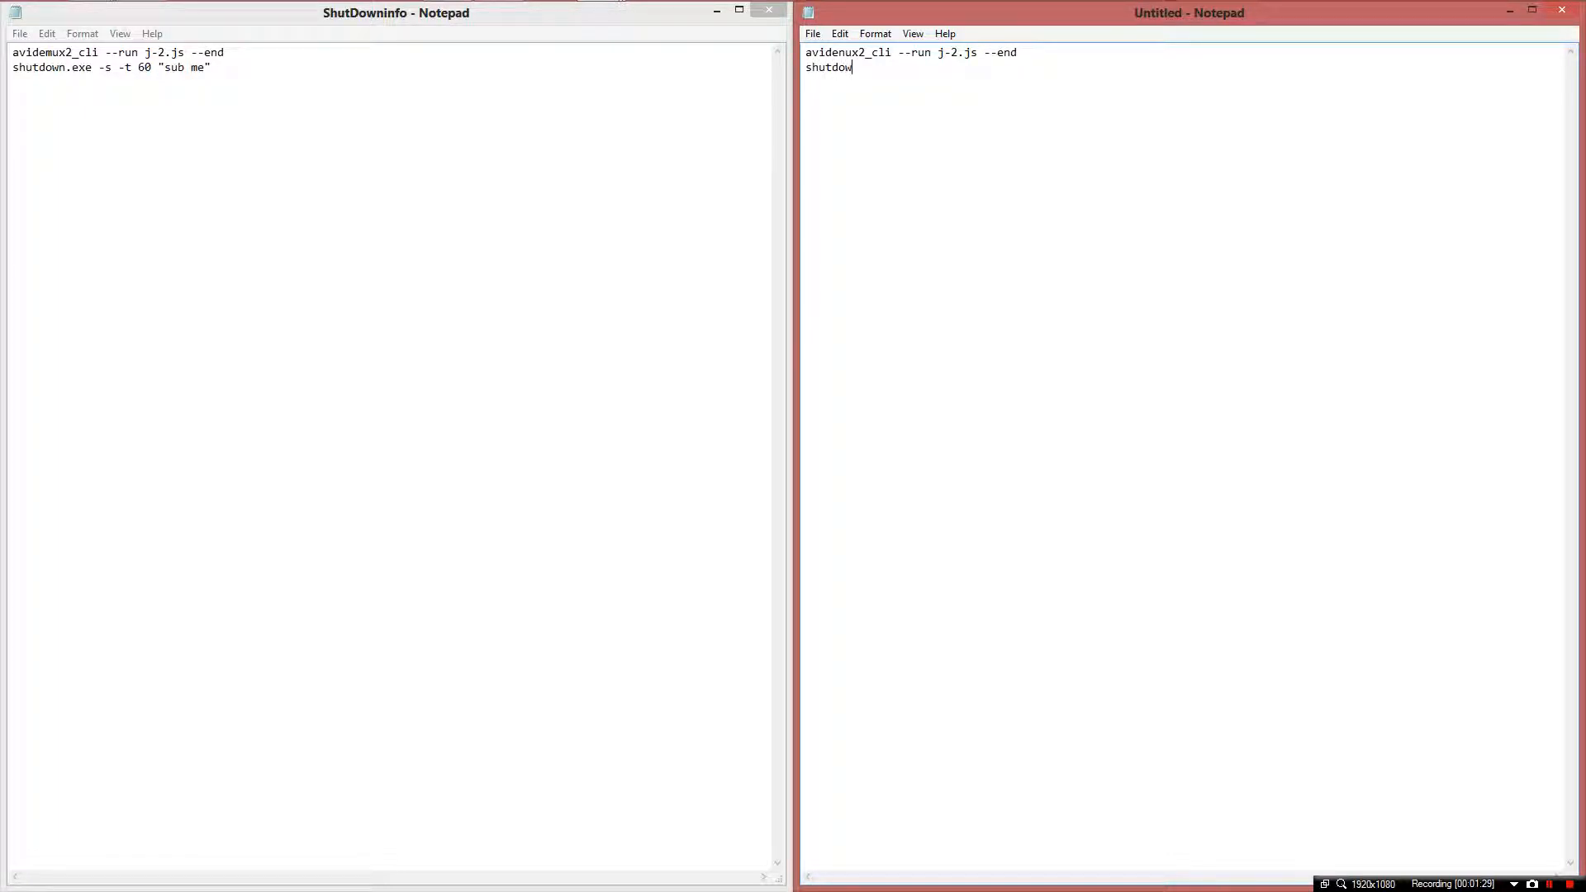
type("n")
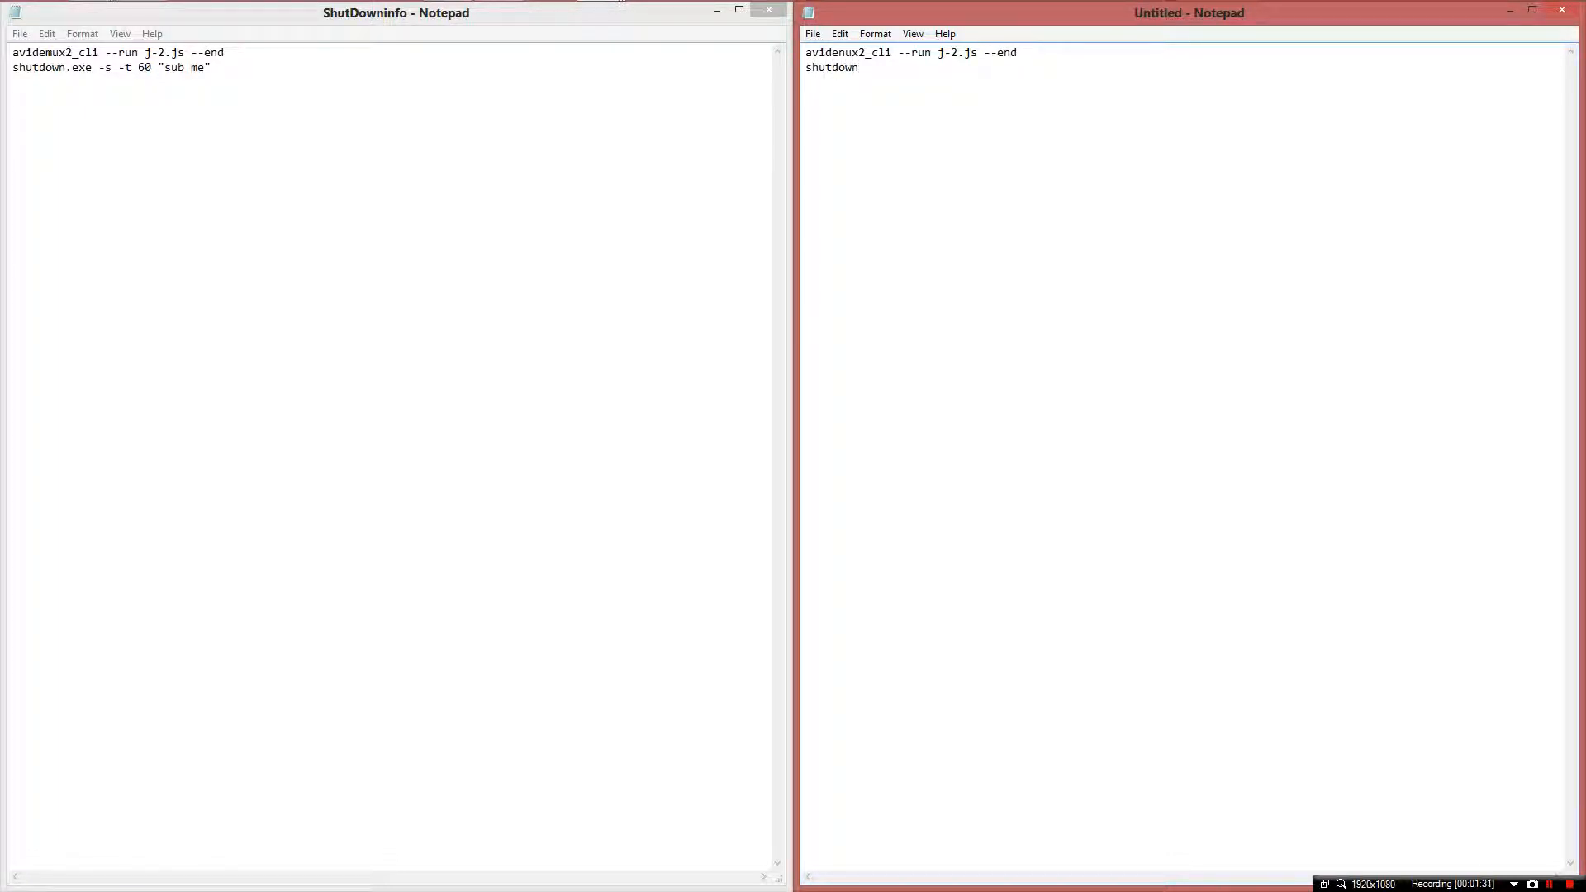
type(".exe -s -")
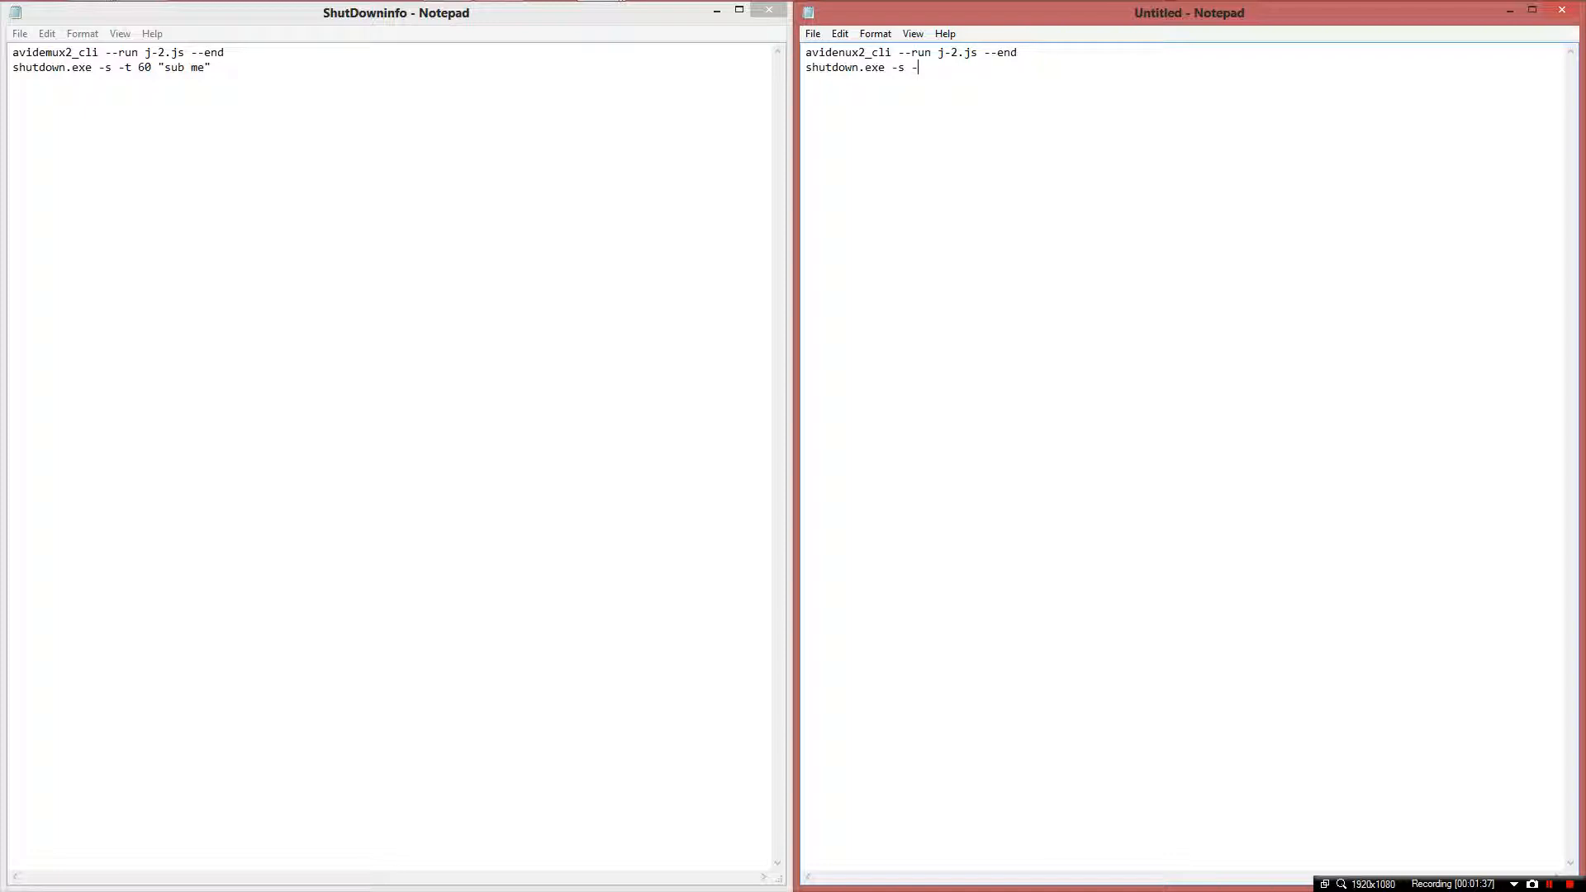
type("t 60")
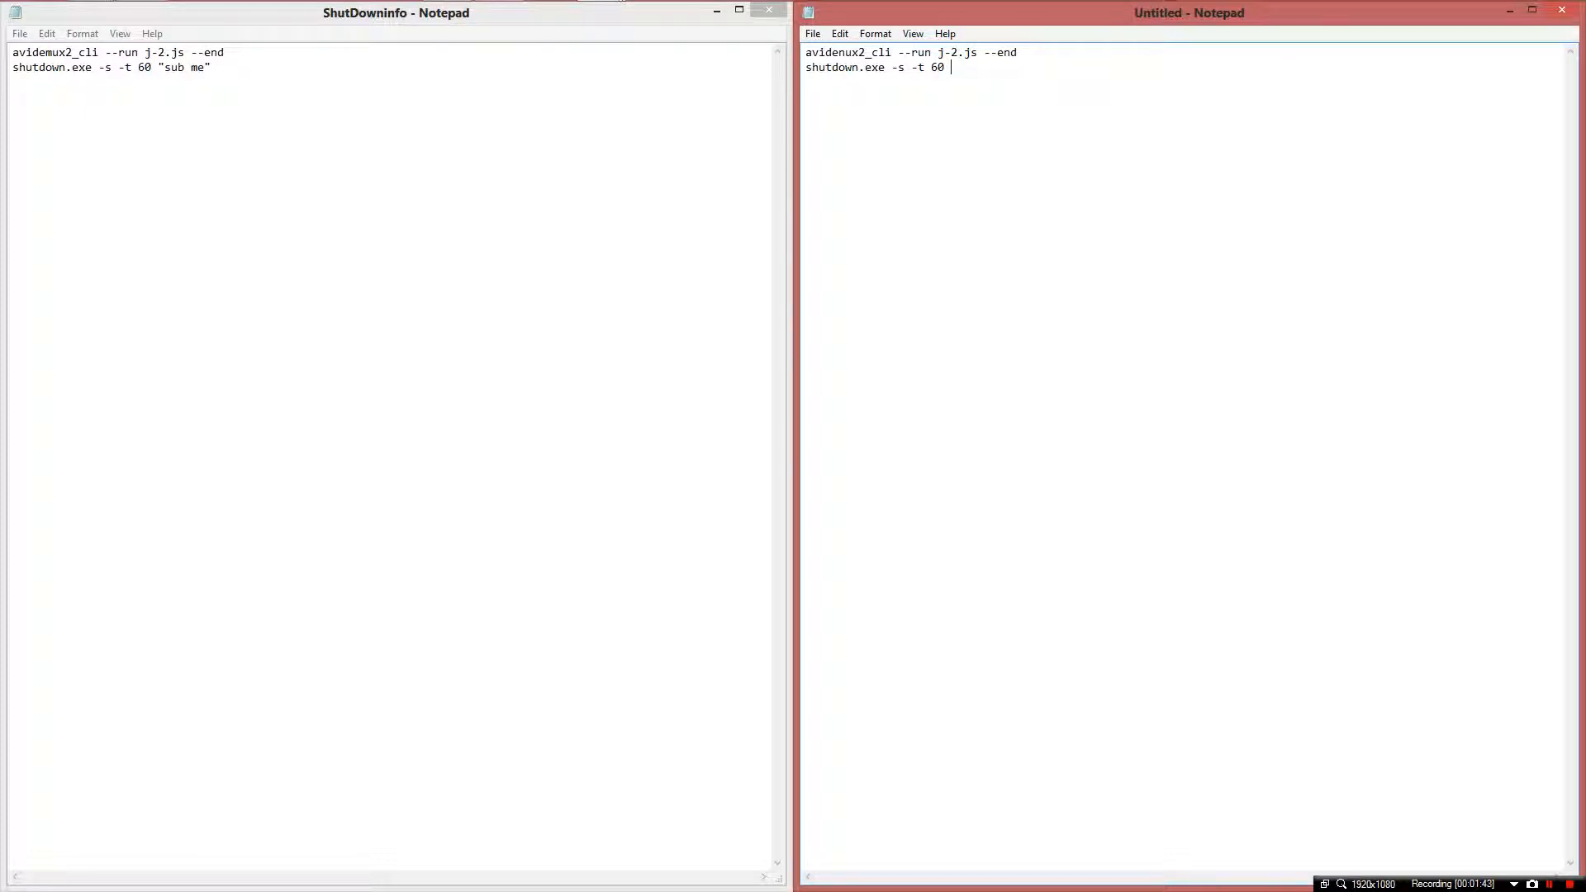
type("\"")
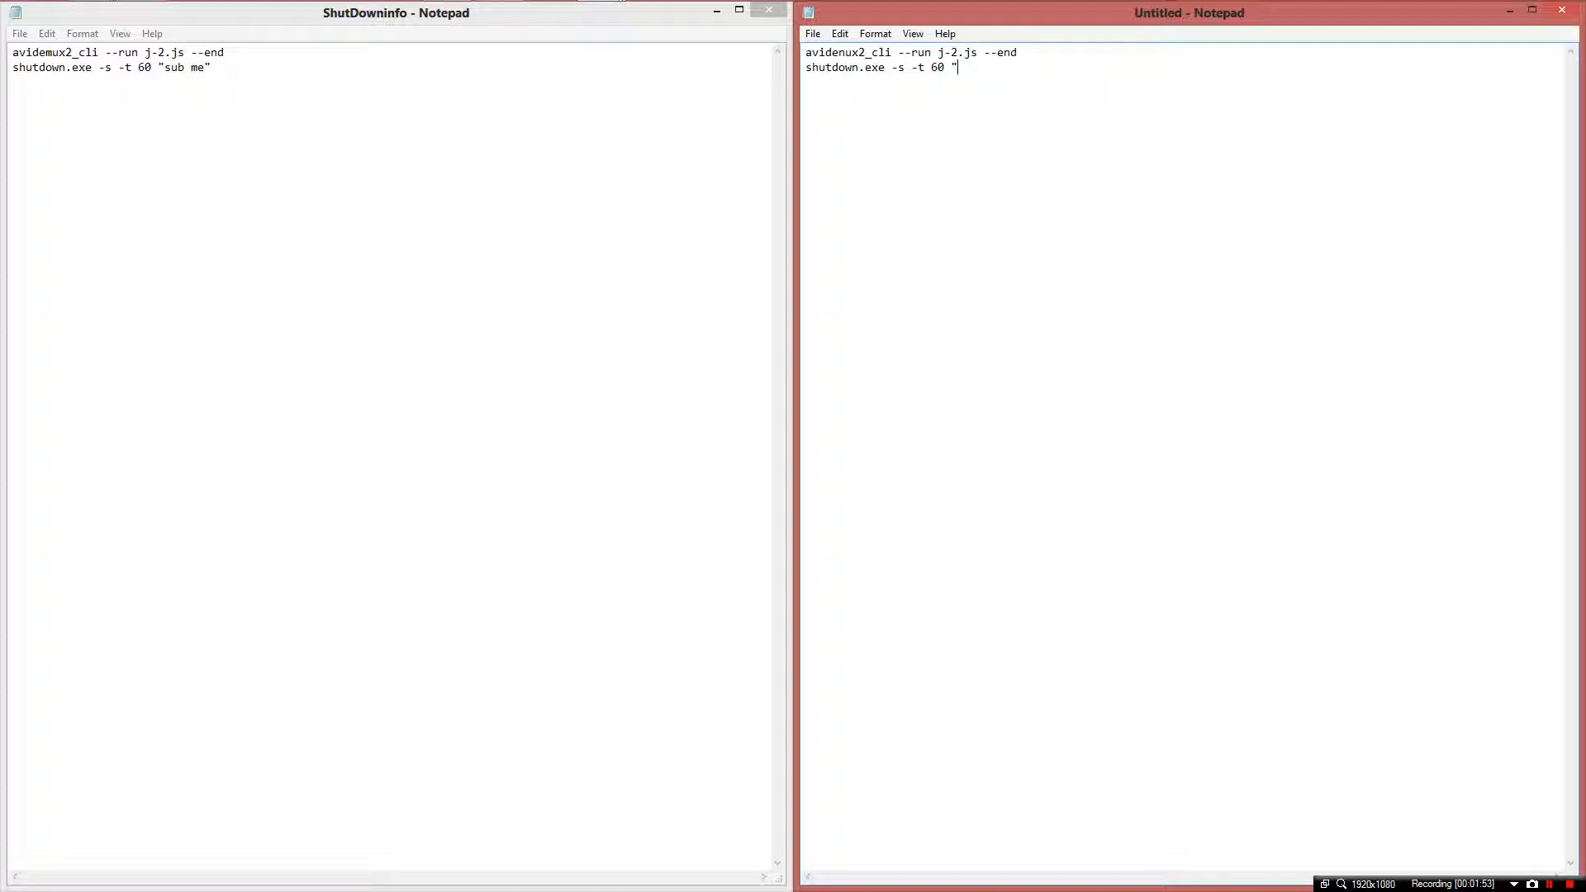
type("sub")
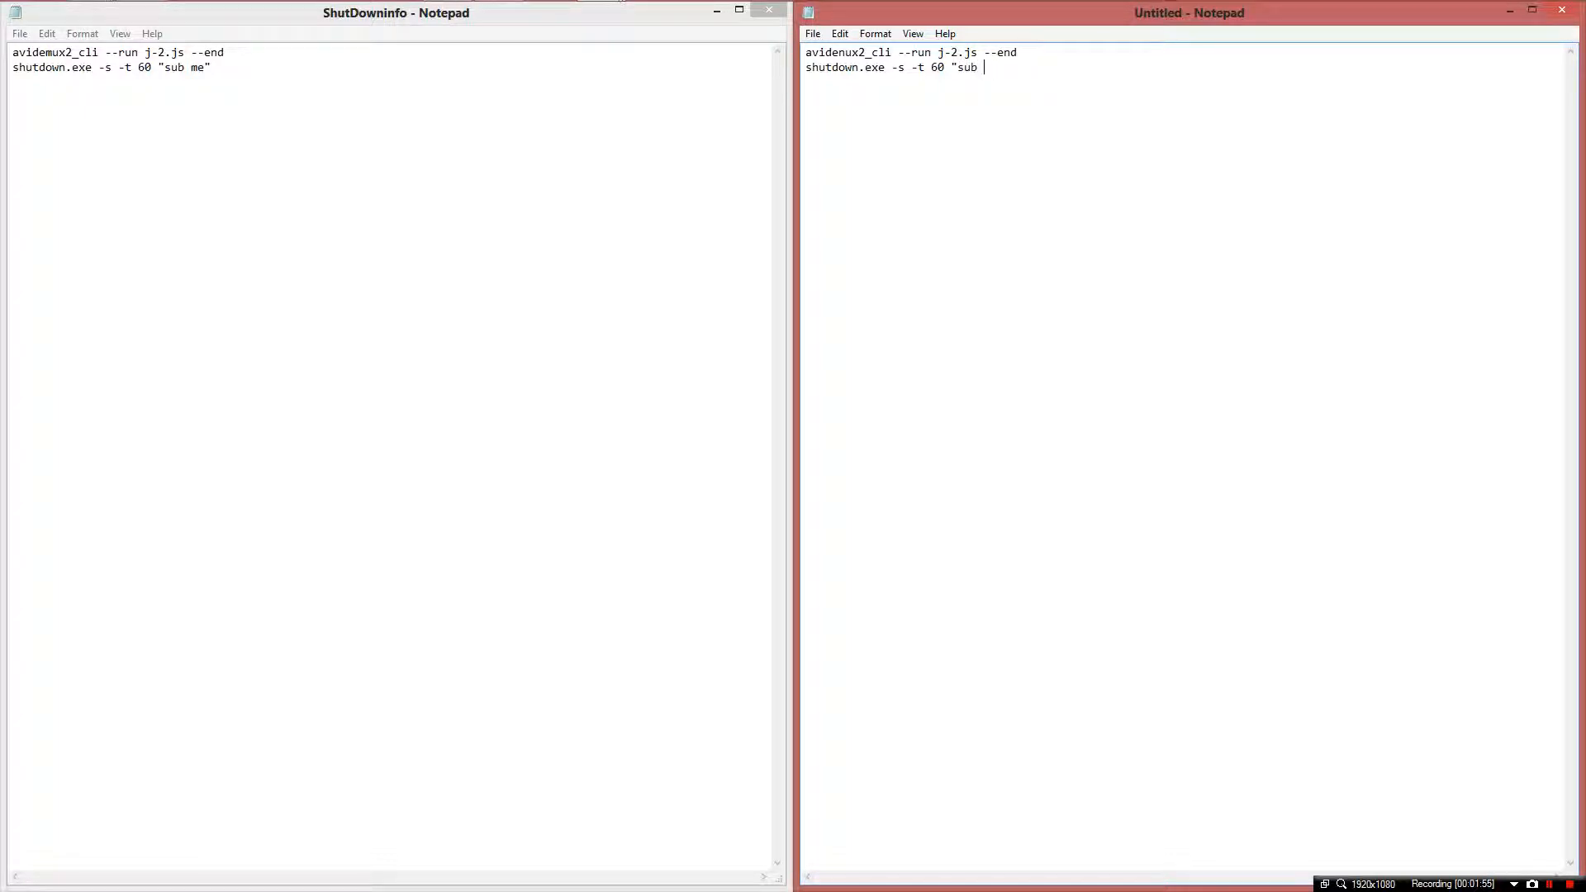
type("me:\"")
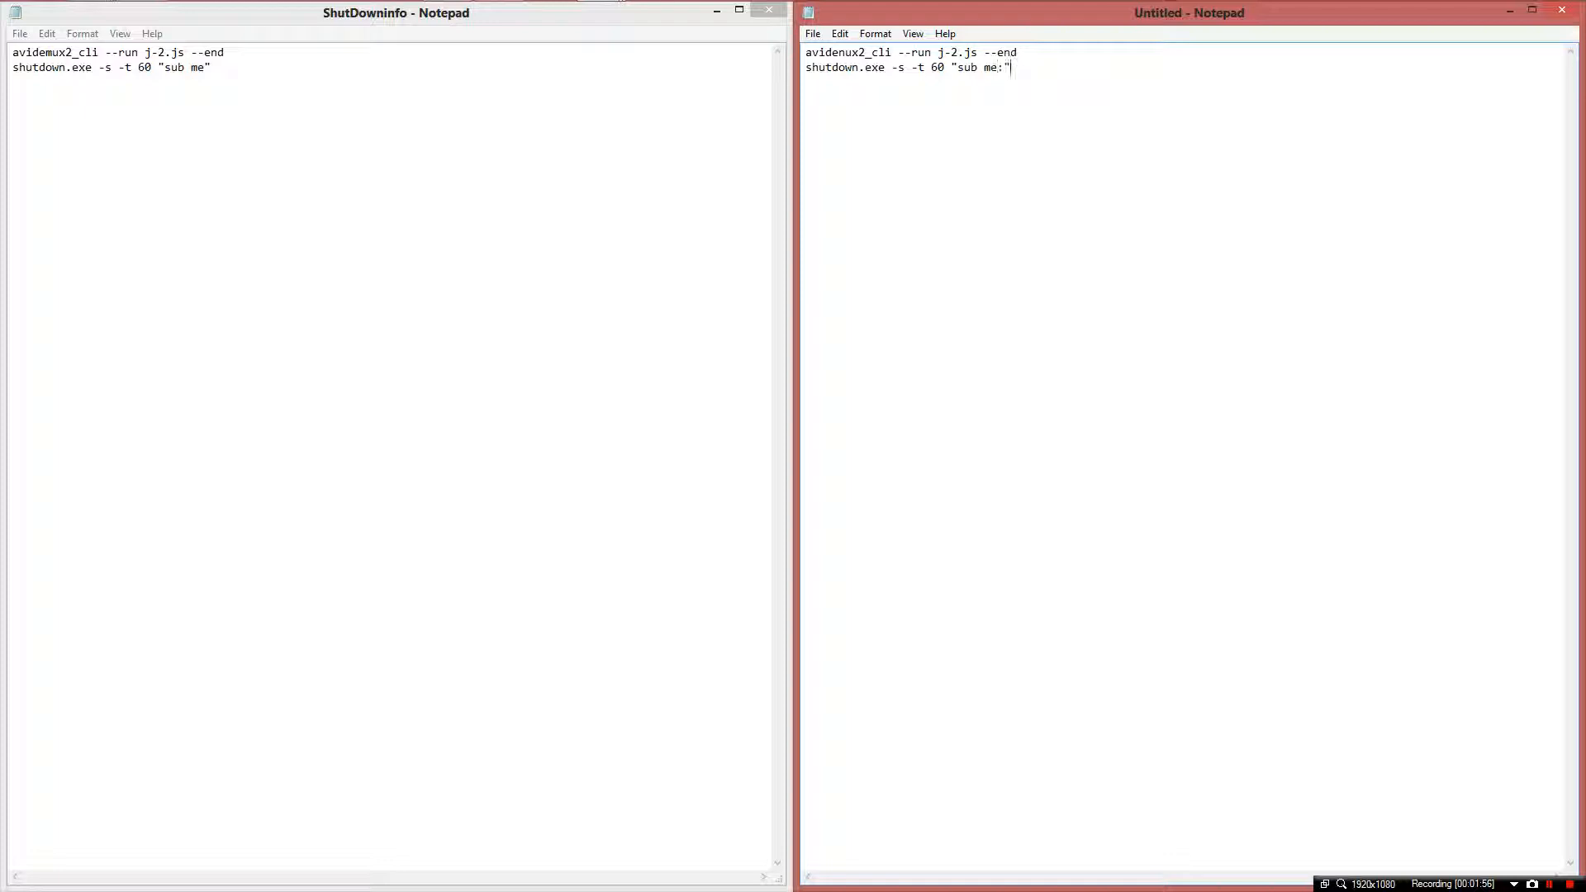
key("BackSpace")
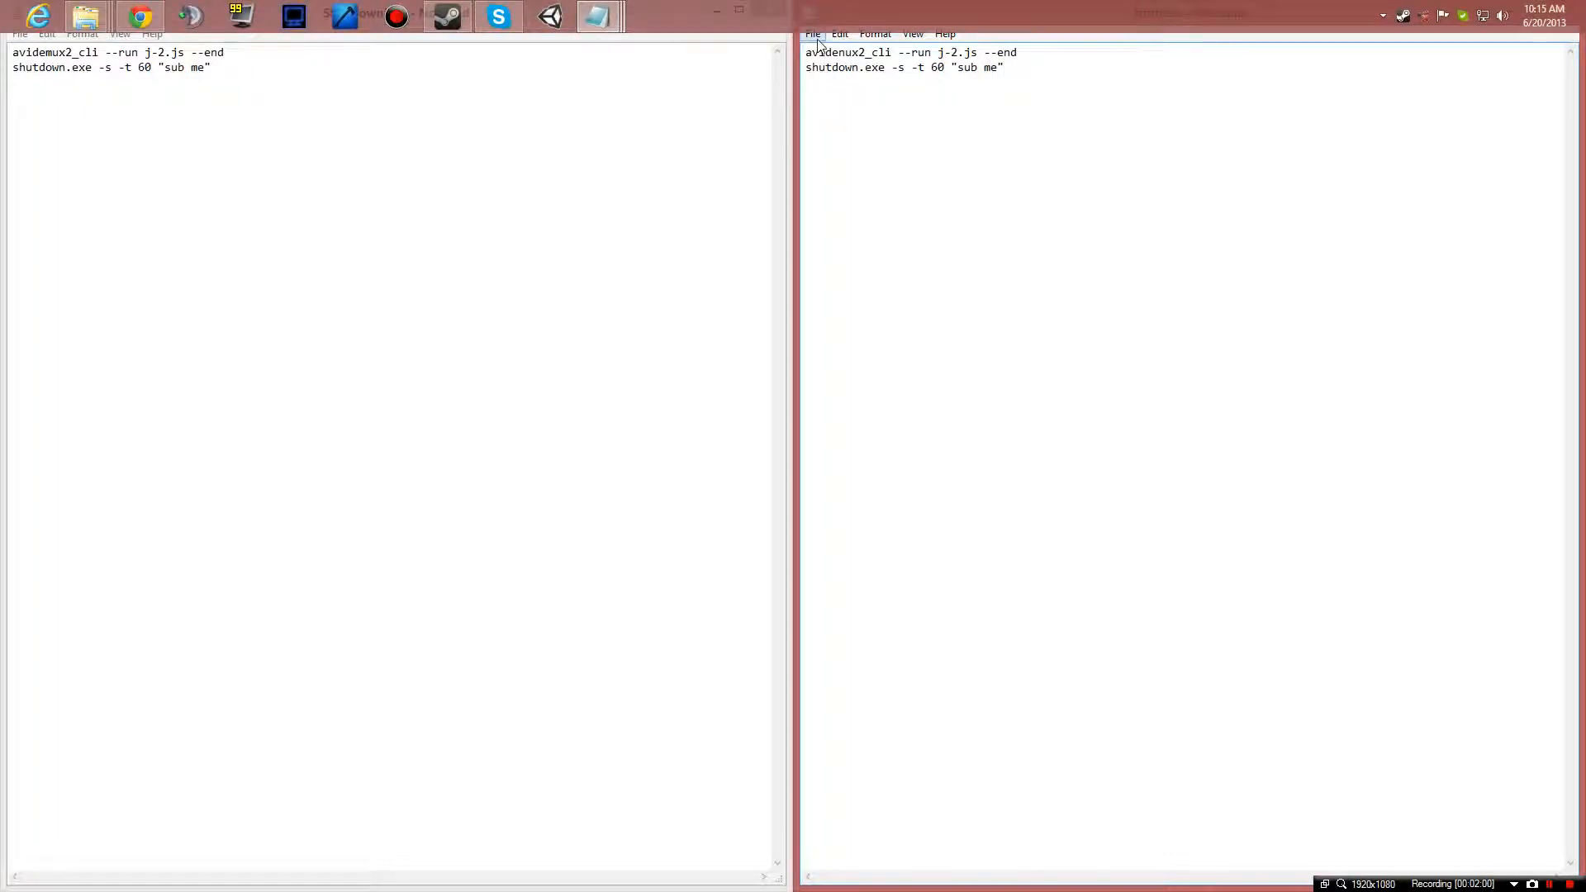
- Save the new script as shut down.bat via Save As
left_click(811, 33)
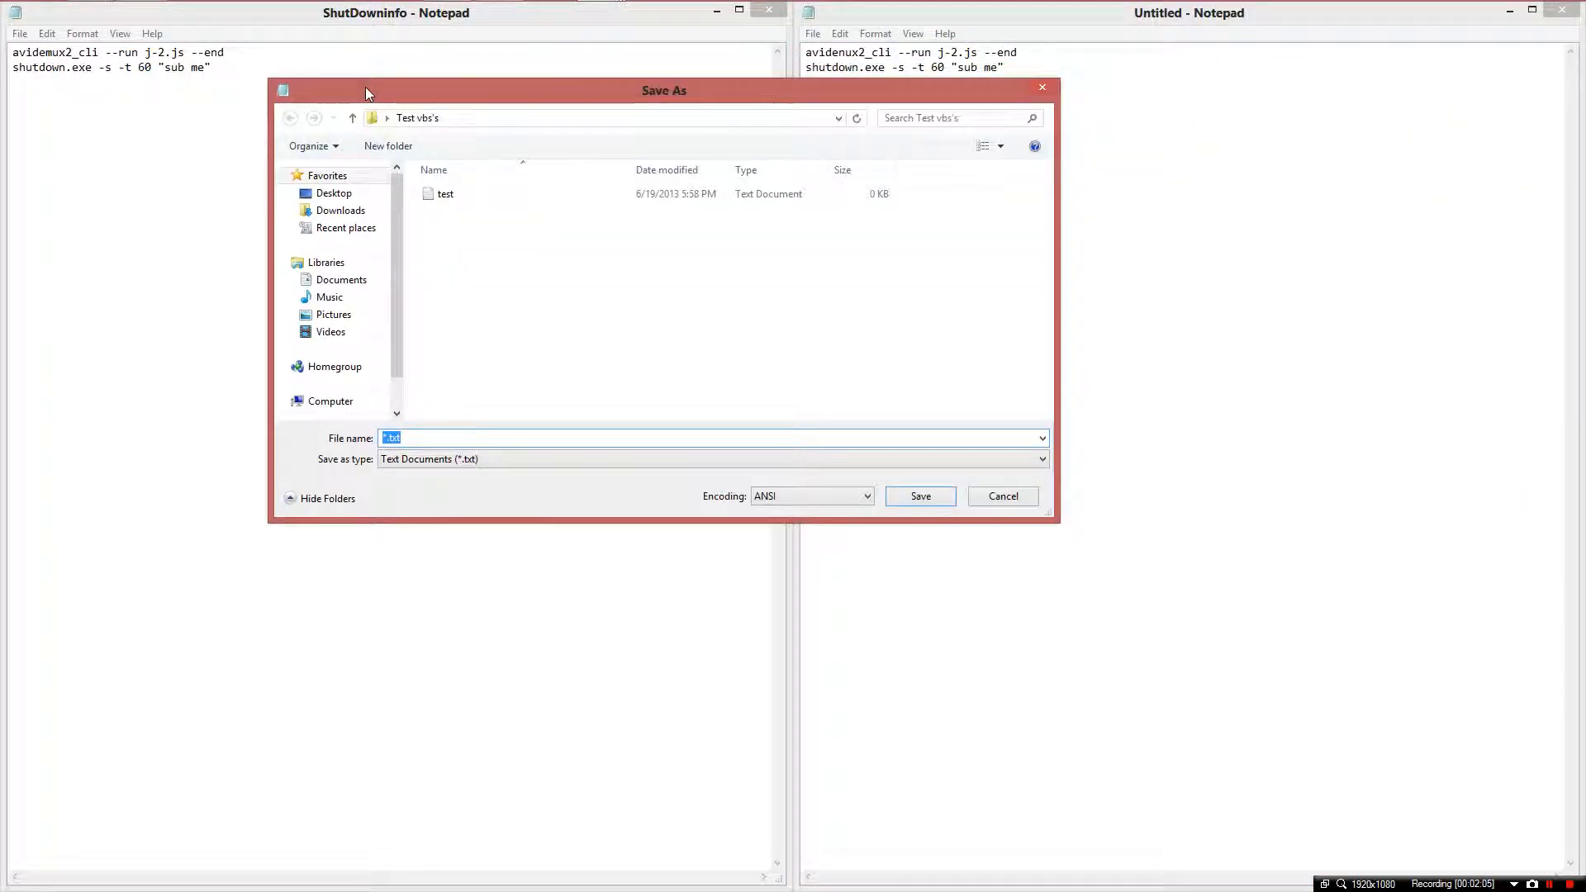
type("shutd")
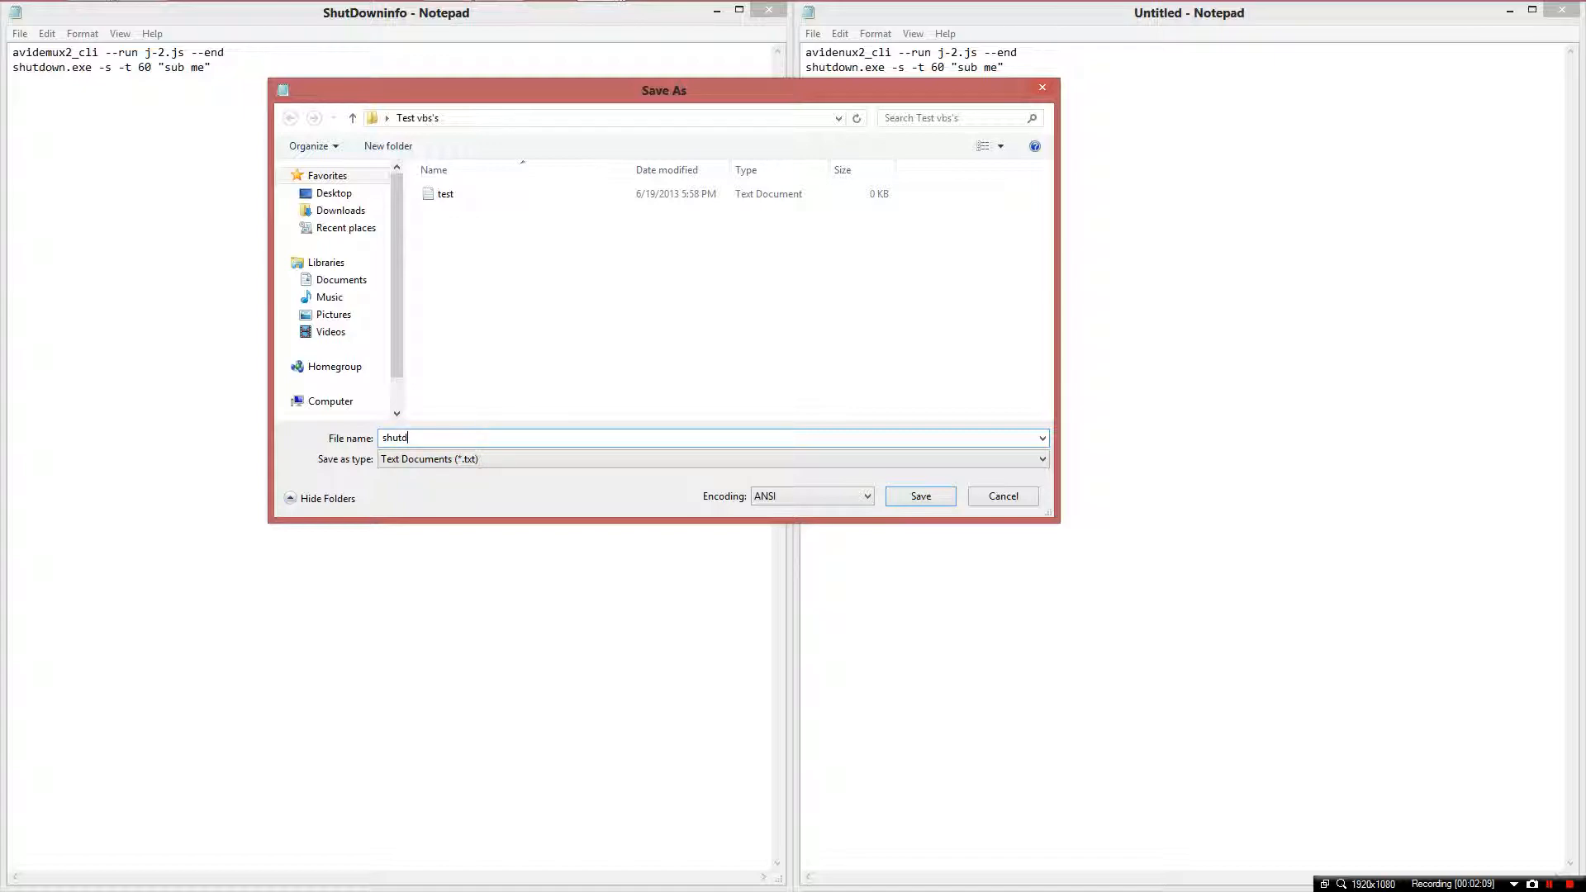
key("backspace")
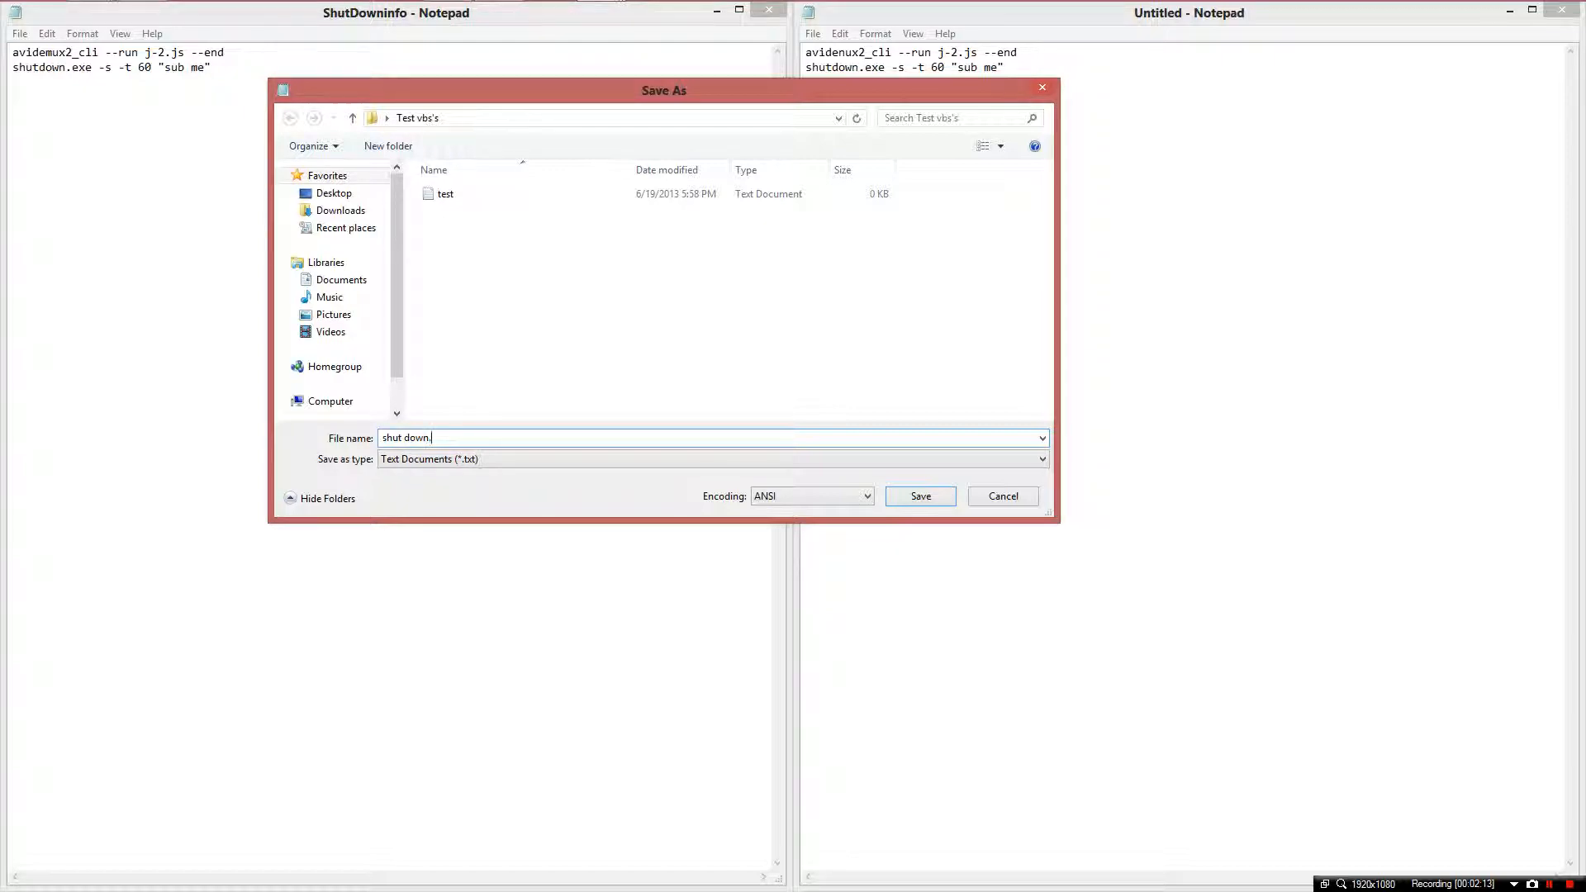
type("bat")
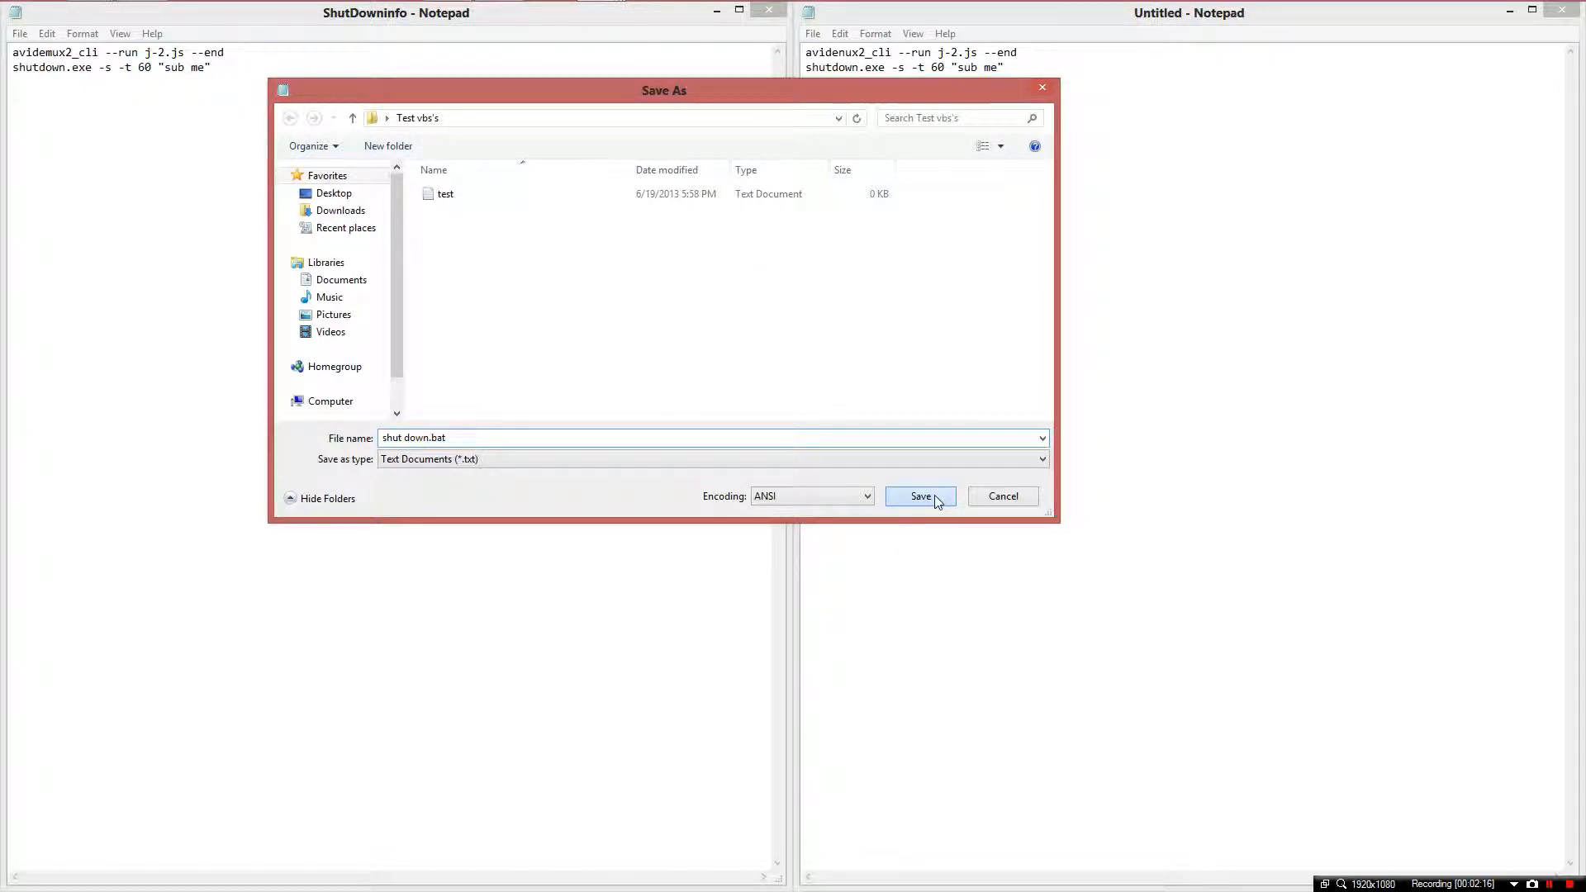
left_click(920, 496)
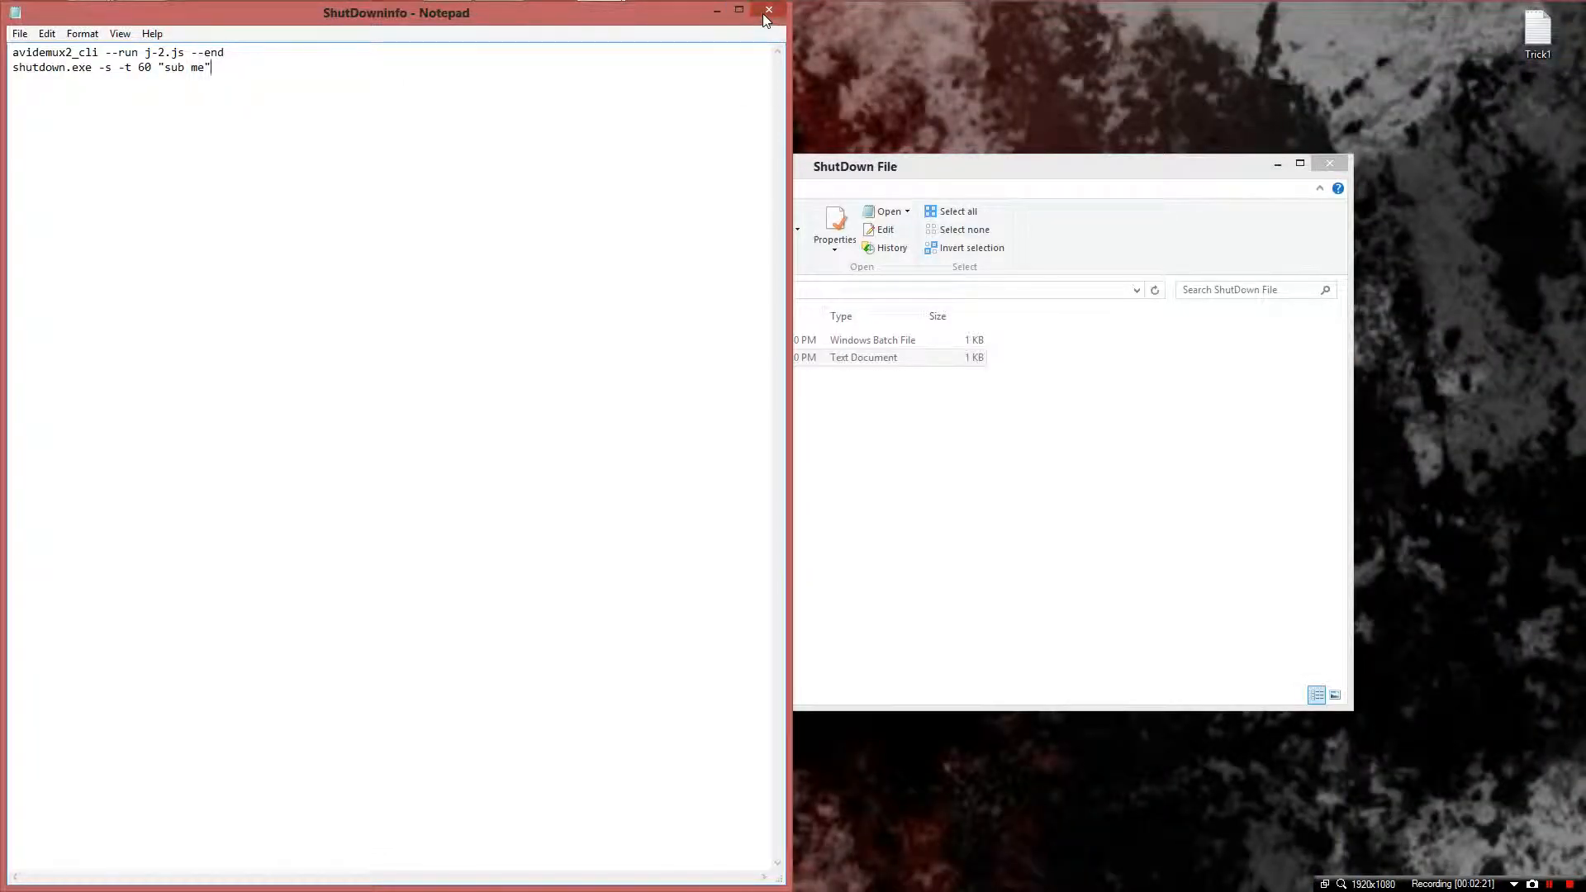
- Close the ShutDownInfo notes, run the ShutDown batch file, and reselect it
left_click(768, 12)
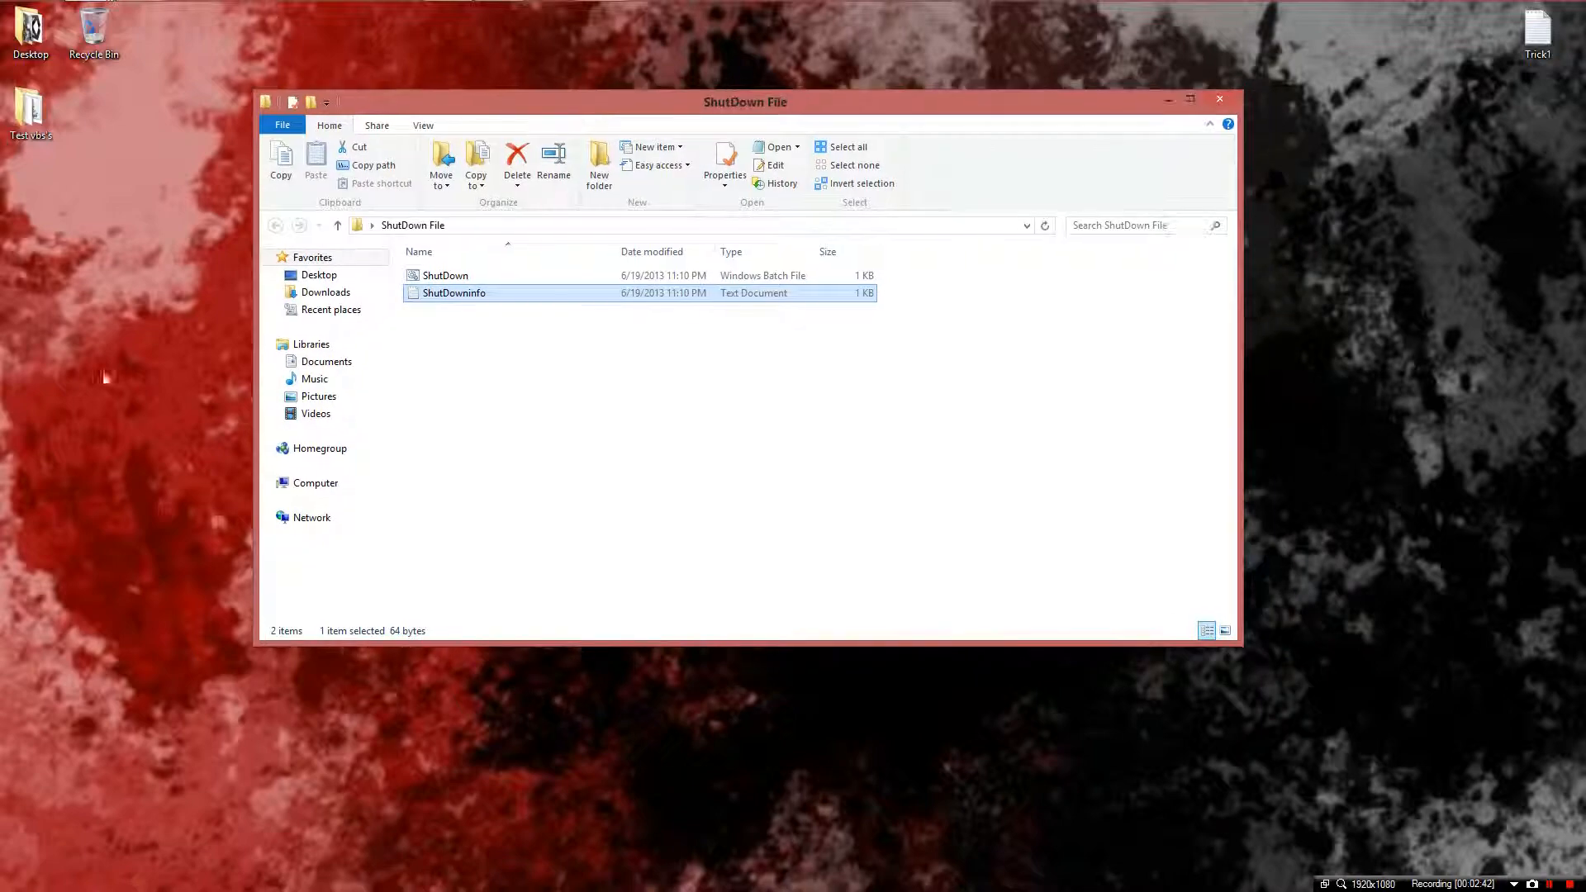
left_click(445, 275)
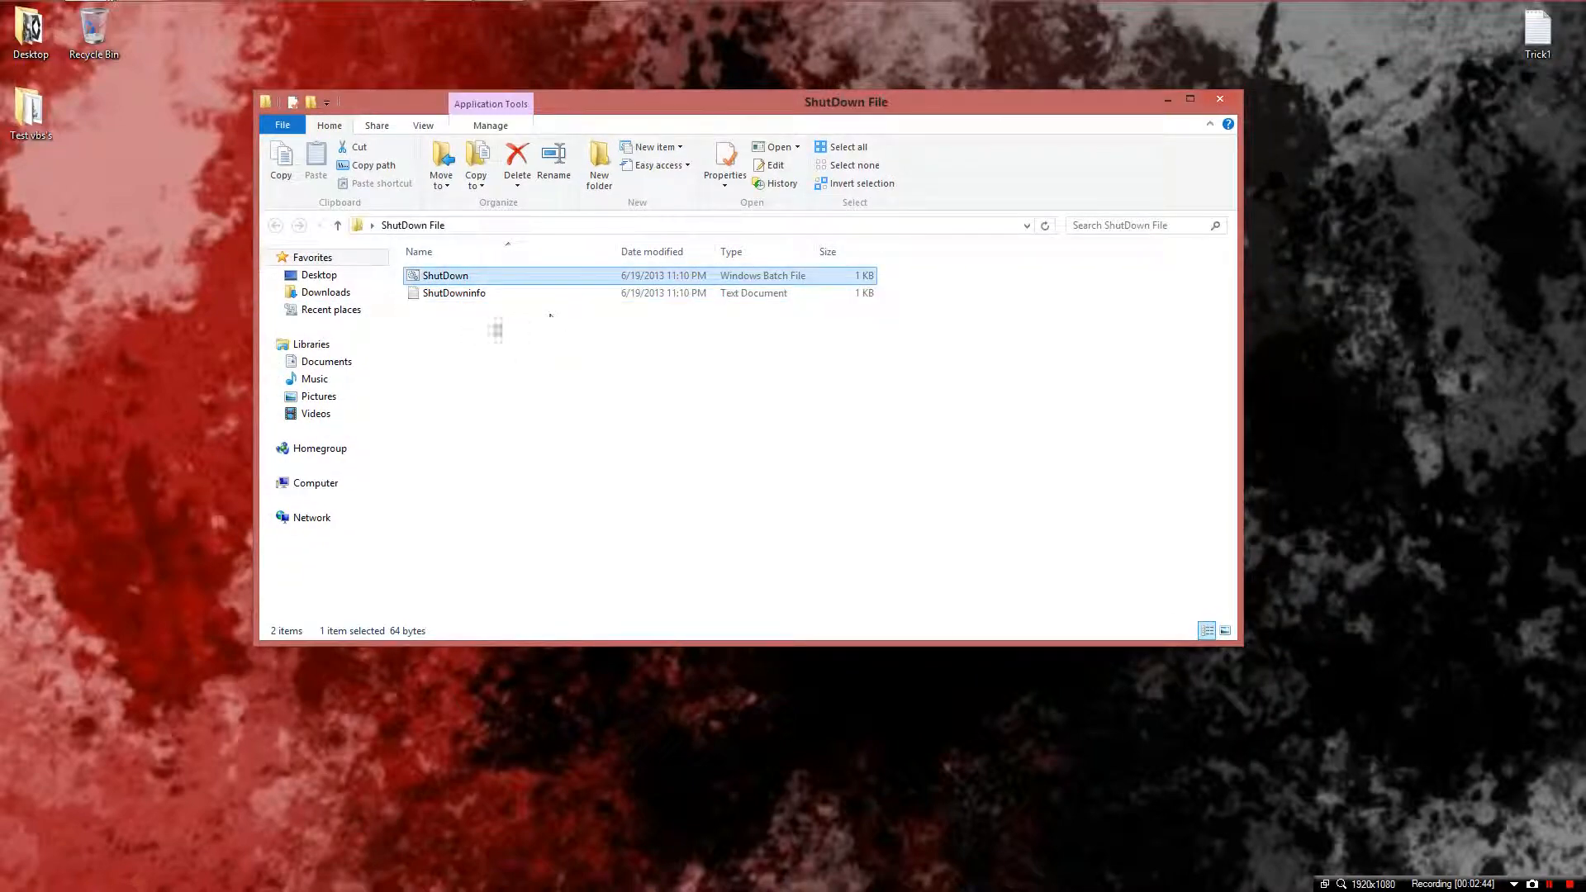
double_click(452, 292)
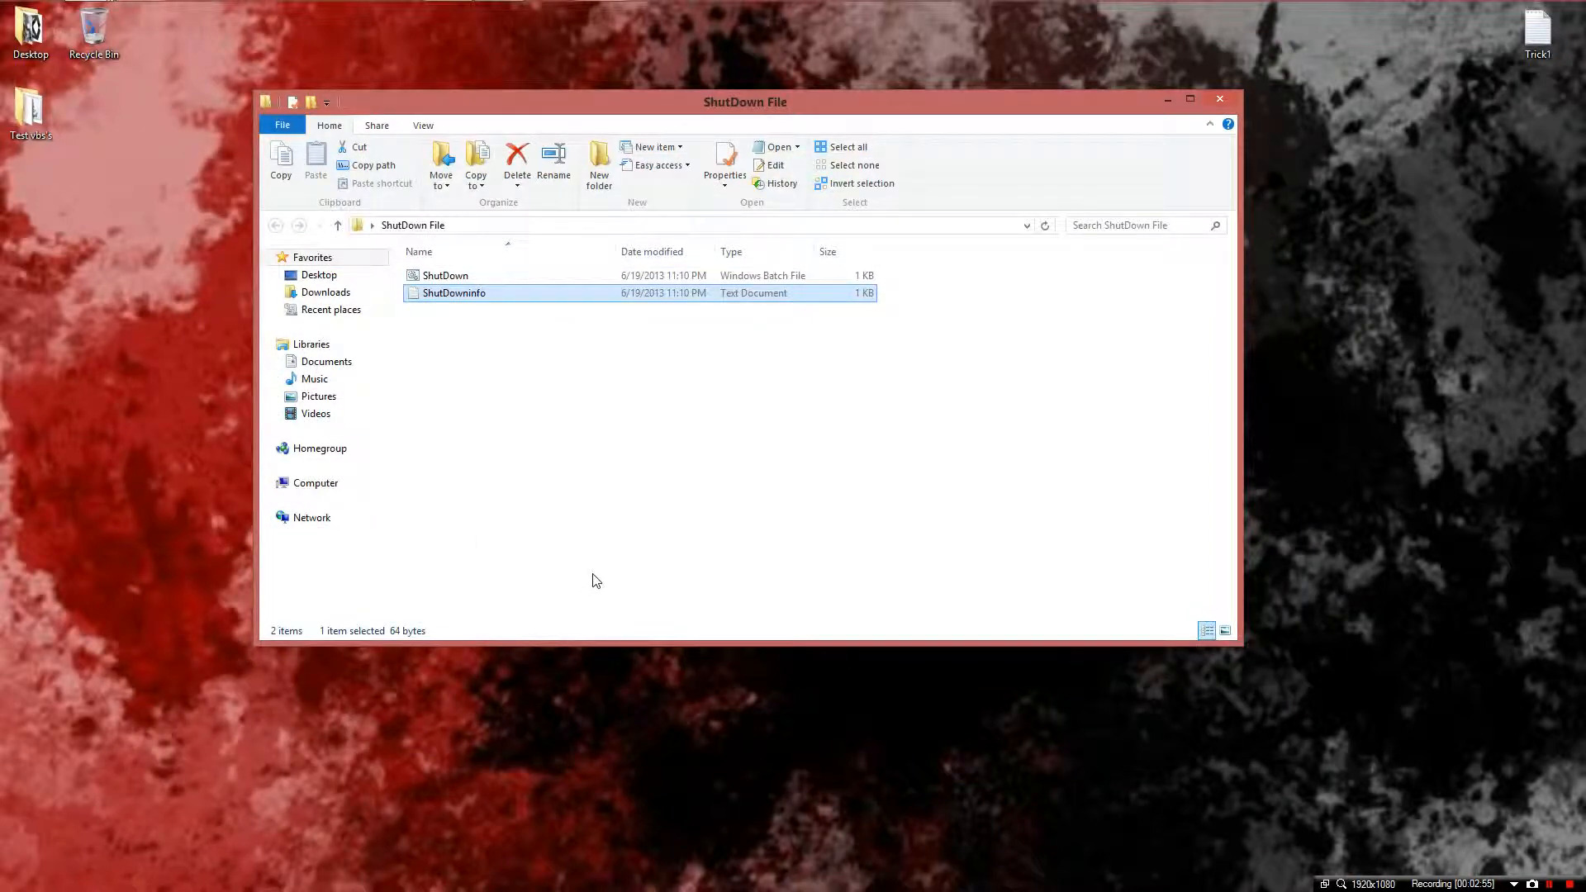
left_click(444, 276)
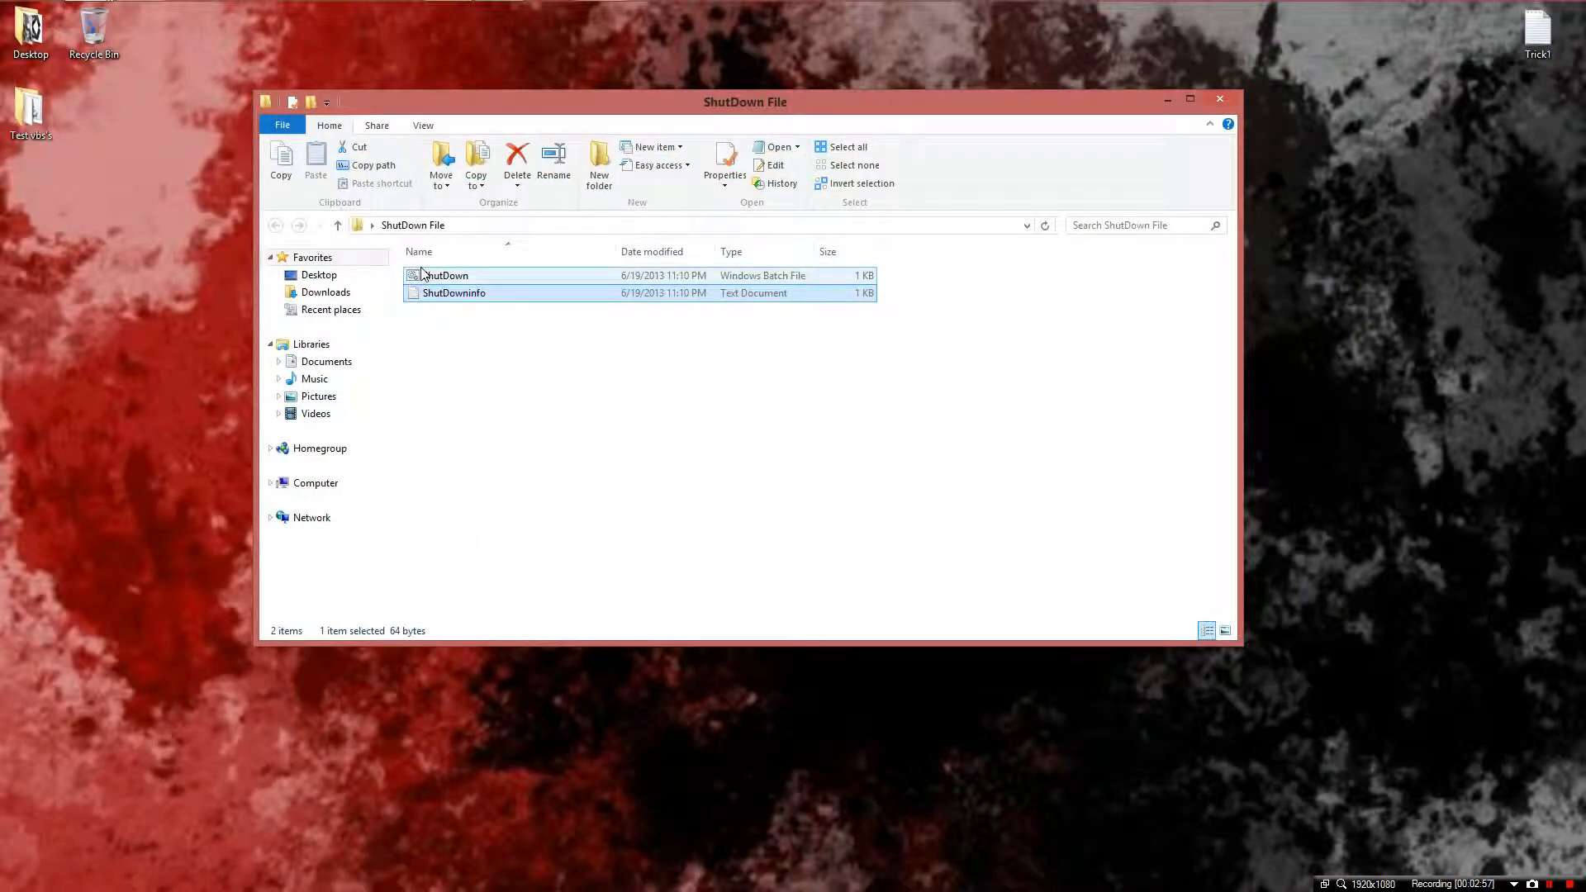
mouse_move(445, 276)
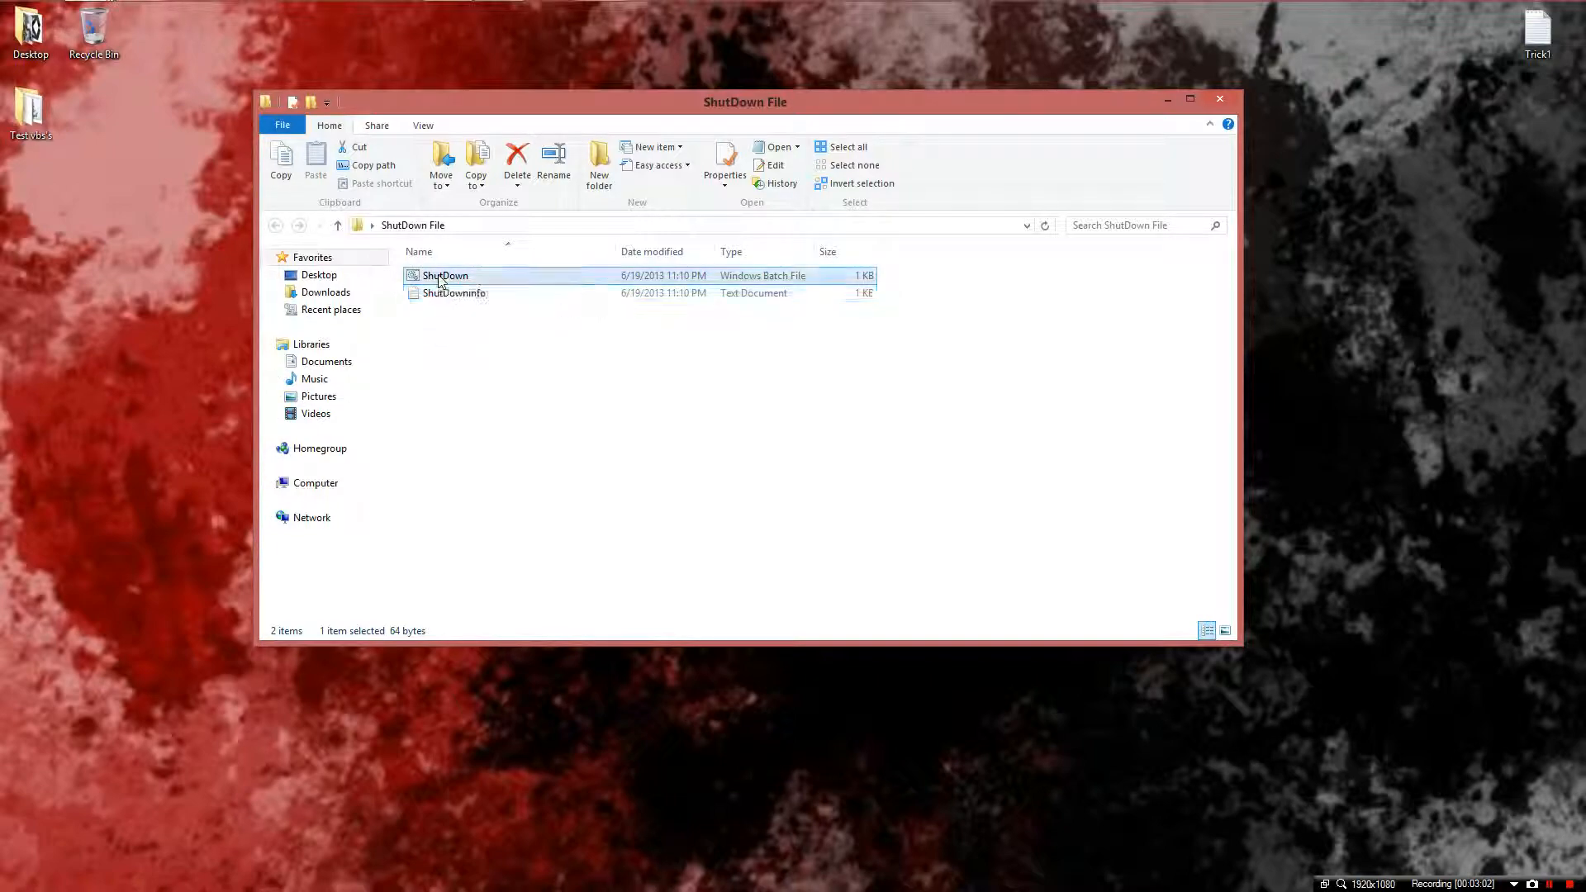
right_click(445, 276)
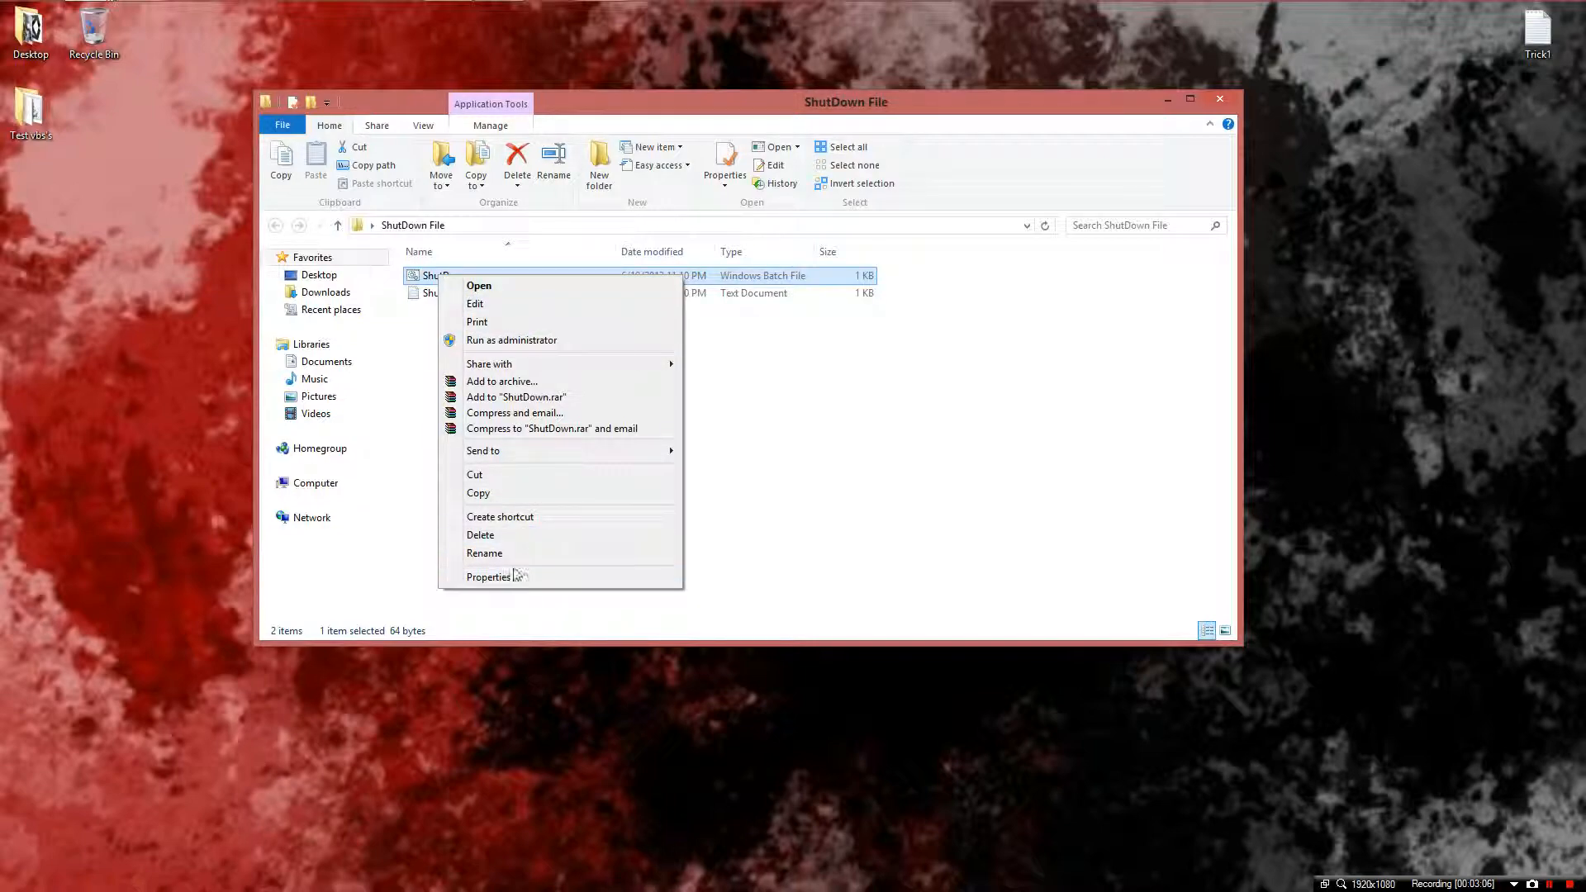
left_click(489, 577)
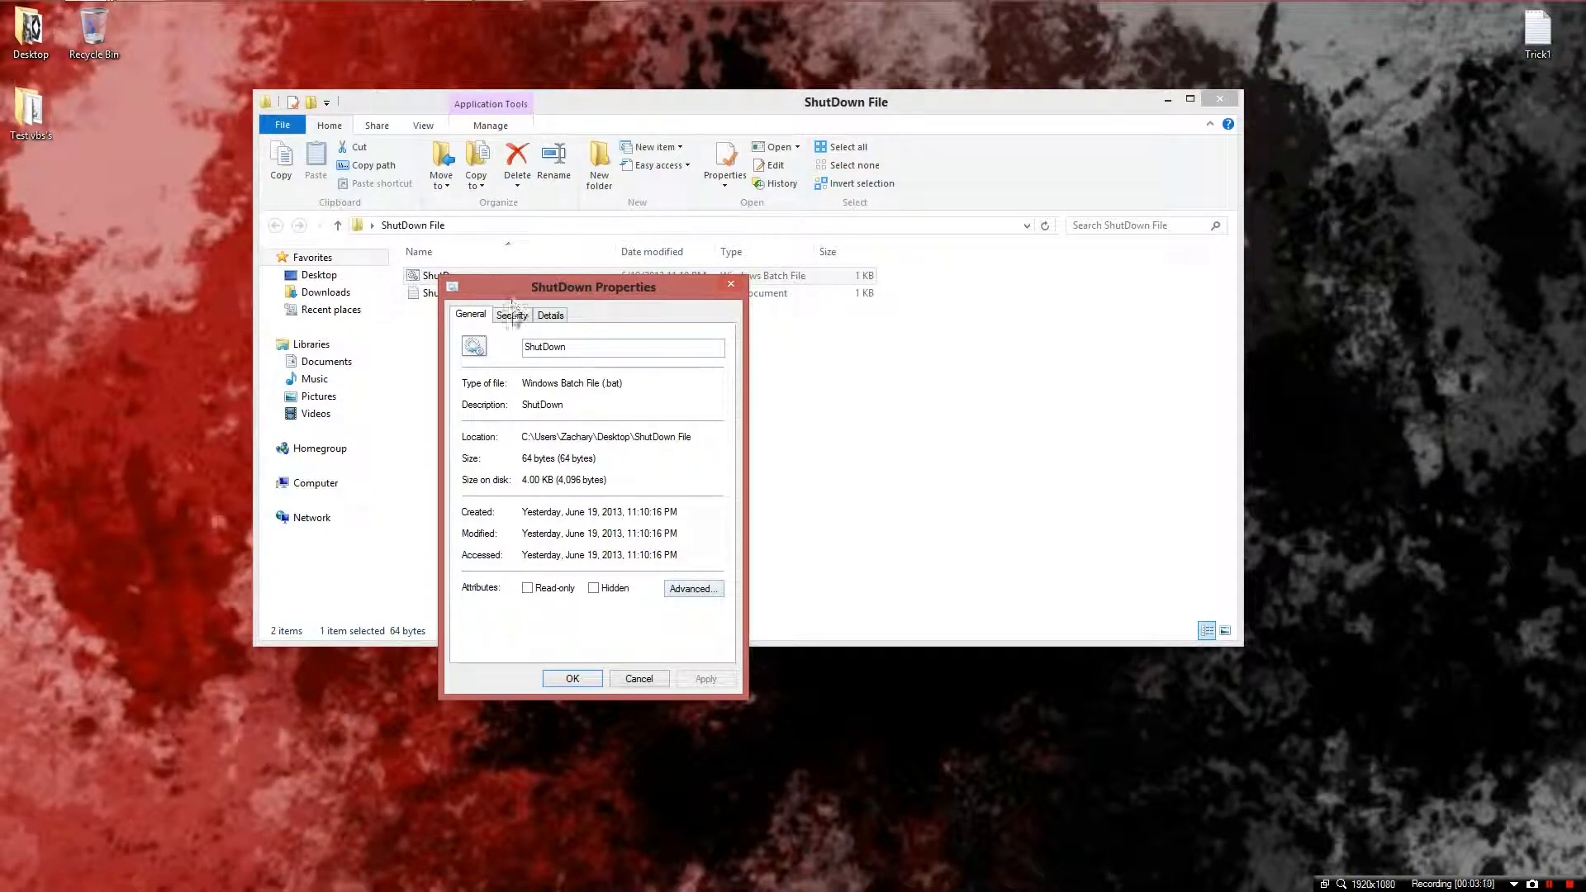
left_click(550, 314)
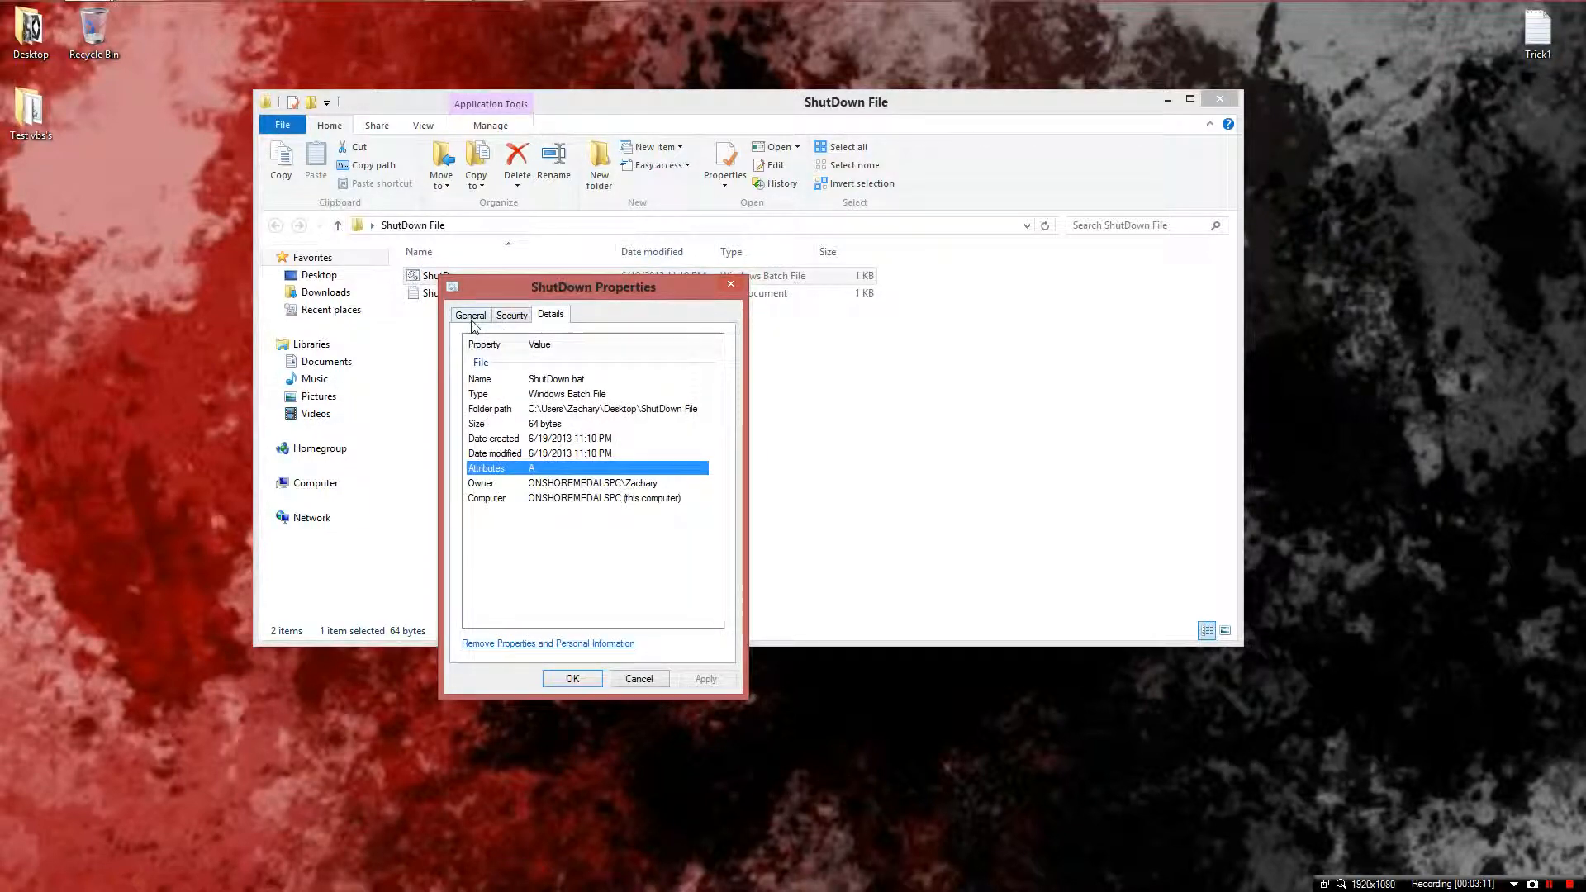
left_click(692, 588)
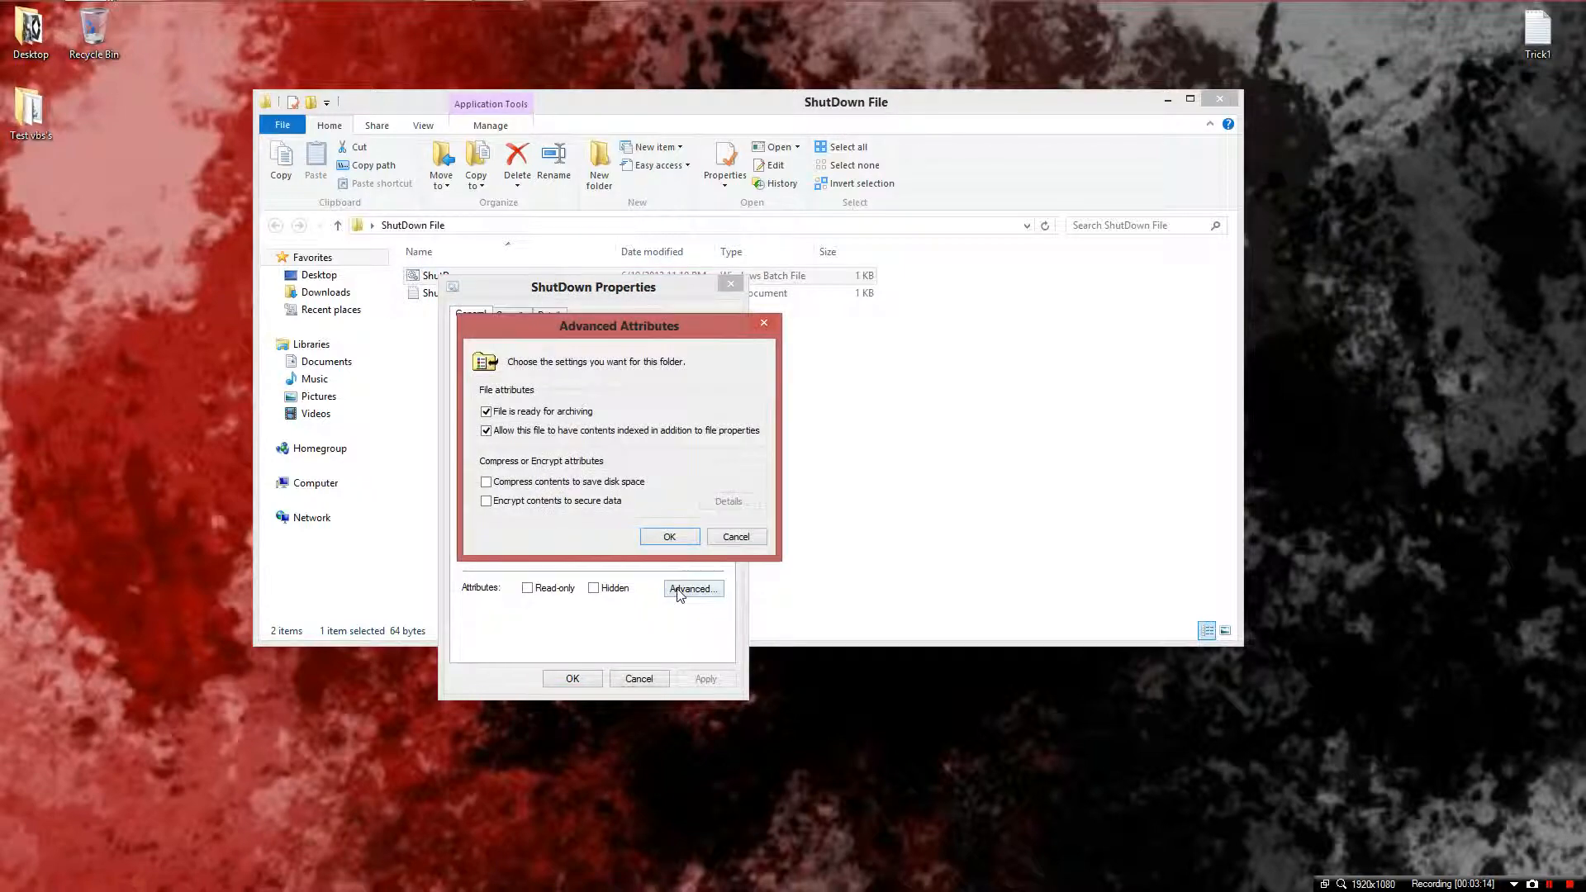
left_click(669, 535)
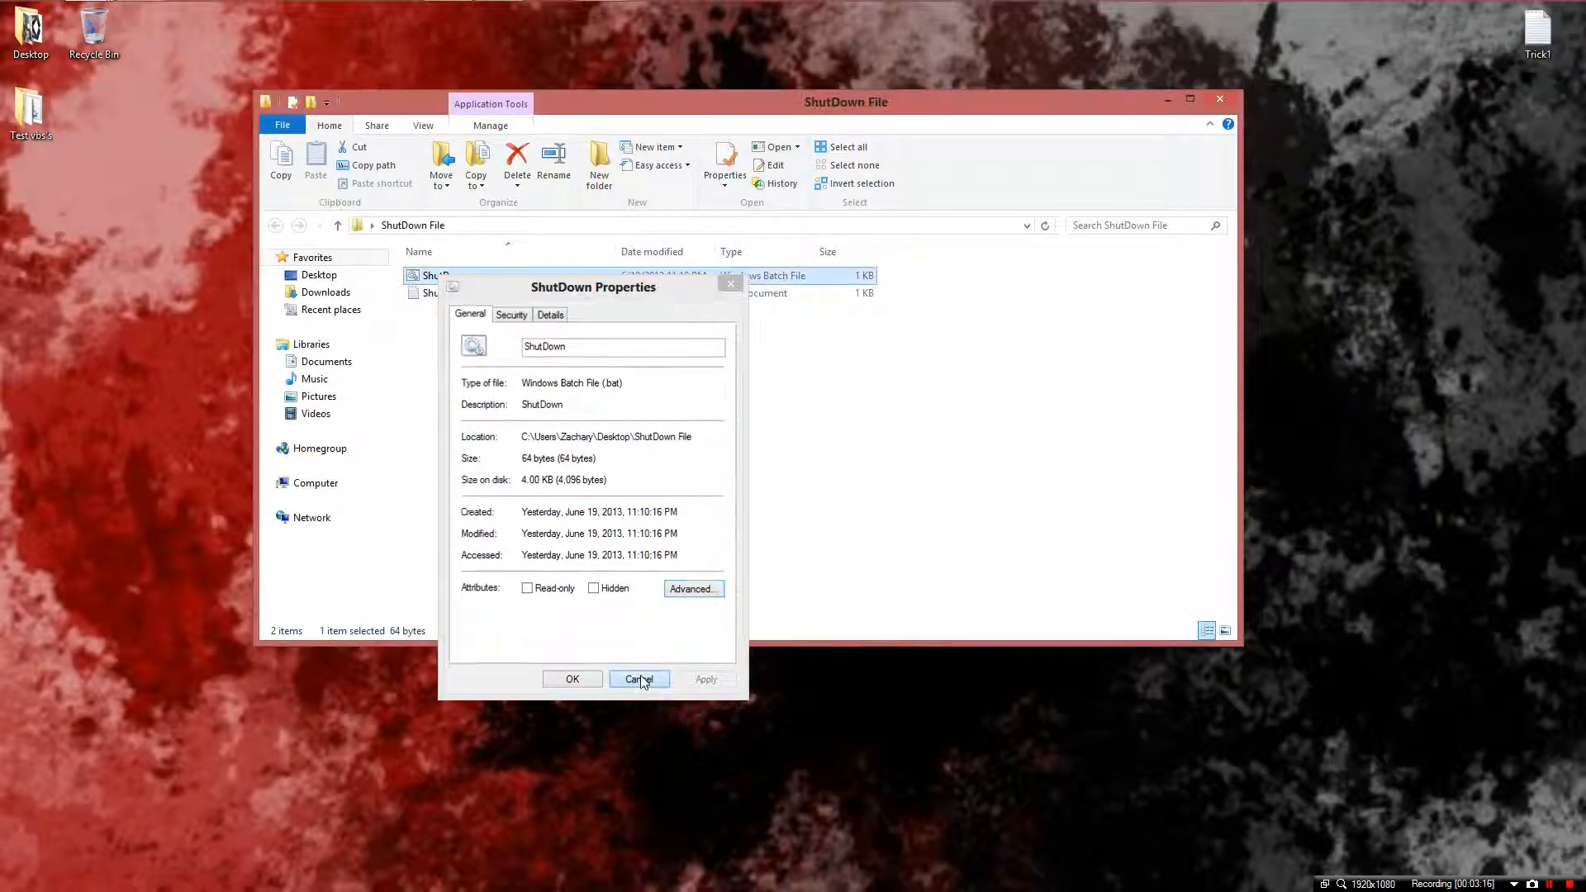
left_click(638, 679)
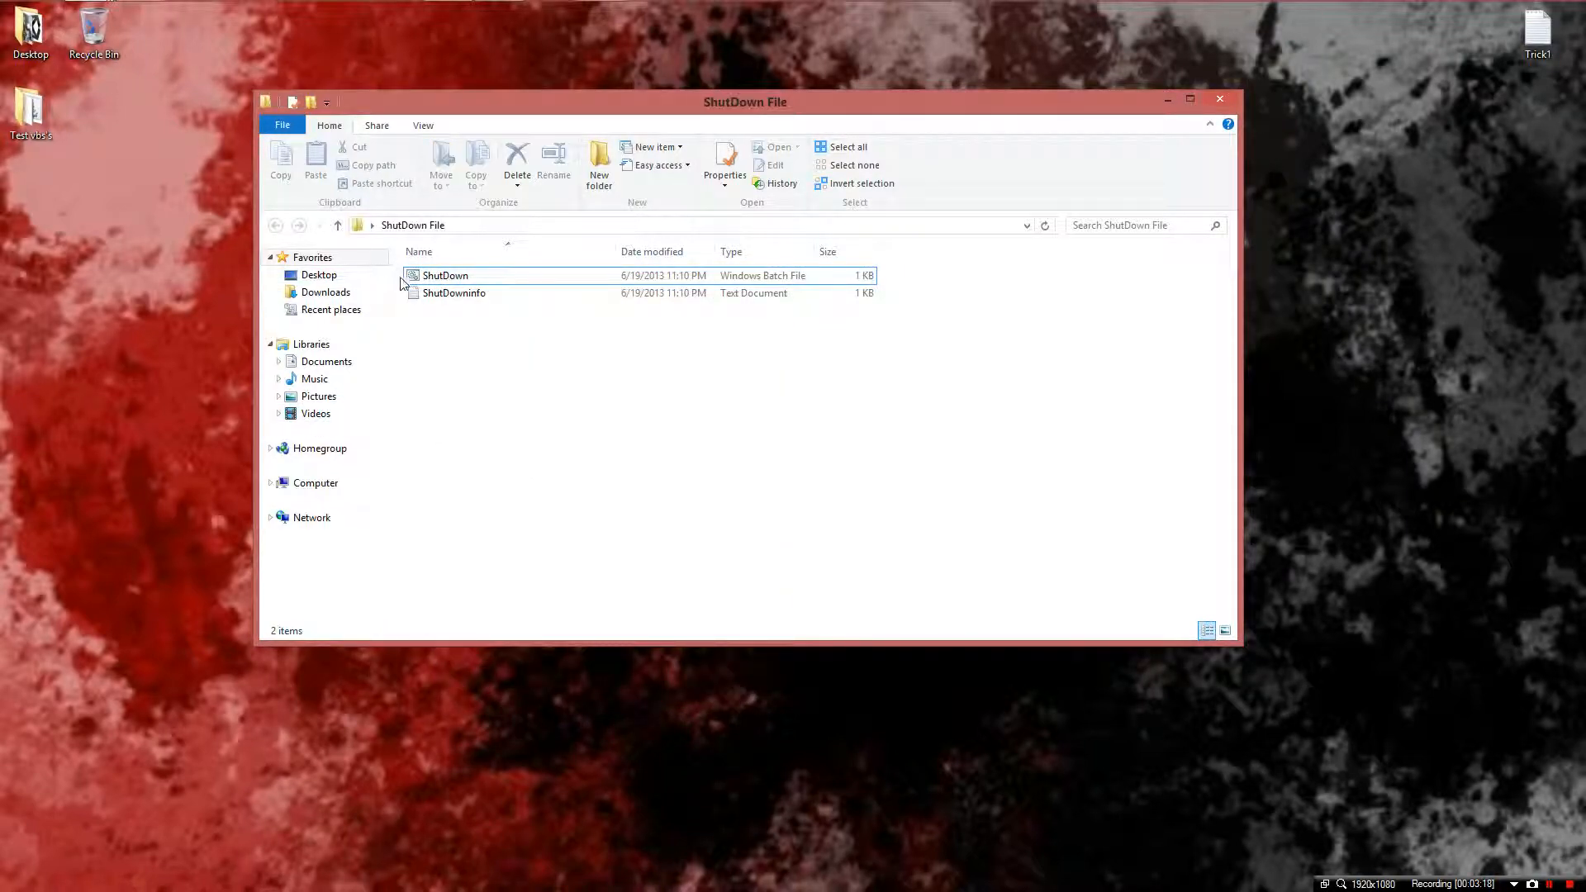
- Create a shortcut to ShutDown.bat and bring up the new shortcut's Properties
right_click(445, 276)
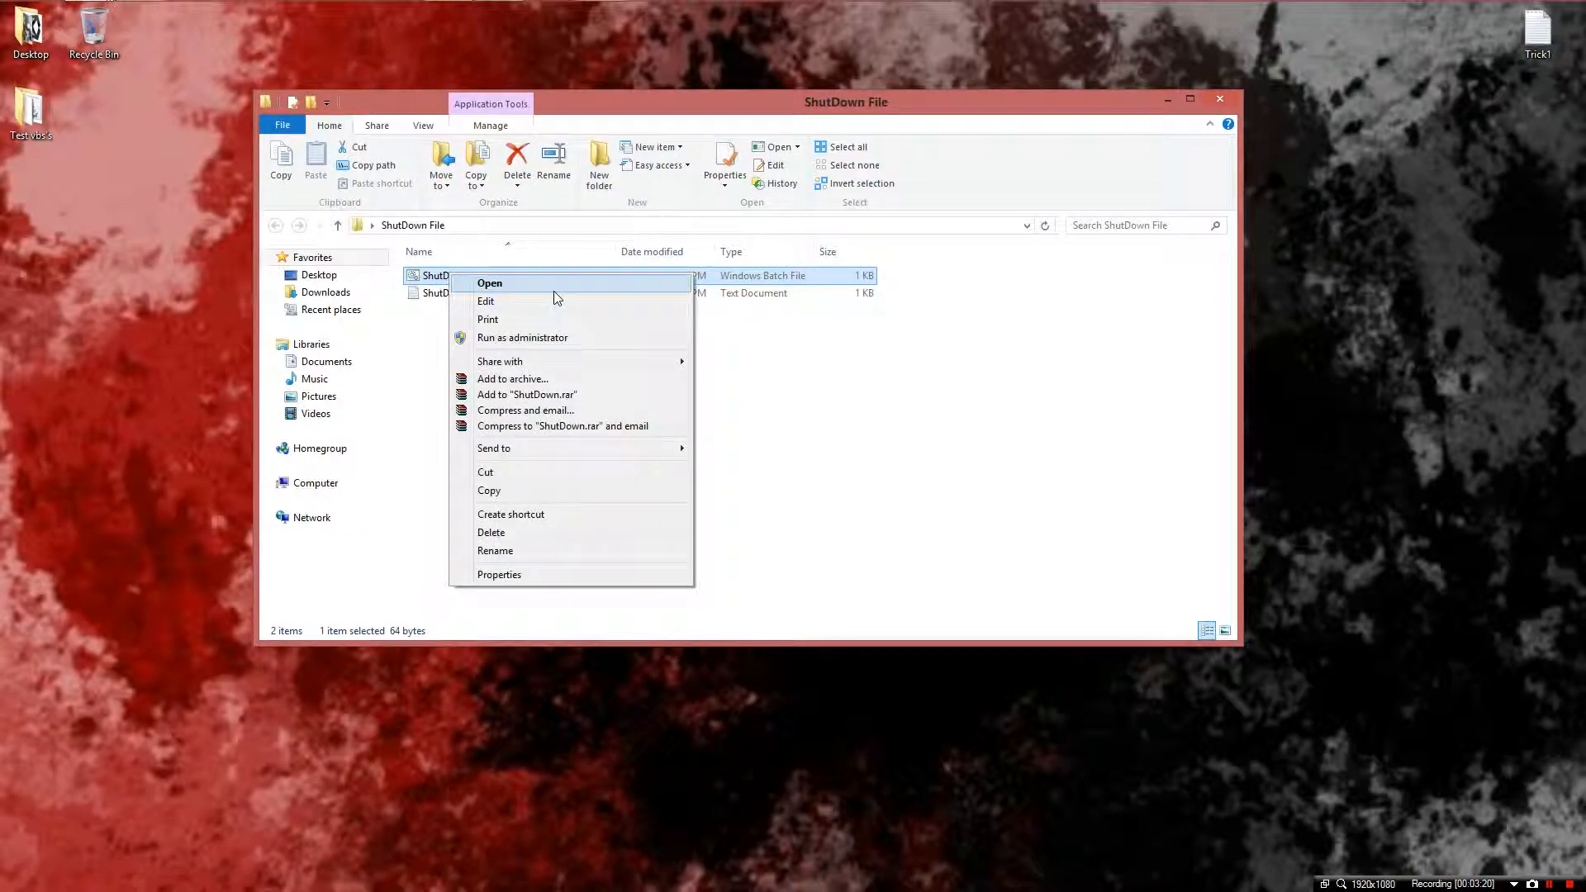
mouse_move(555, 395)
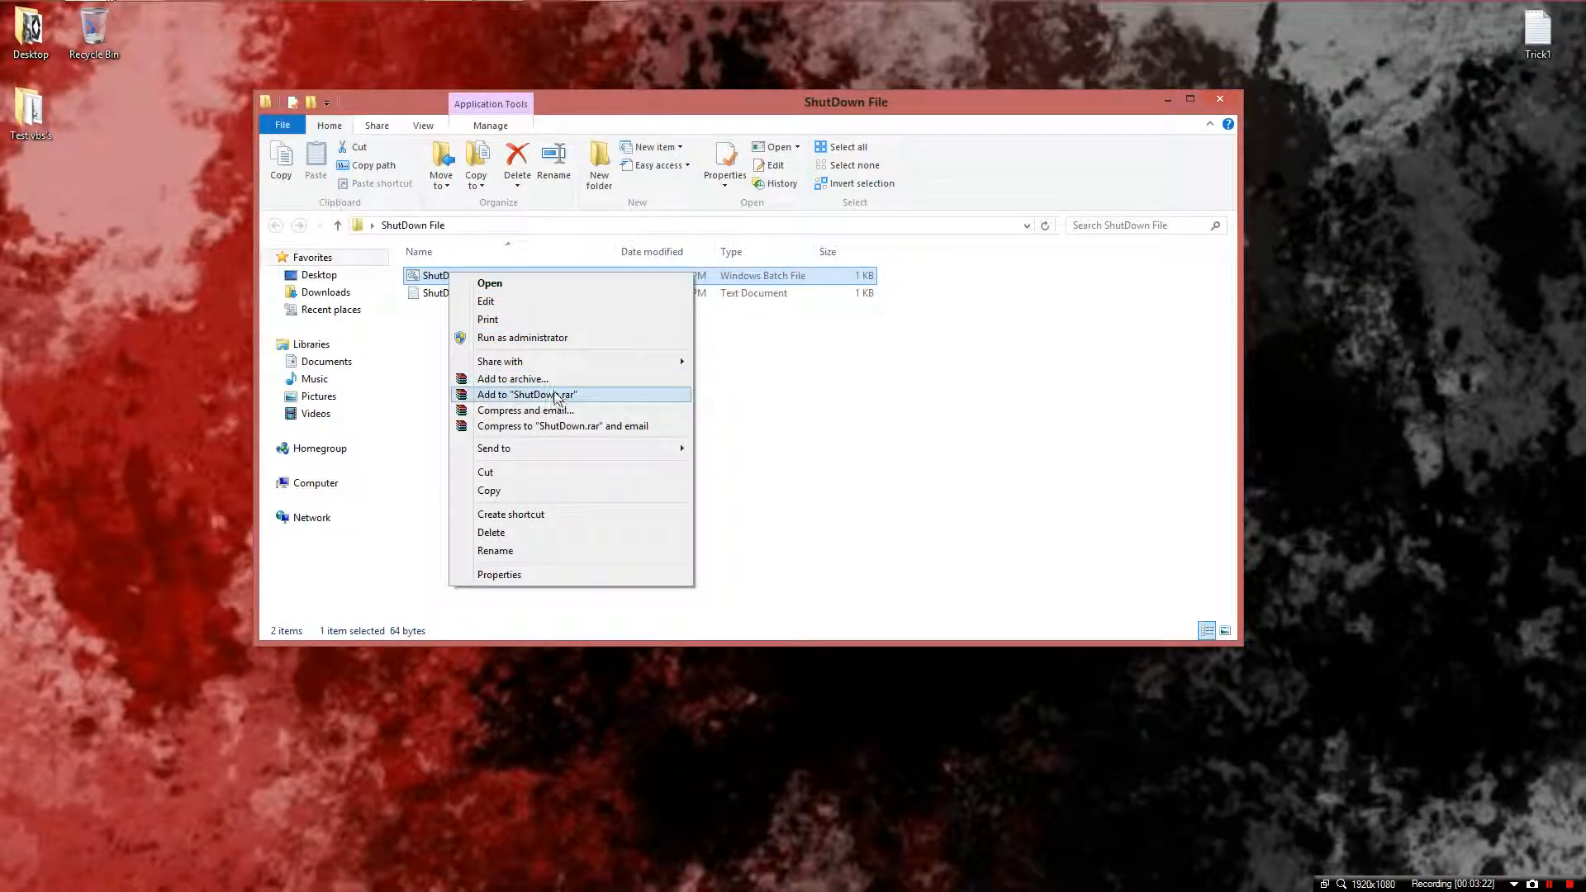
mouse_move(548, 534)
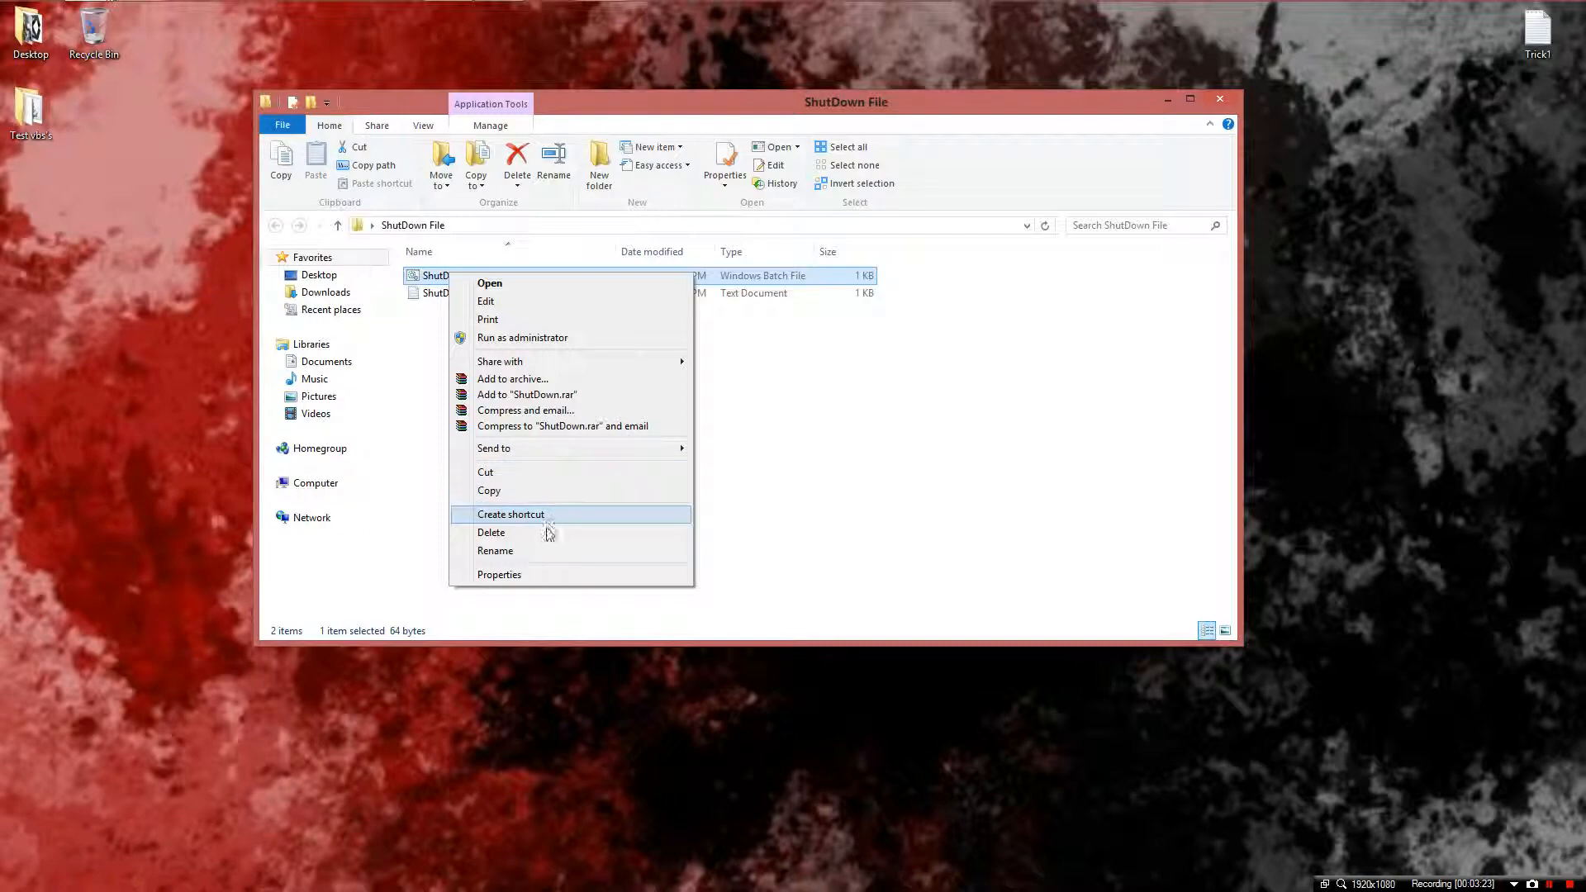
left_click(511, 514)
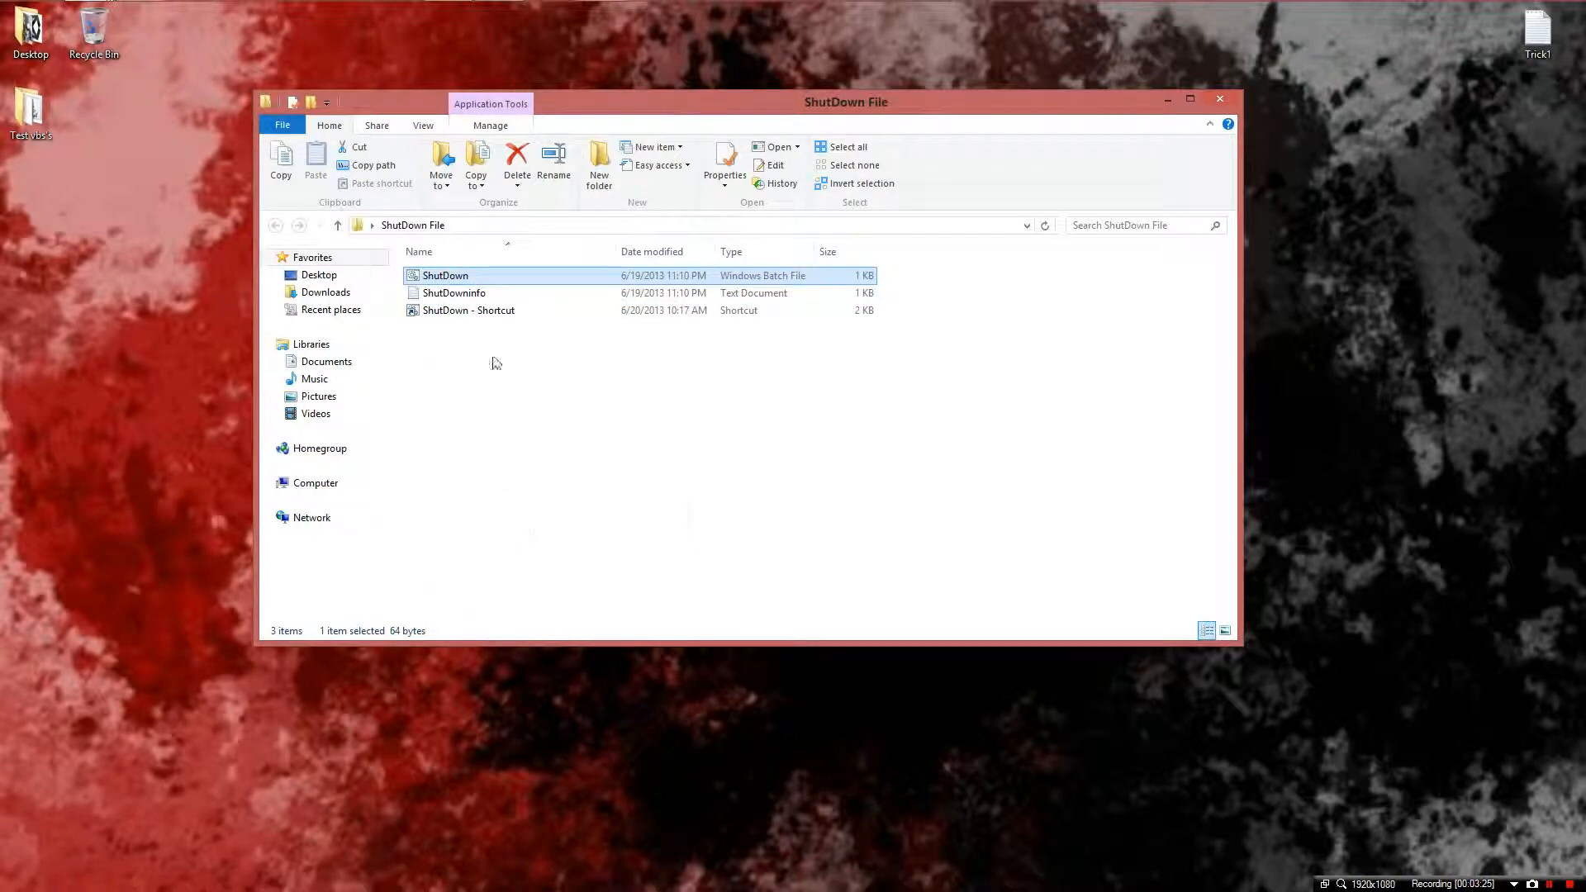
right_click(469, 276)
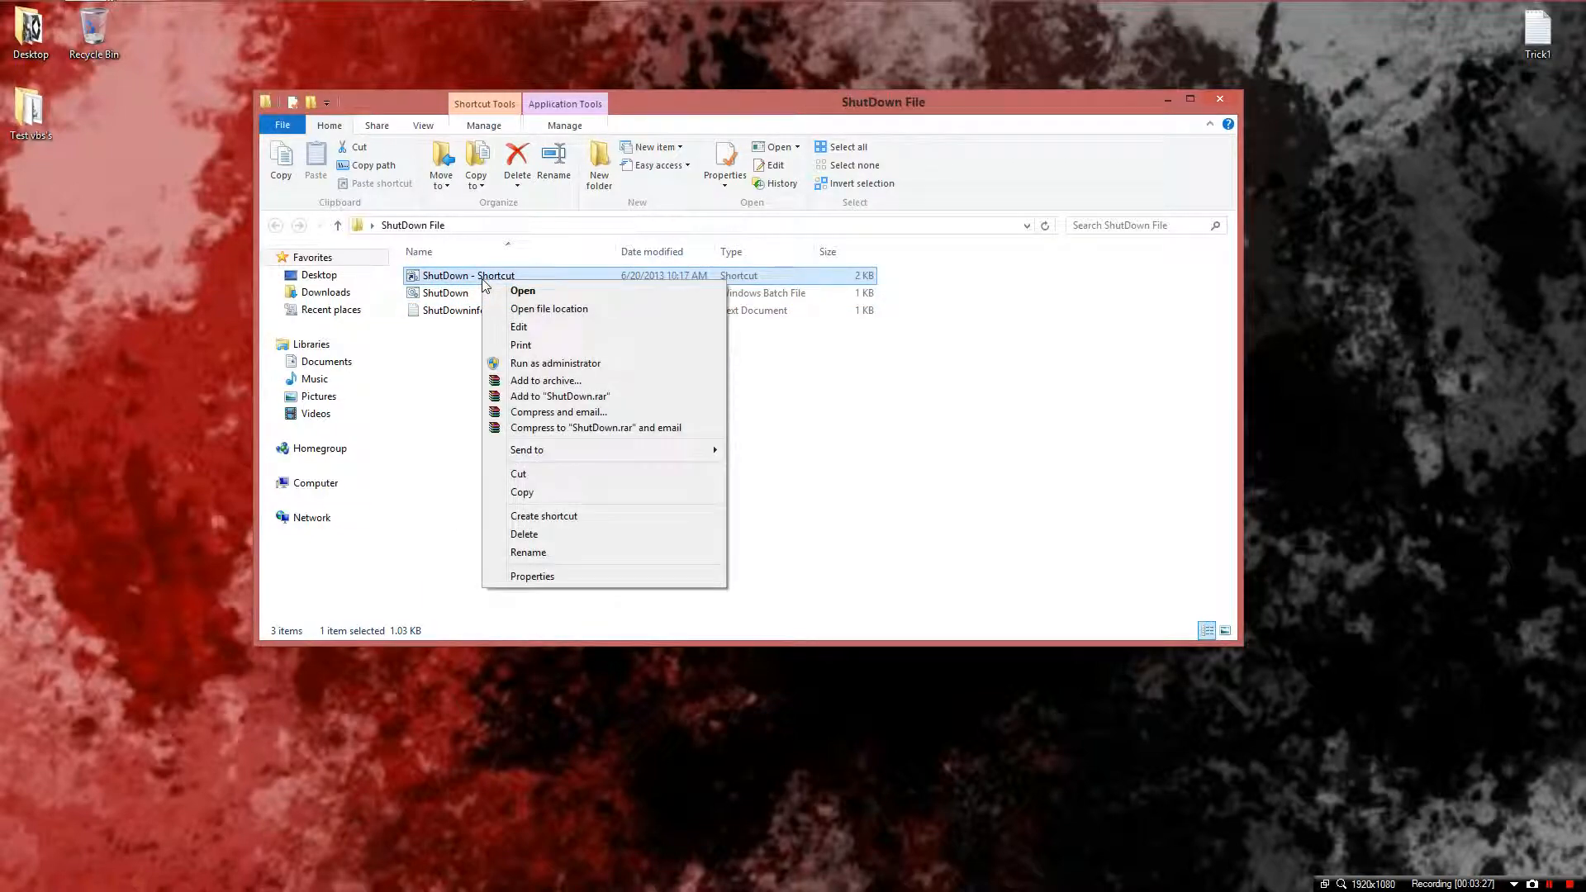
left_click(562, 588)
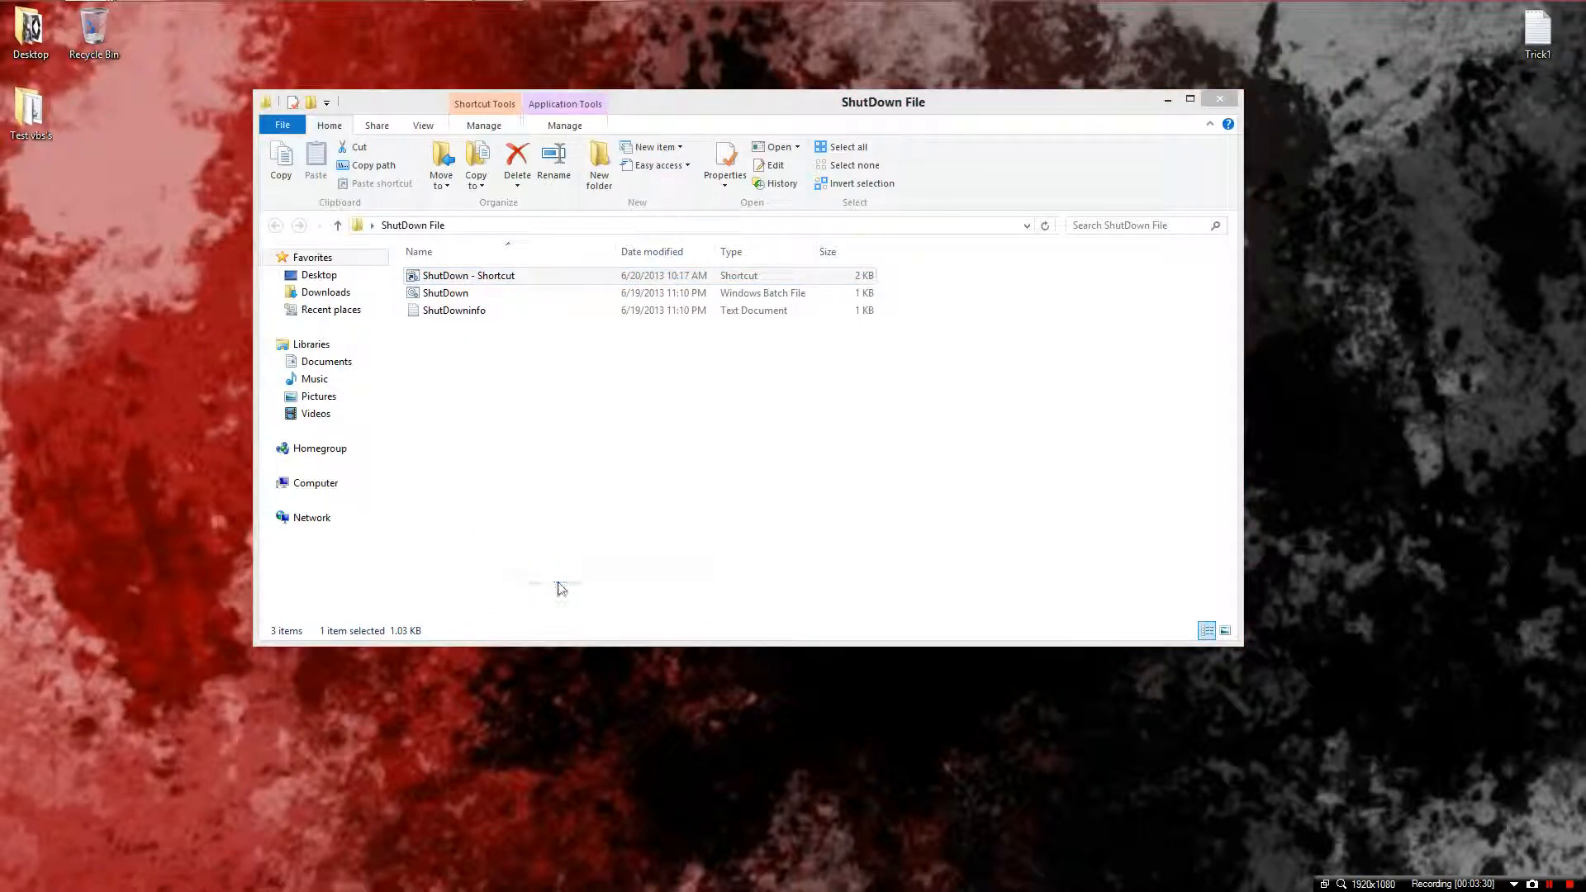
- Start Change Icon for the shortcut and dismiss the 'contains no icons' warning
left_click(724, 162)
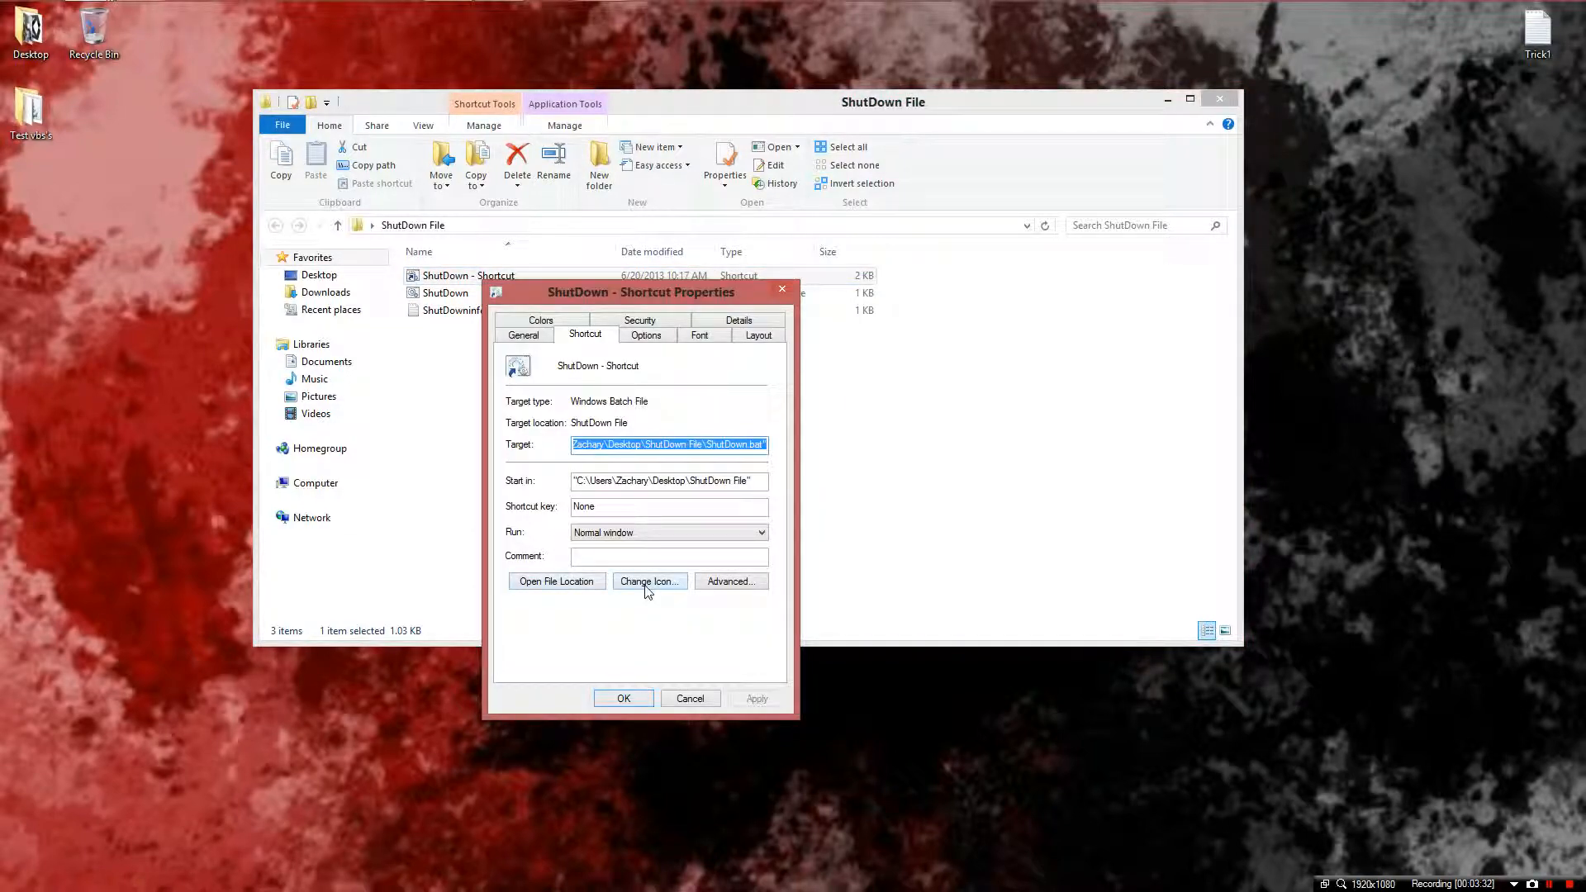
left_click(648, 579)
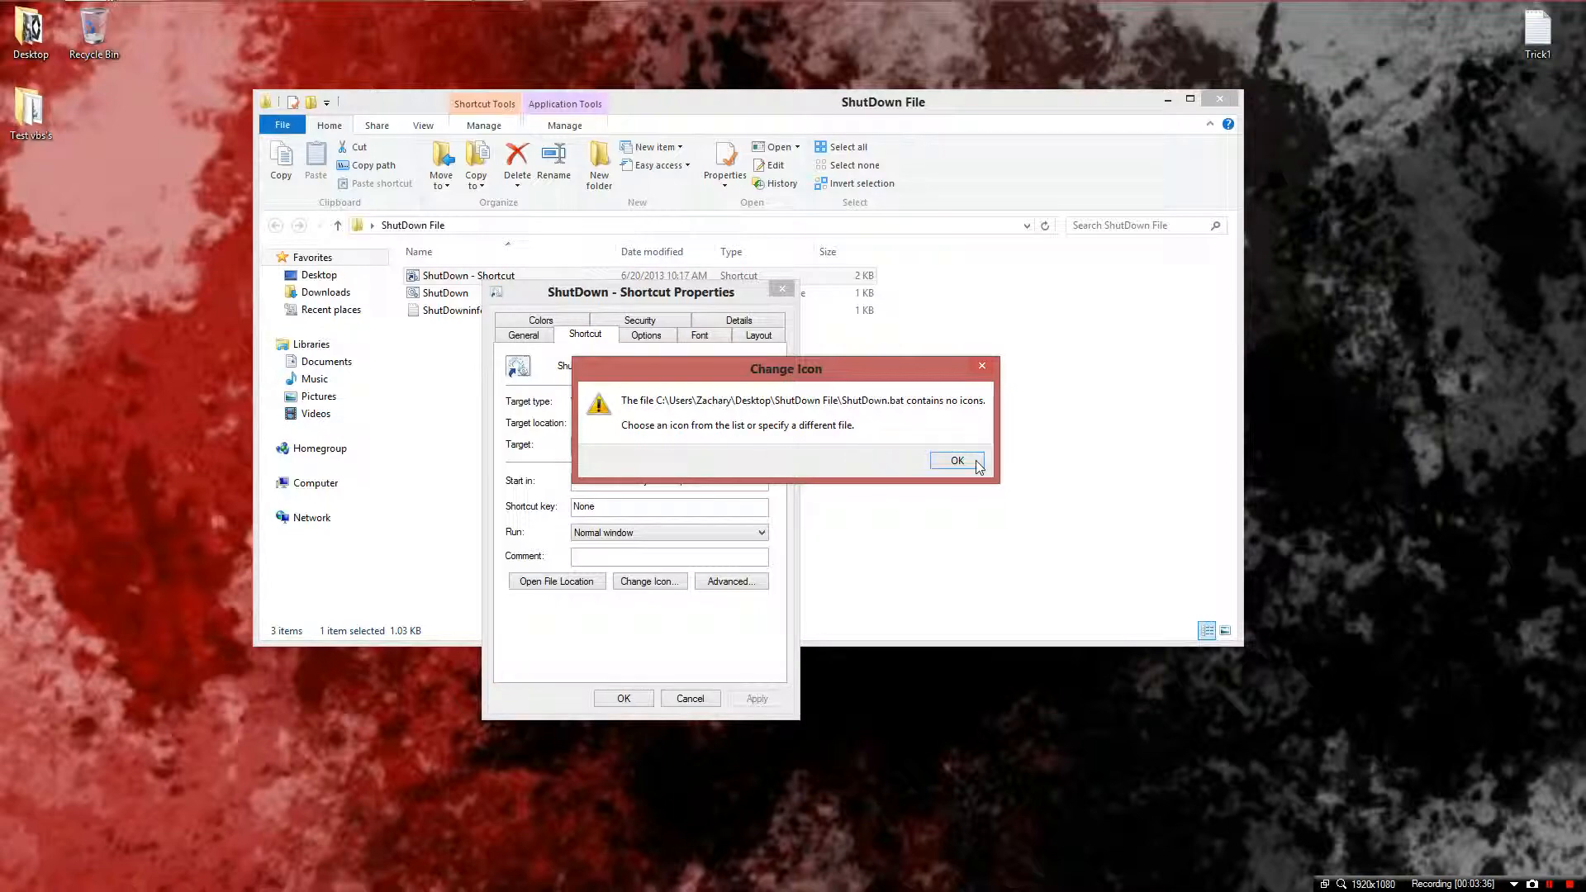
left_click(954, 461)
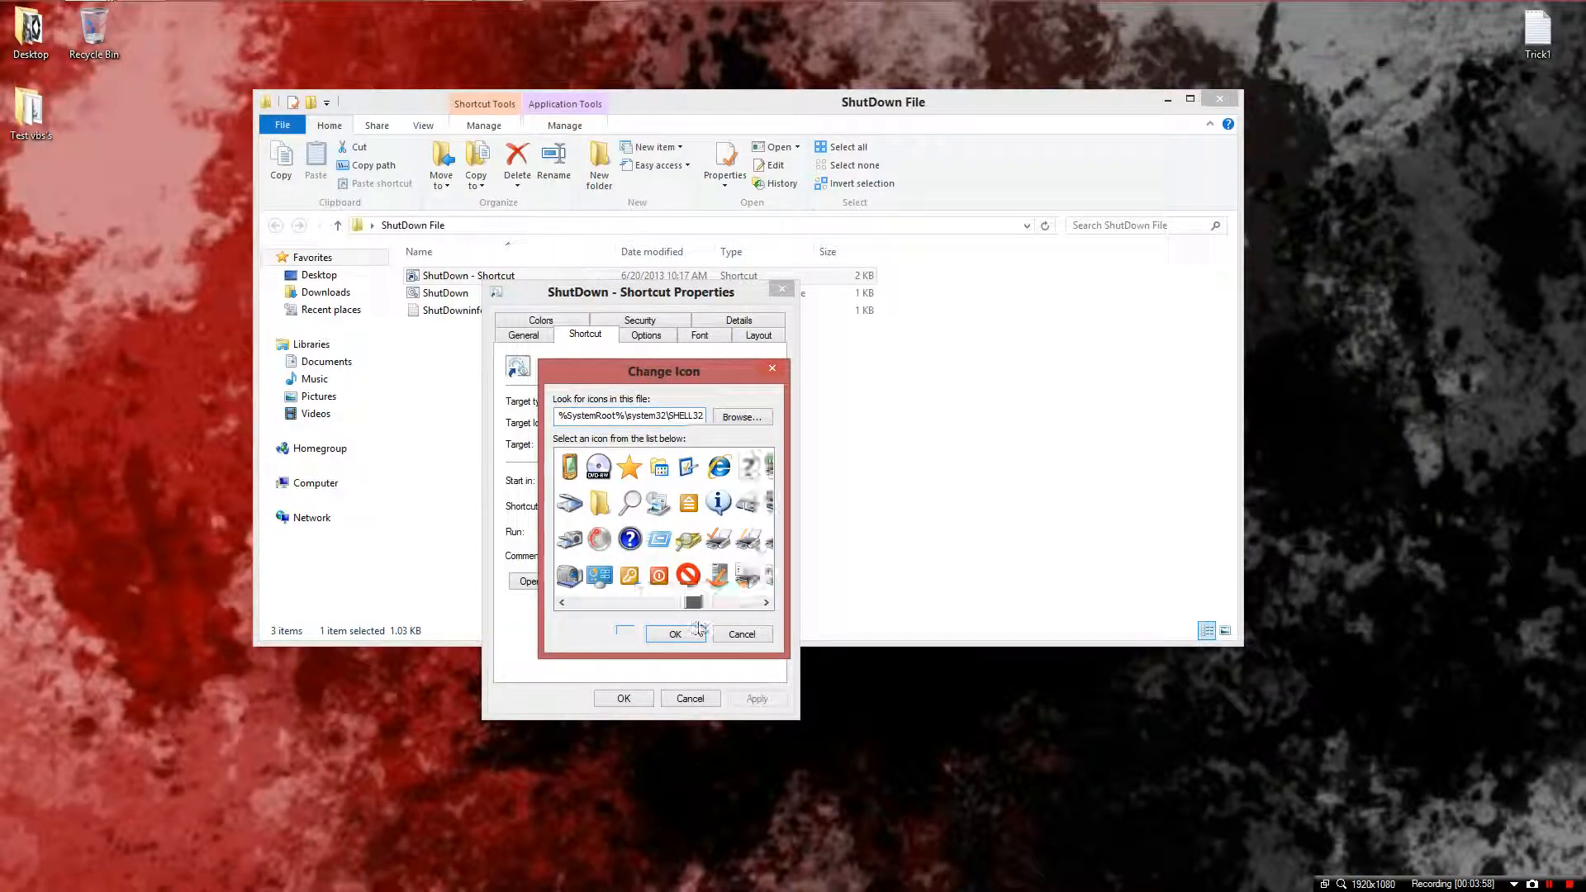
- Scroll the system icon list, choose the plain blue window icon and confirm it
left_click_drag(628, 603, 709, 603)
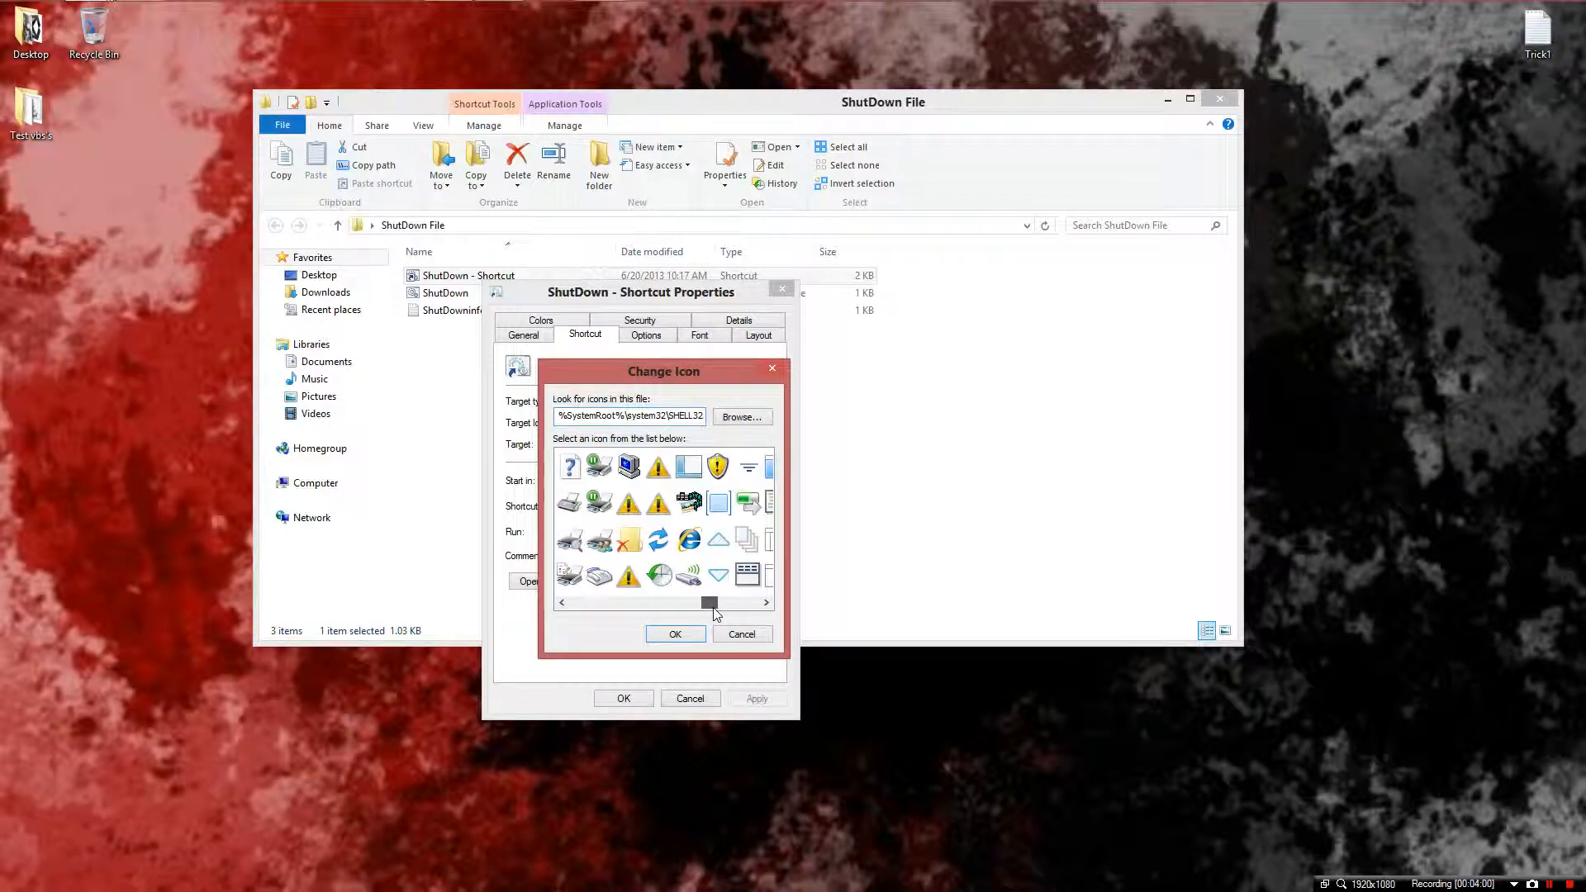
left_click_drag(709, 603, 730, 603)
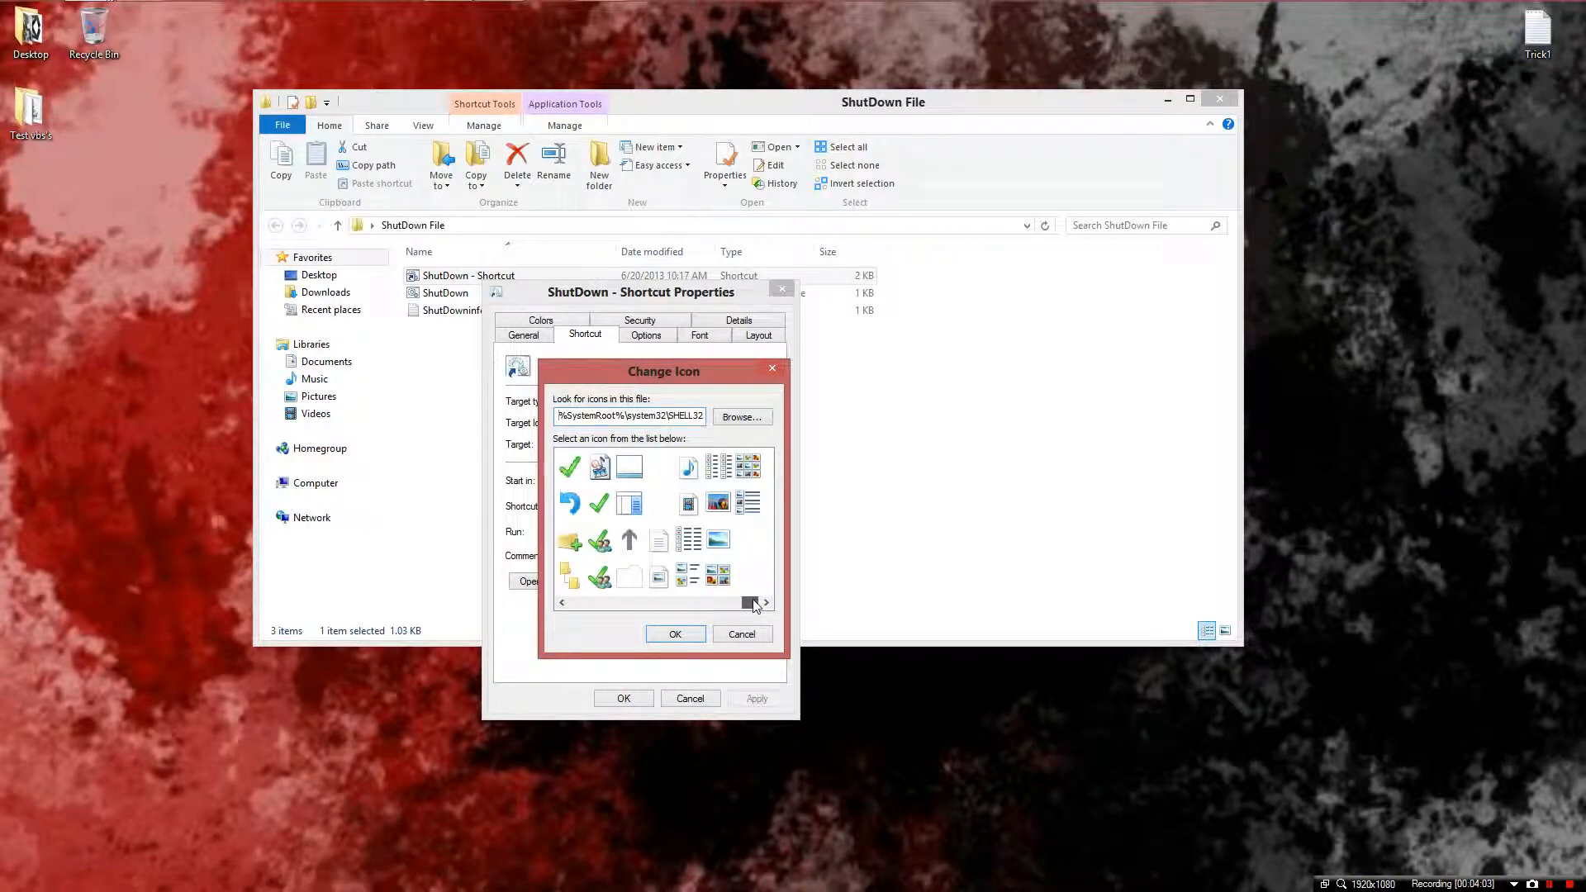
left_click_drag(752, 604, 722, 608)
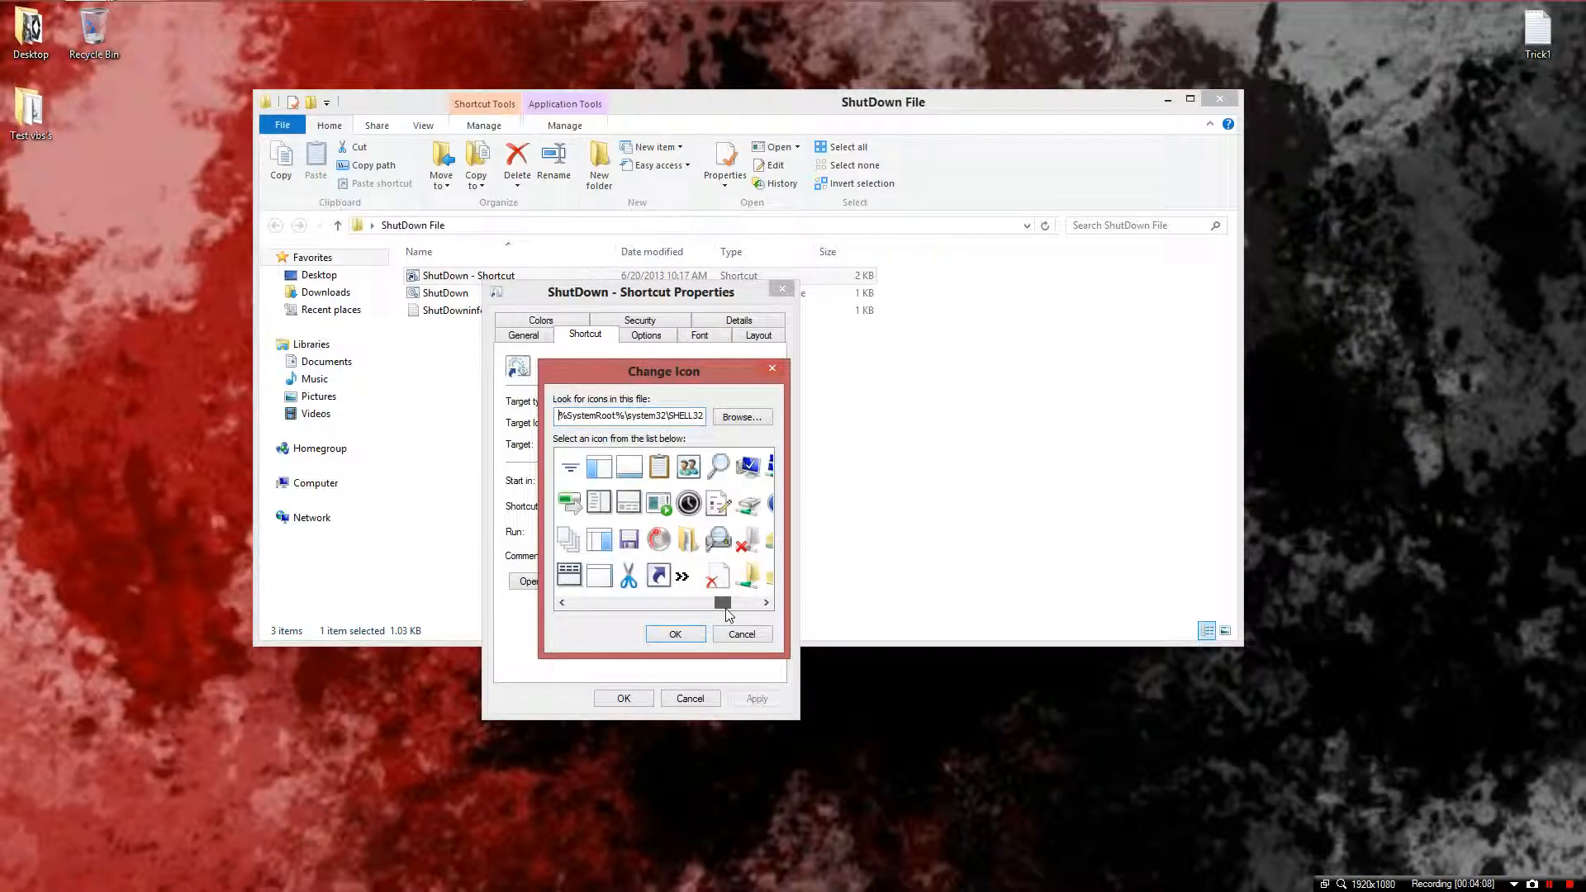
left_click_drag(722, 605, 710, 605)
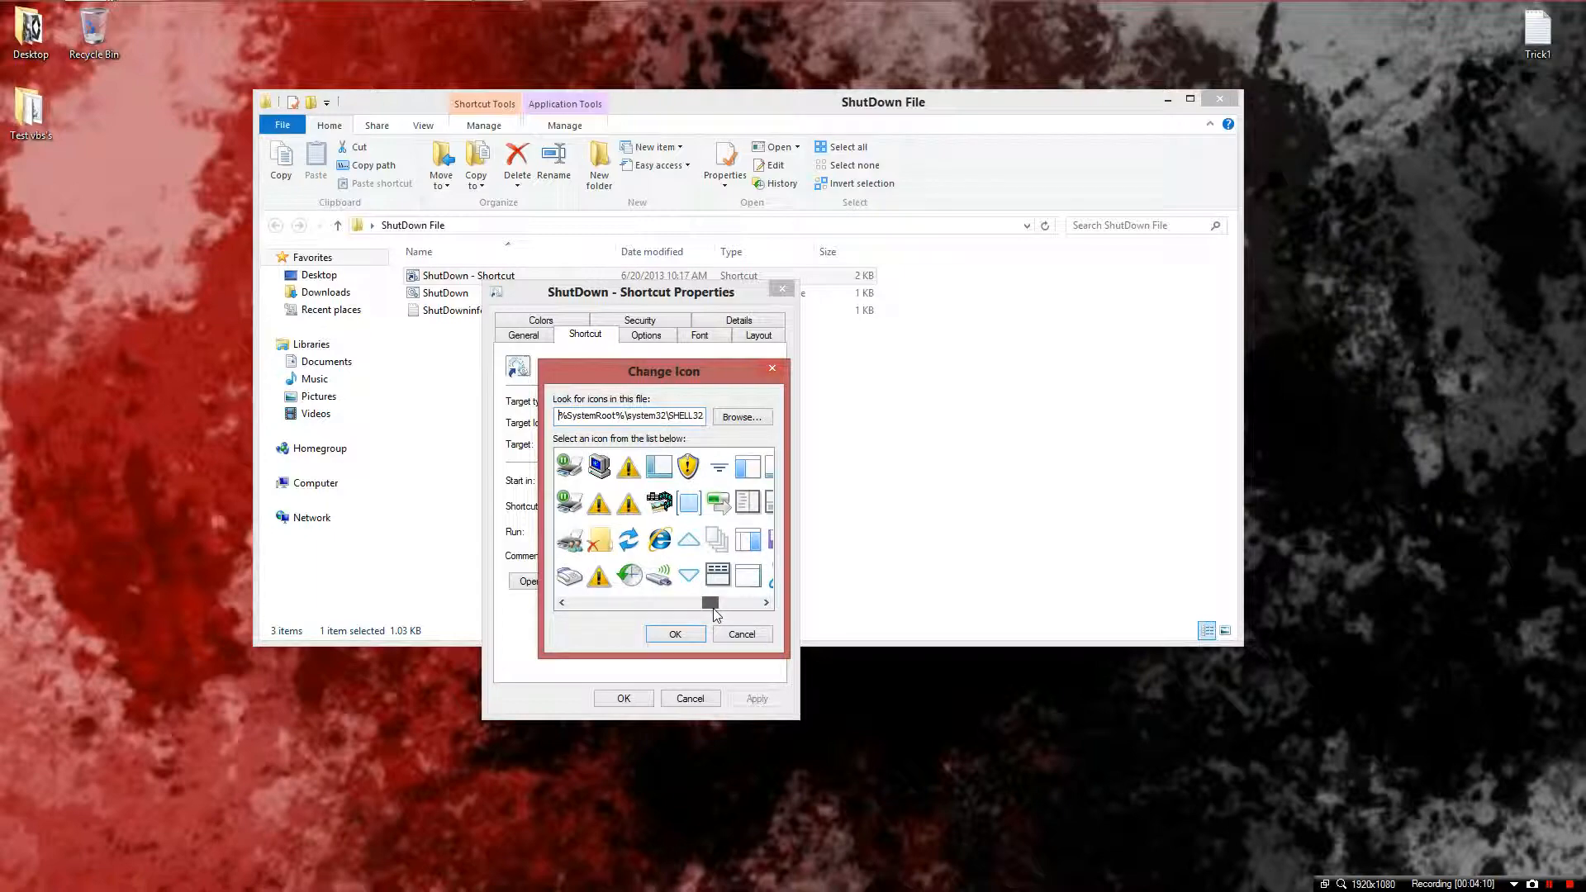
left_click_drag(710, 601, 698, 601)
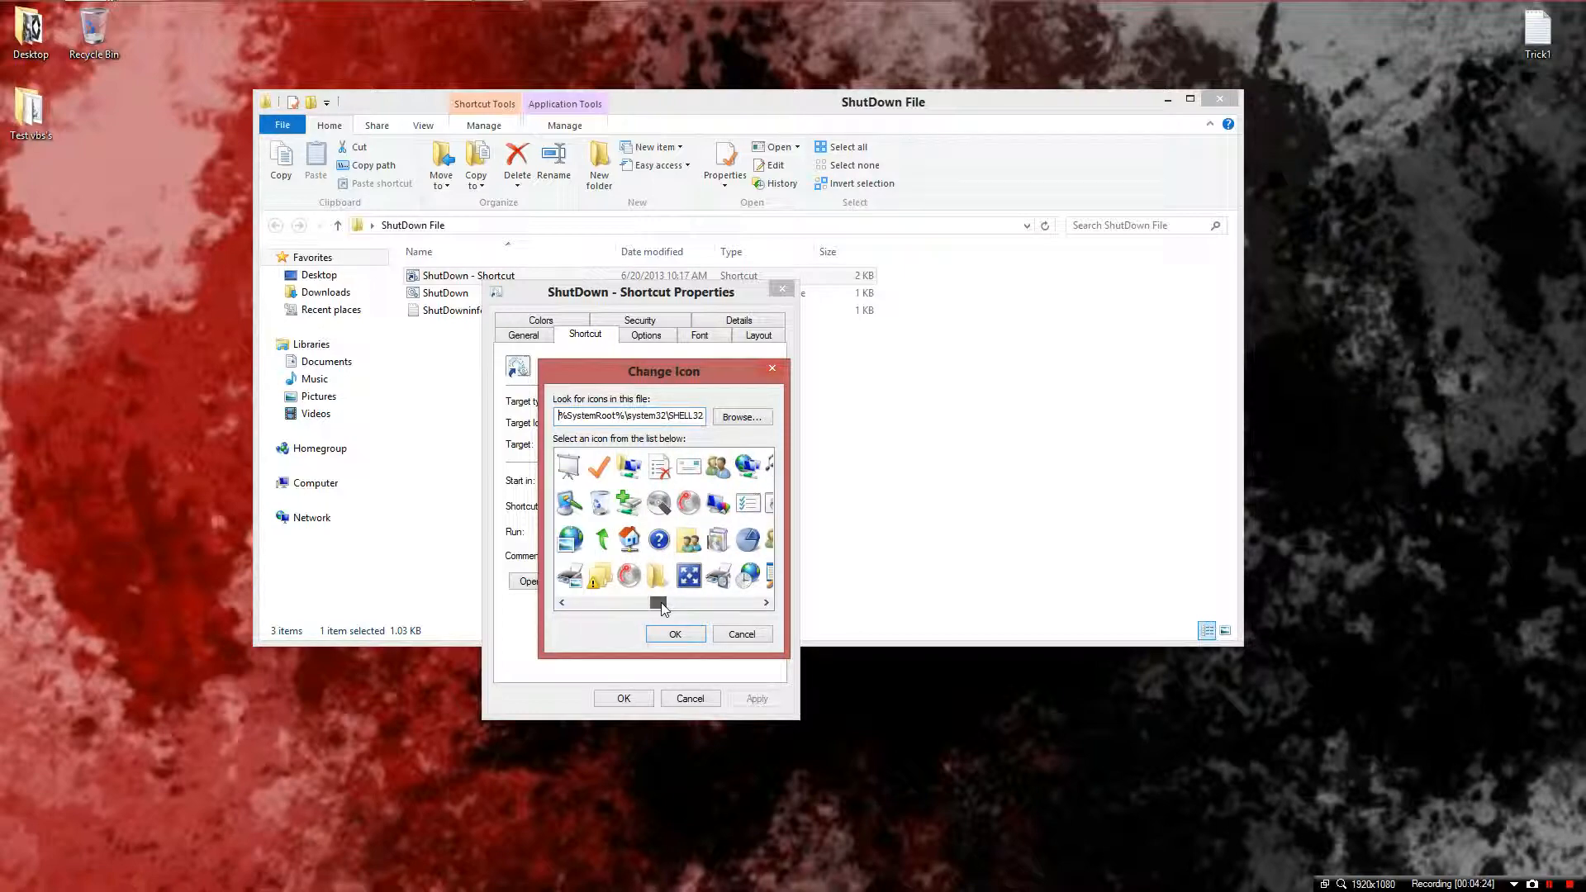
left_click_drag(662, 603, 653, 603)
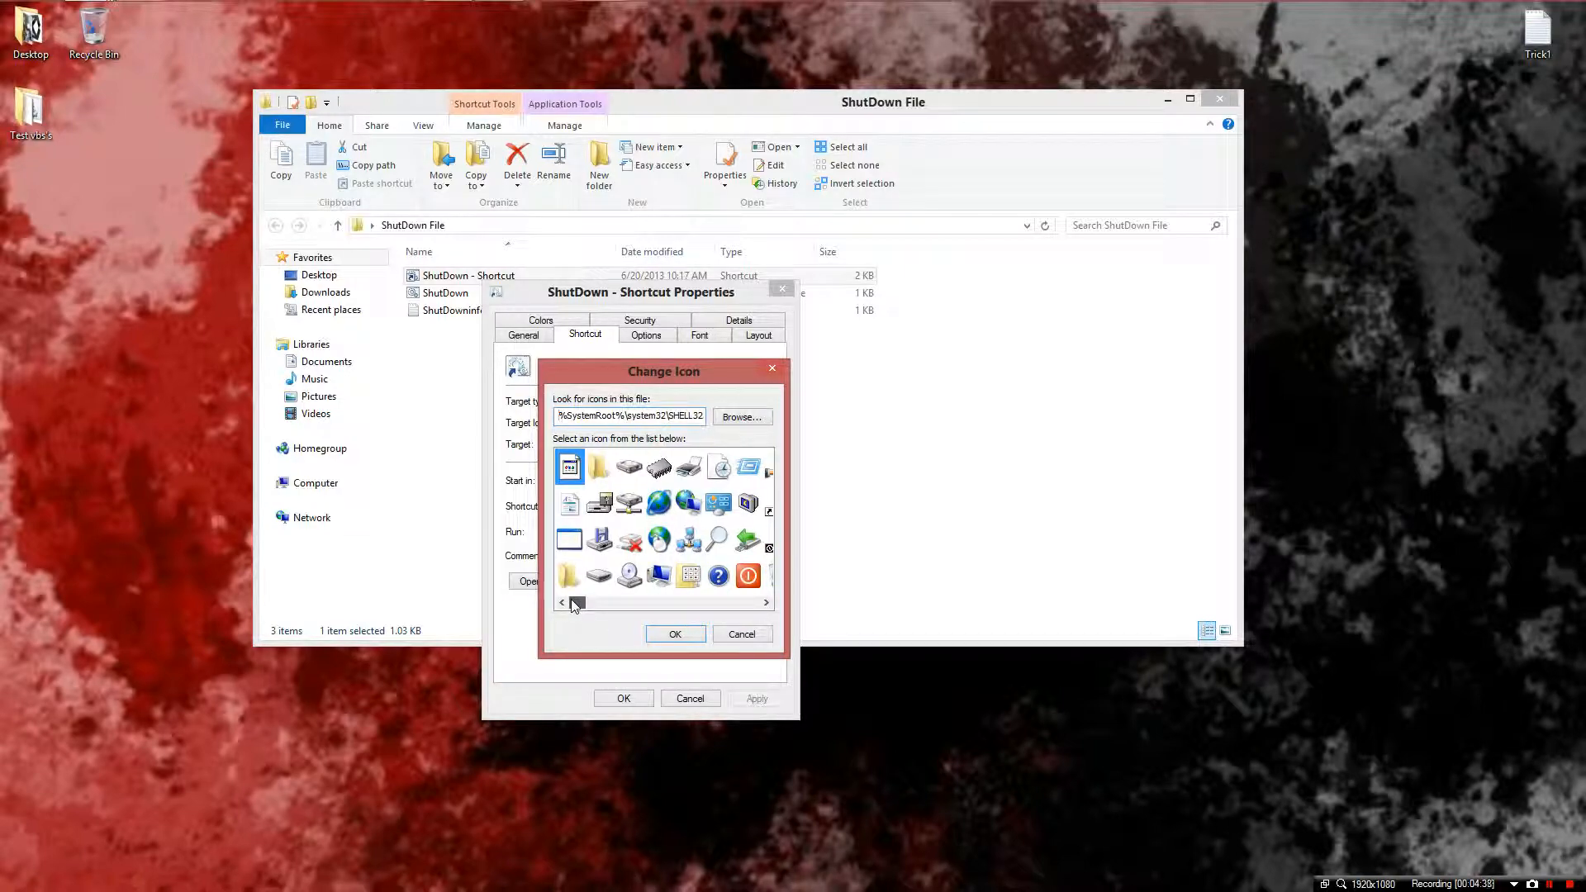
left_click(568, 536)
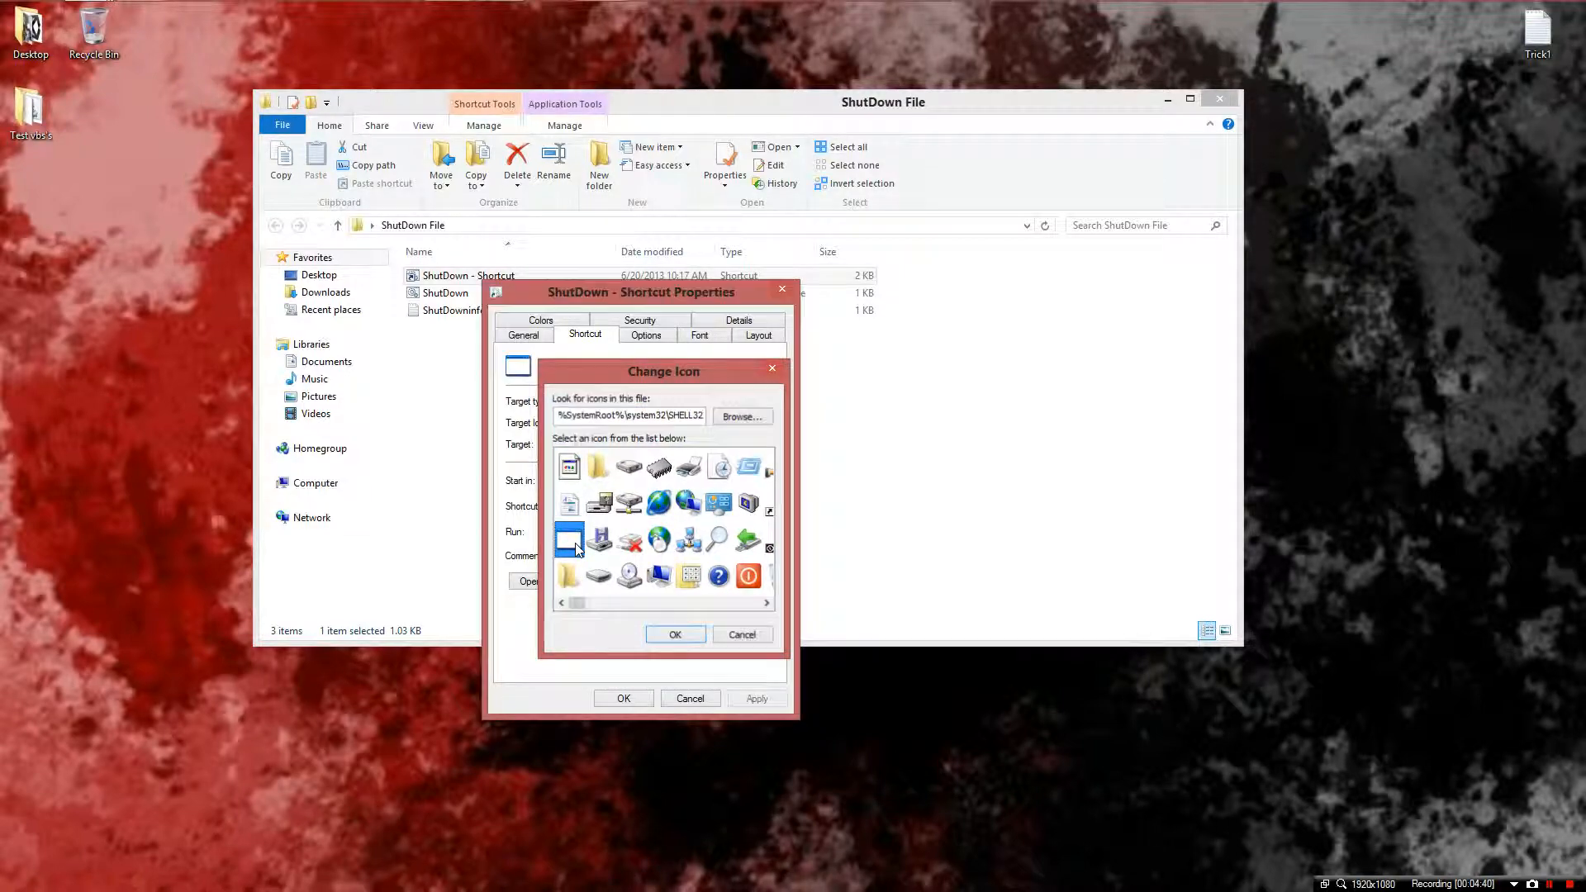
left_click(742, 635)
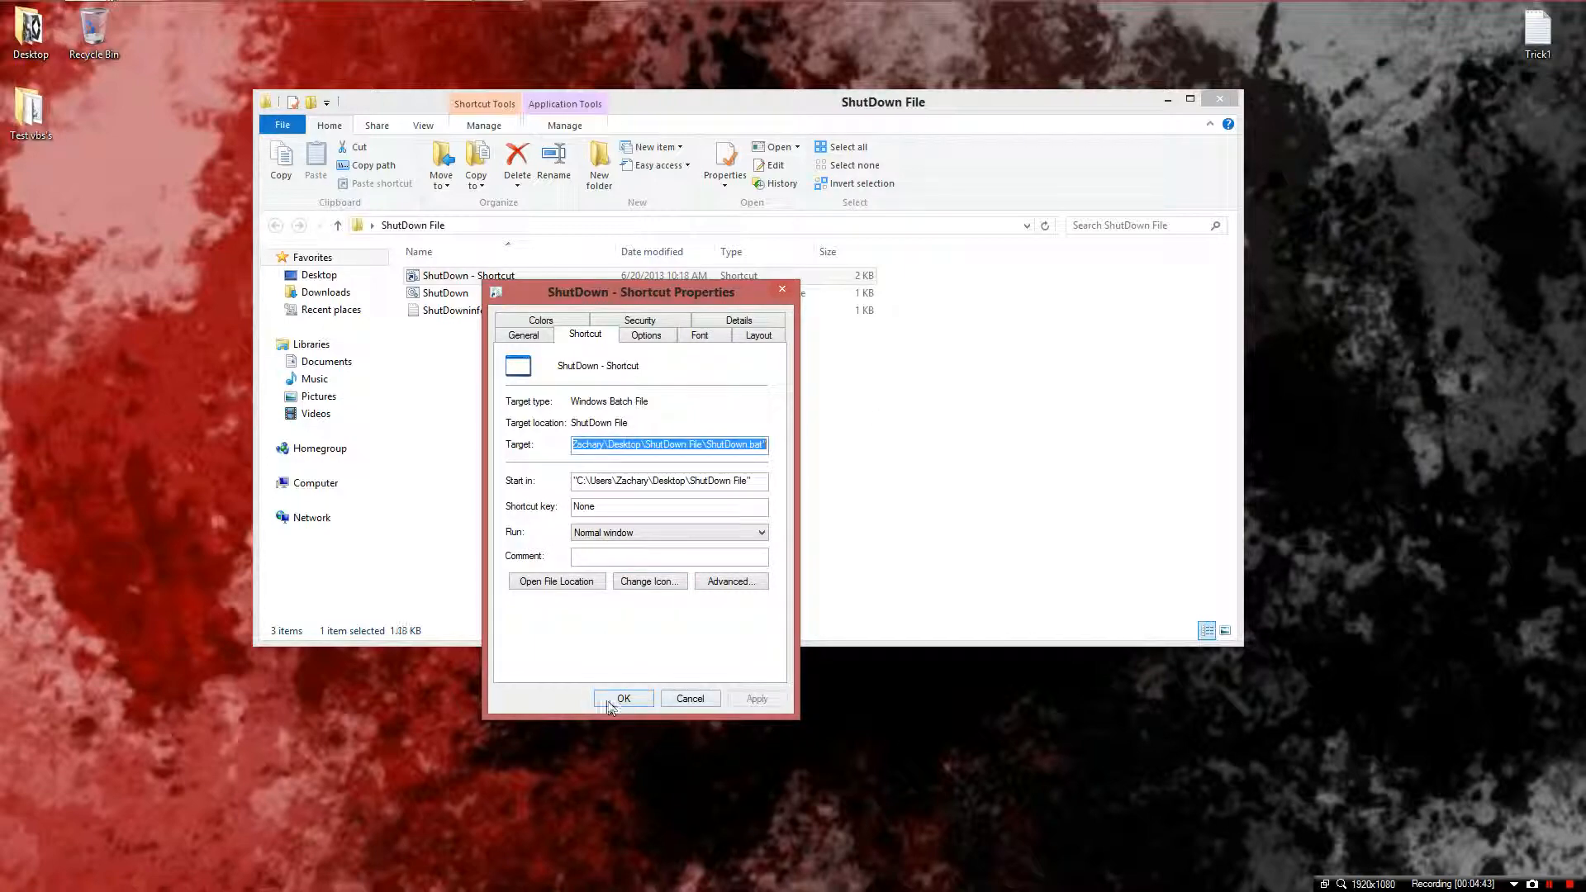
- Apply the shortcut's new icon and bring up the desktop shortcut's menu to rename it FreeMC
left_click(623, 697)
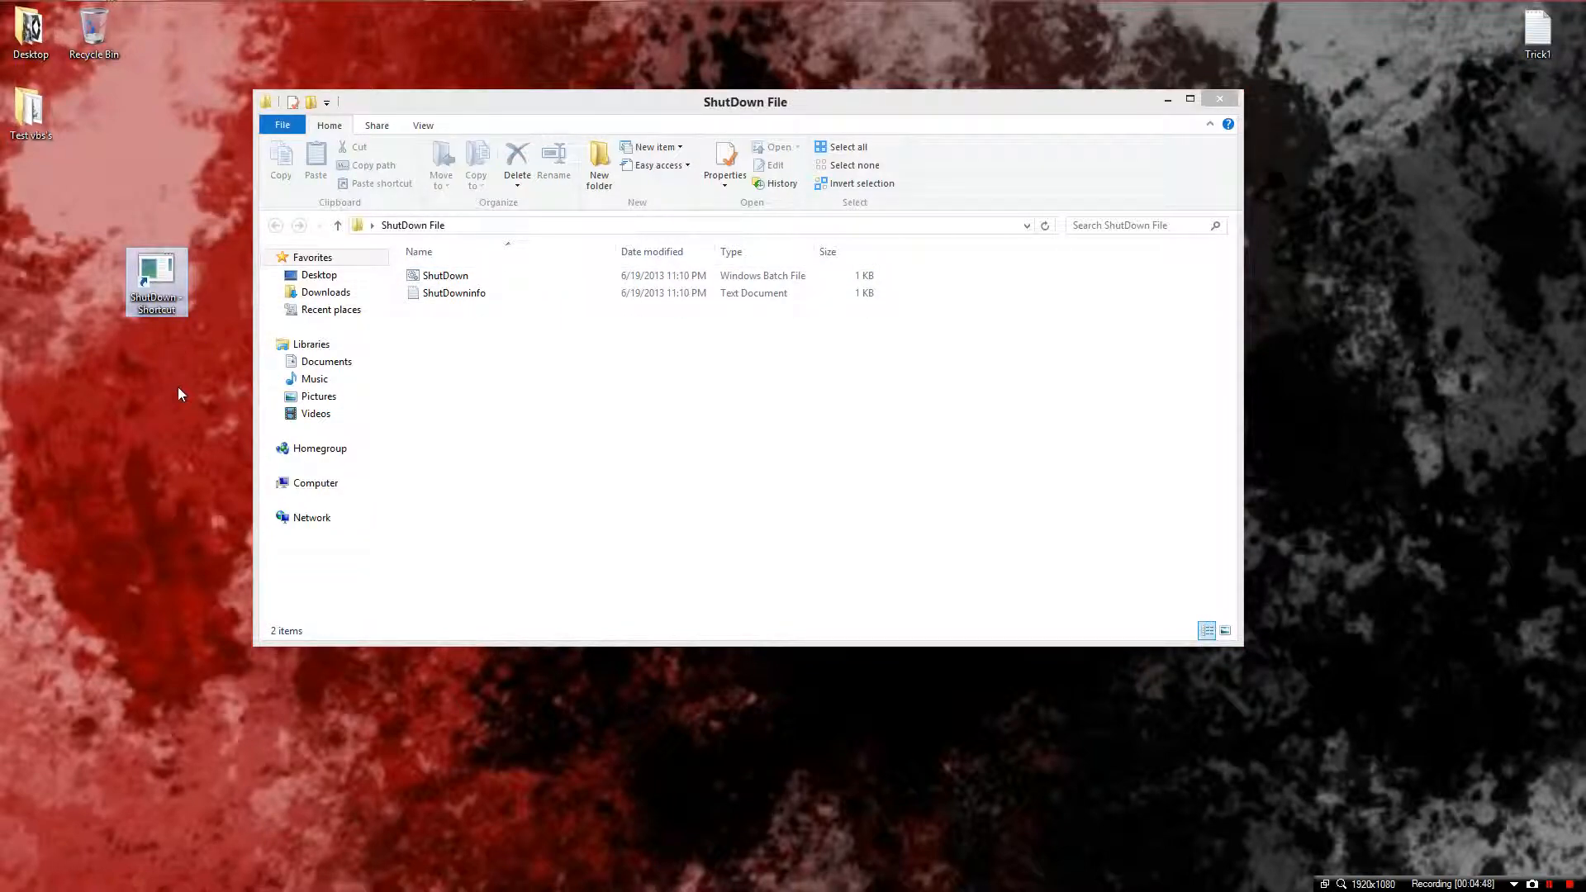
right_click(155, 281)
type("FreeMC")
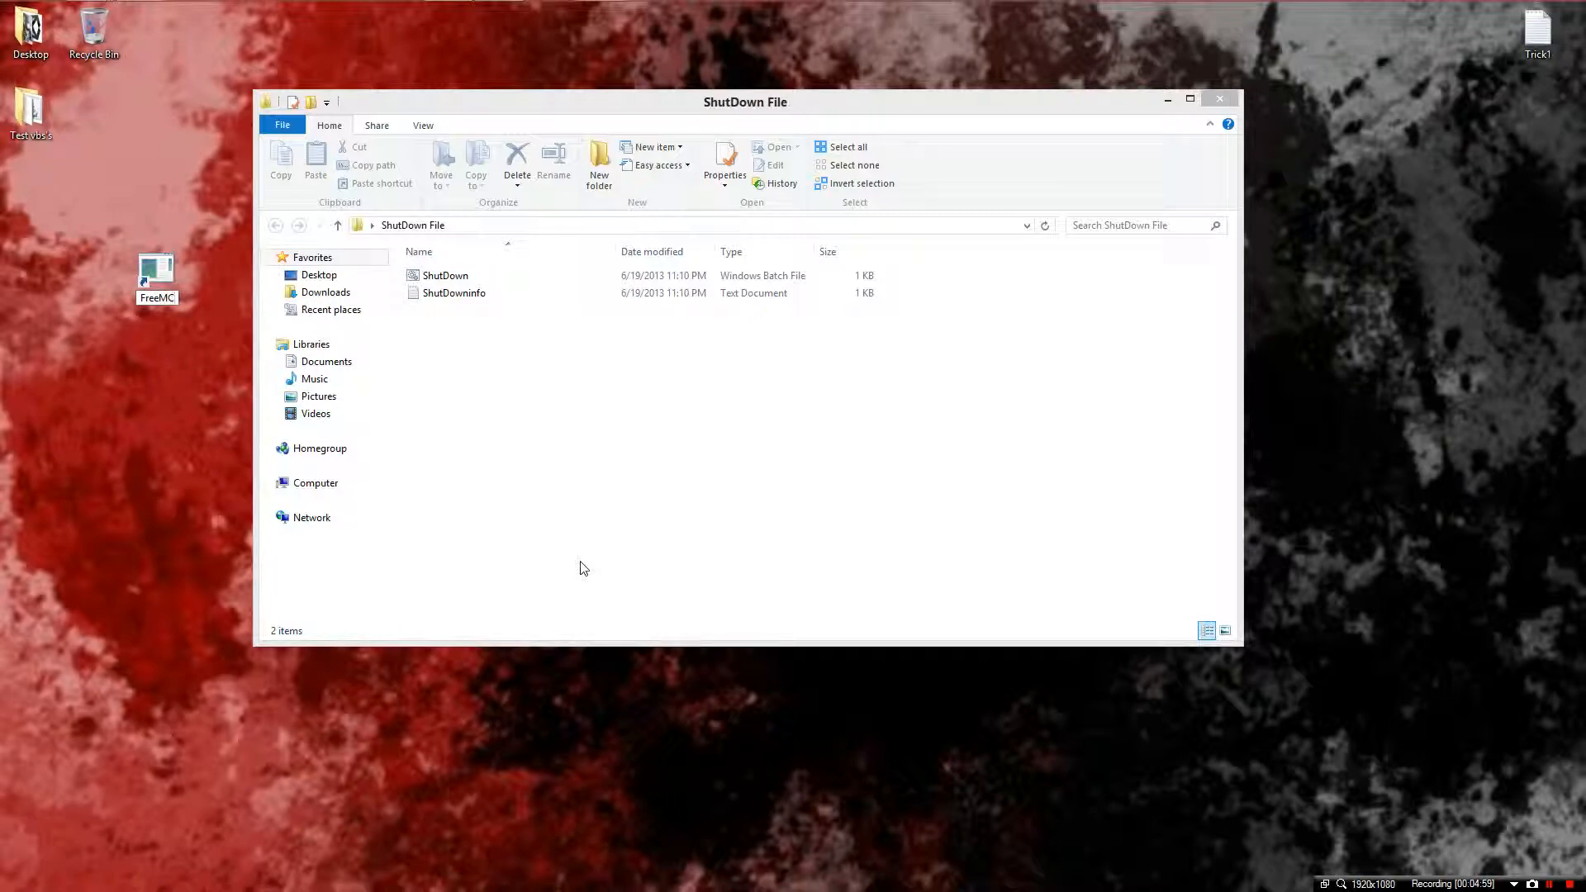
- Finish naming the shortcut as a fake Minecraft generator and place it beside the other desktop icons
type("GEN")
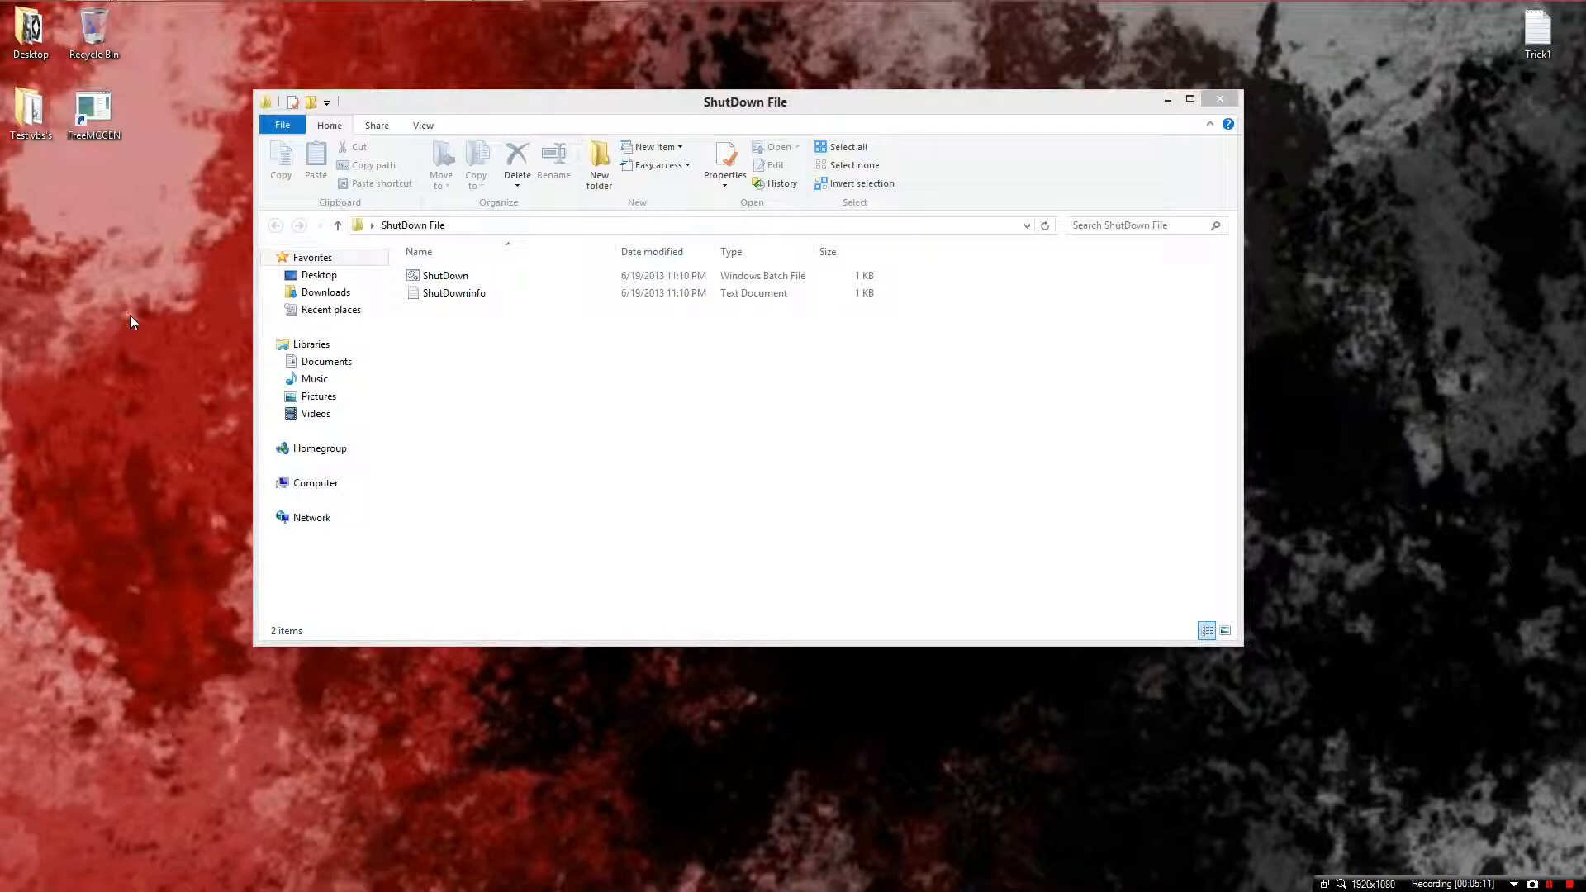
mouse_move(540, 400)
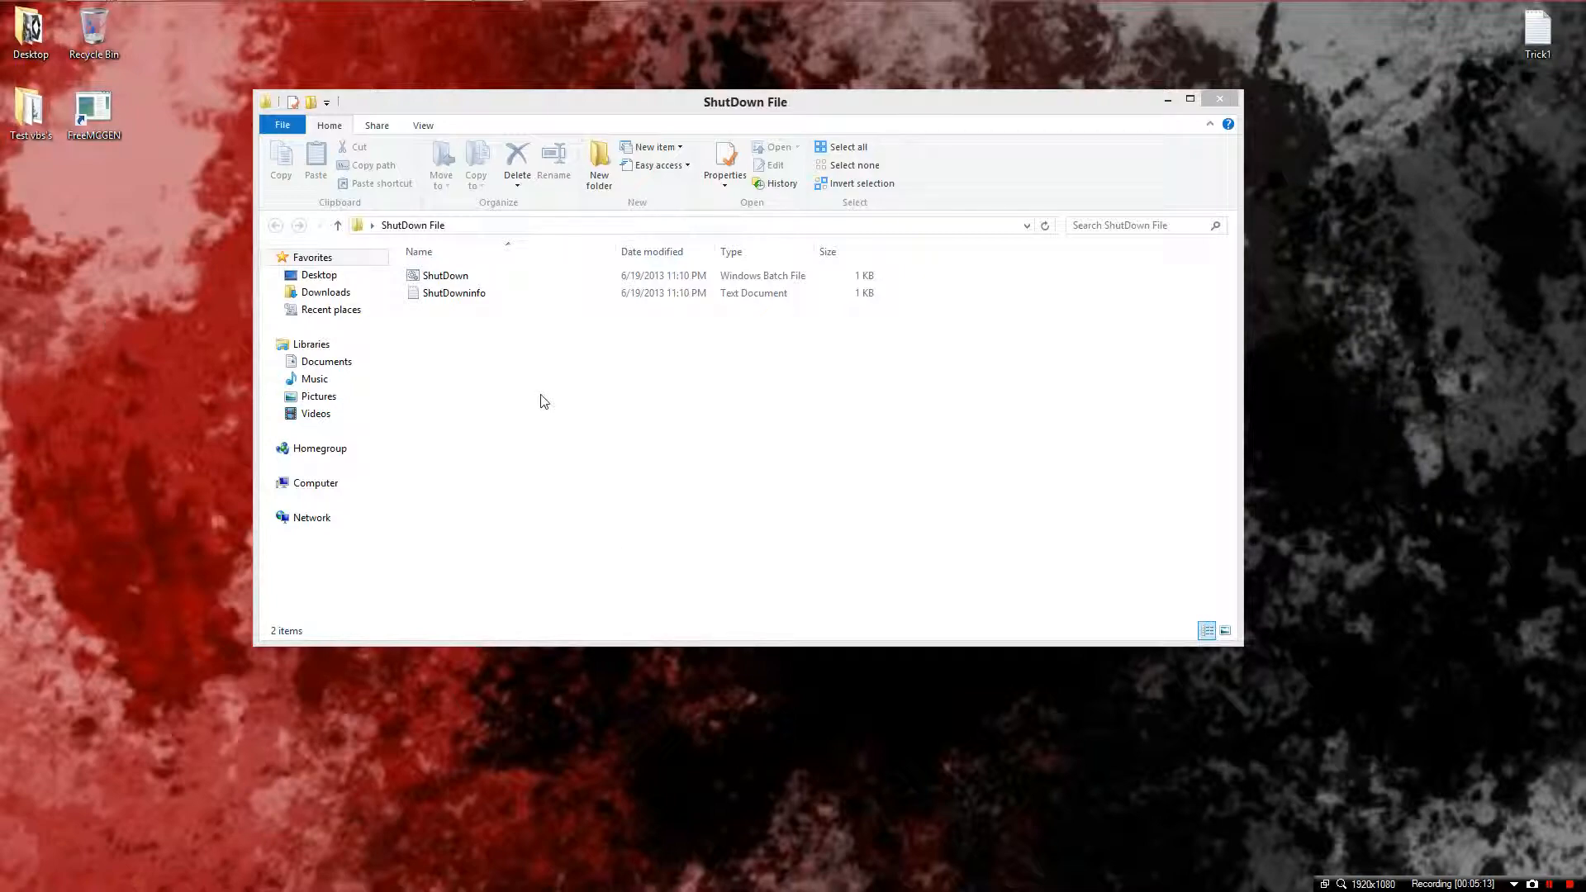
mouse_move(146, 158)
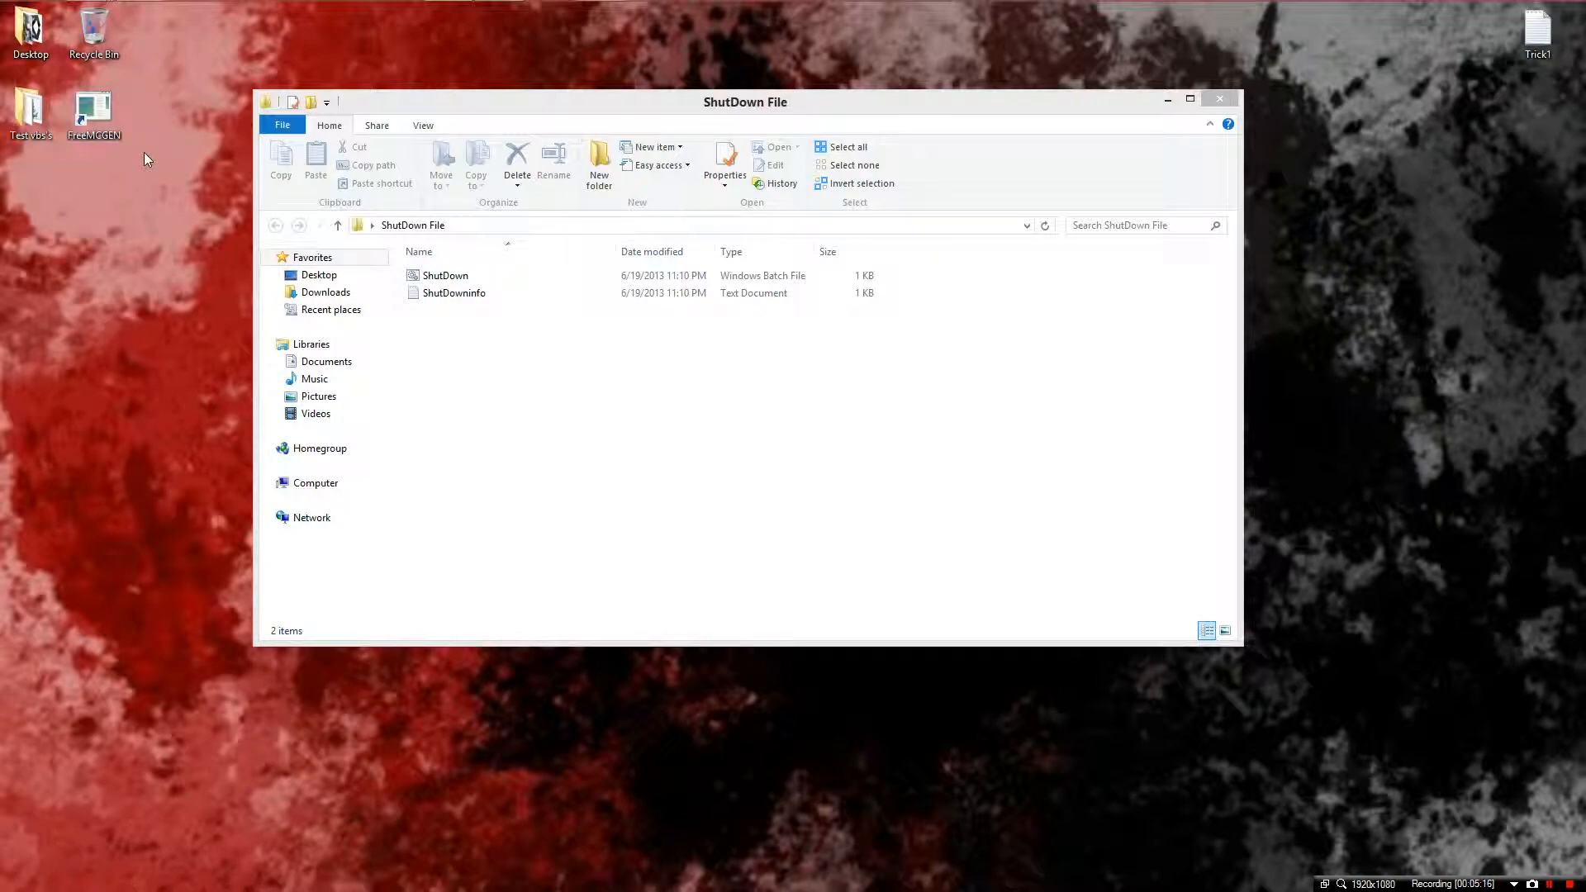
left_click(93, 109)
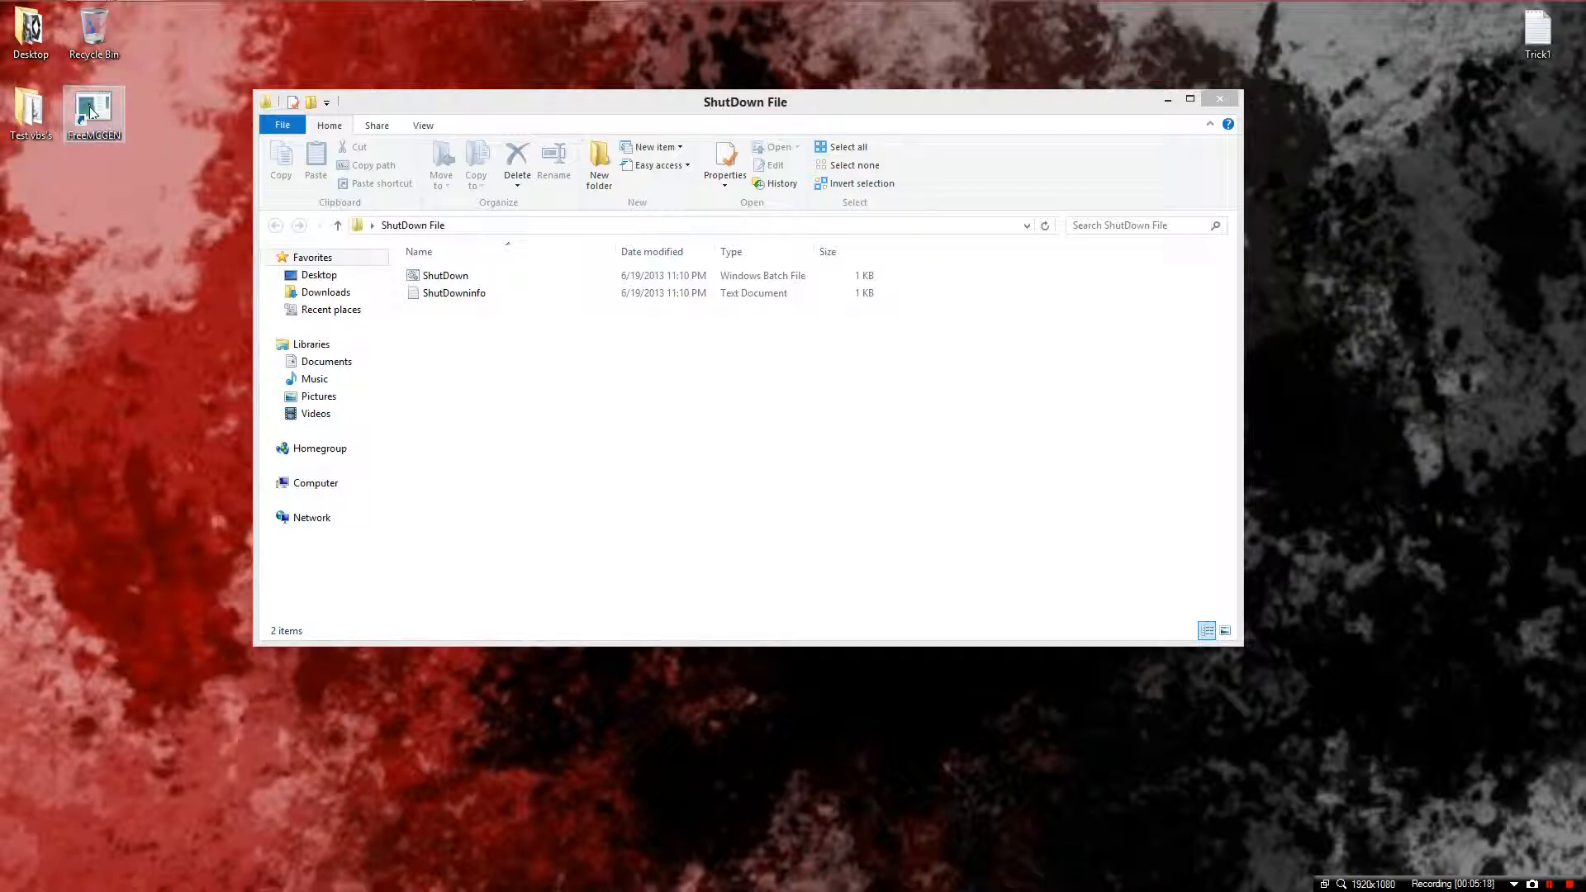